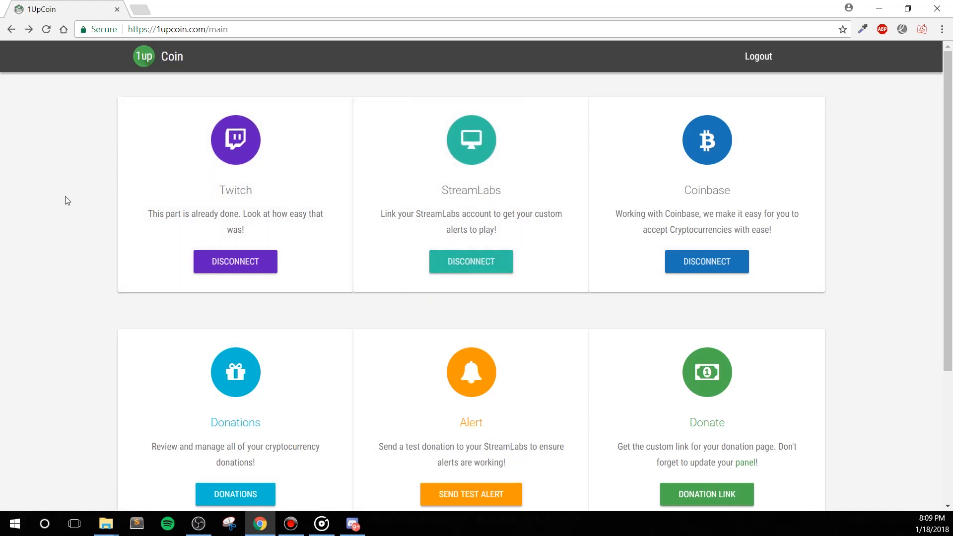
Send a test donation alert from the 1UpCoin dashboard and confirm it
scroll(down, 3)
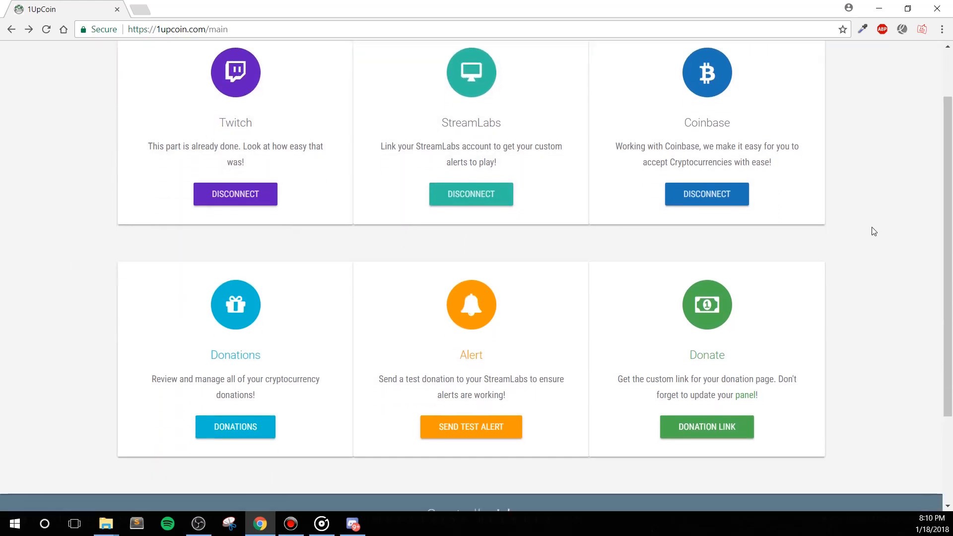
click(470, 426)
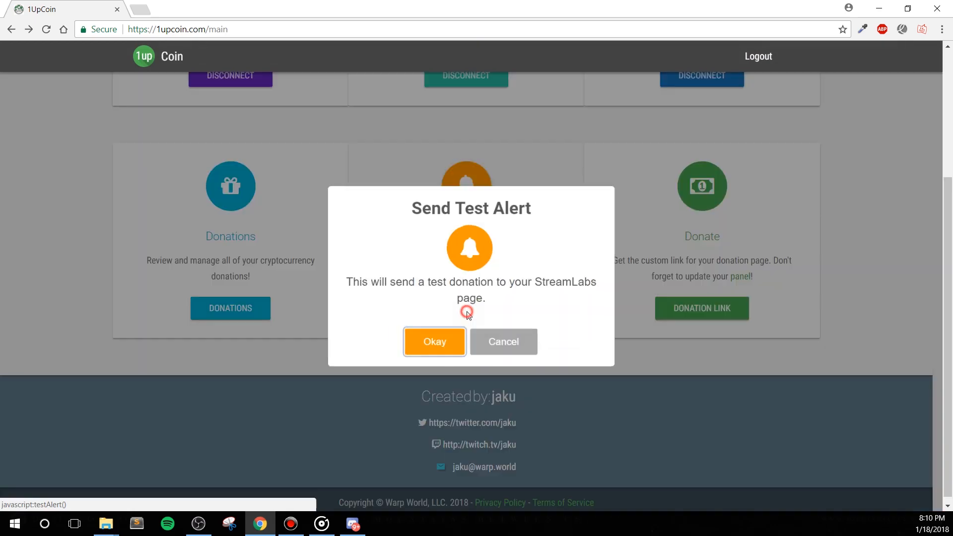
click(433, 341)
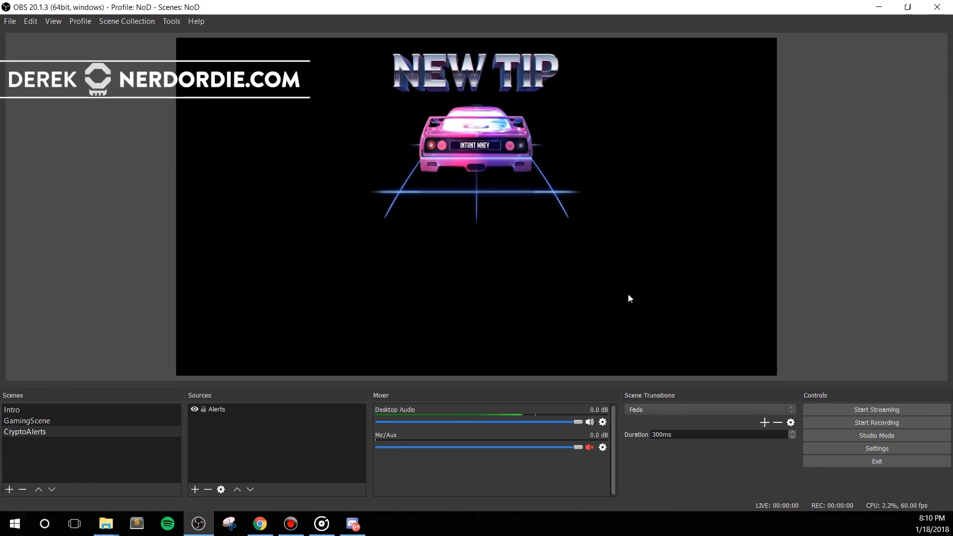
click(217, 409)
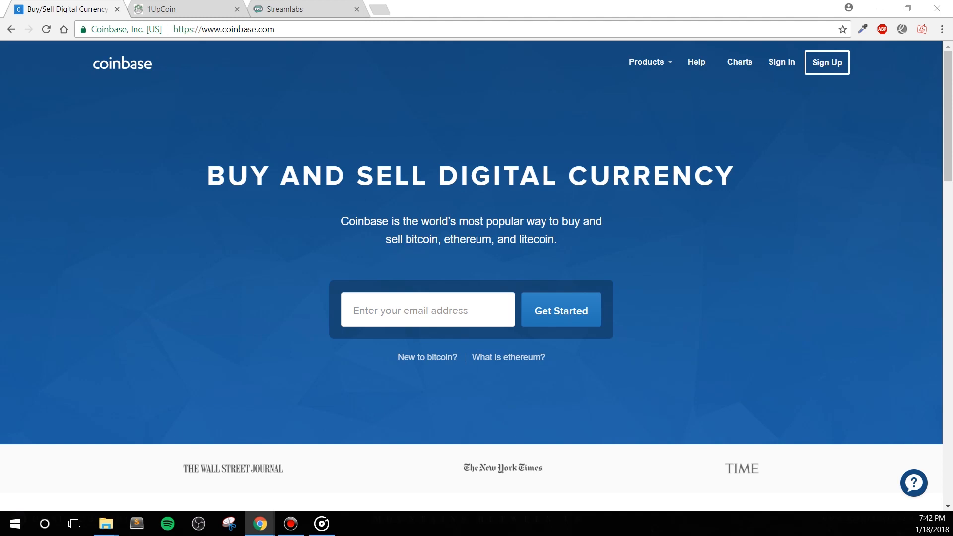
mouse_move(651, 225)
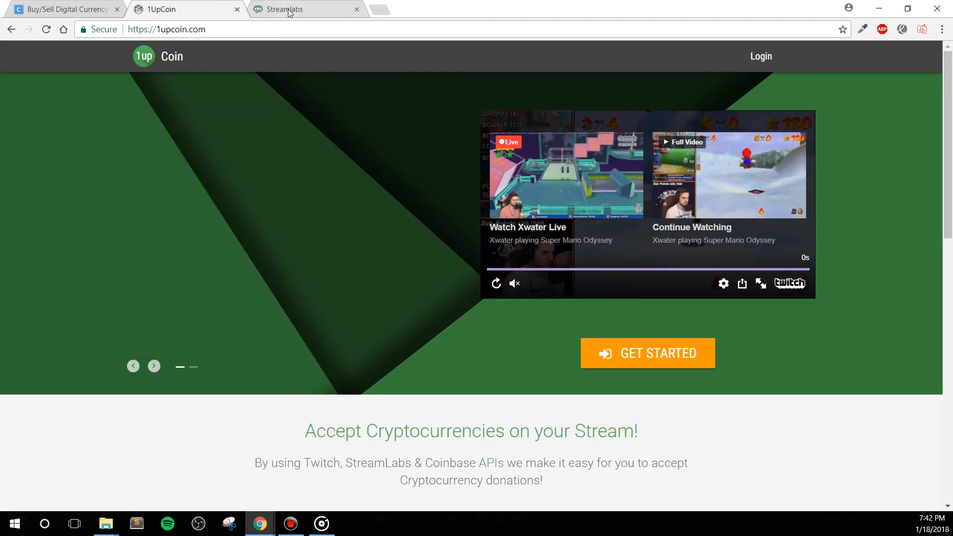
Look over the StreamLabs site and scroll through its page
click(304, 9)
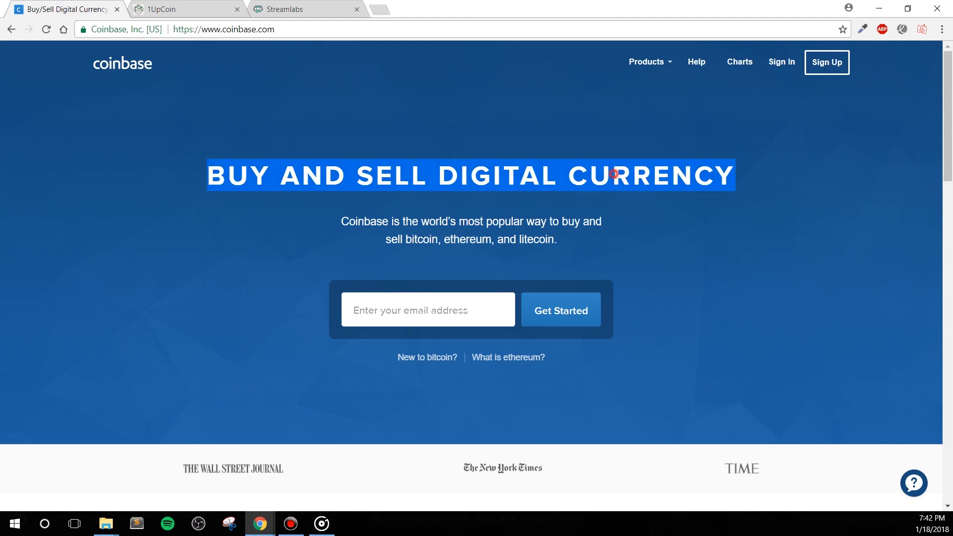
click(726, 206)
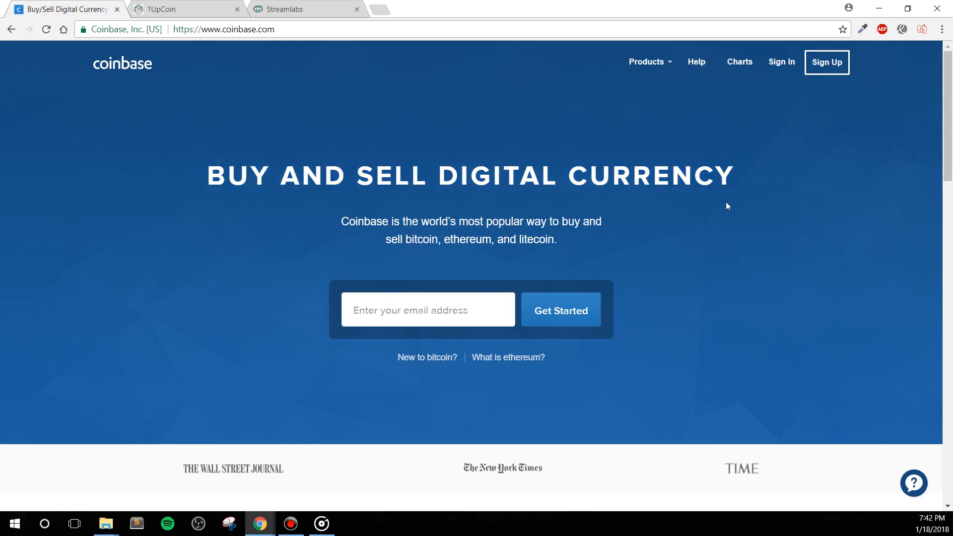
scroll(down, 3)
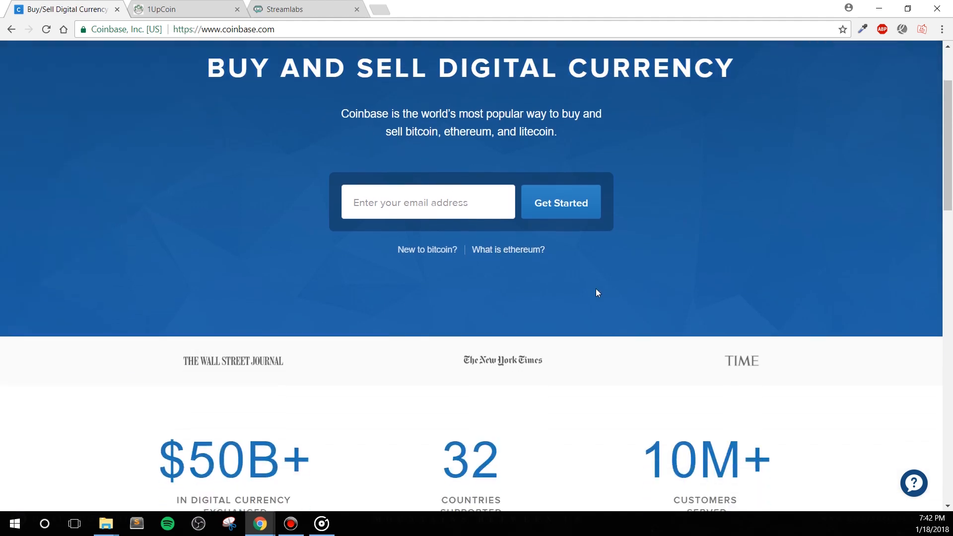
scroll(down, 3)
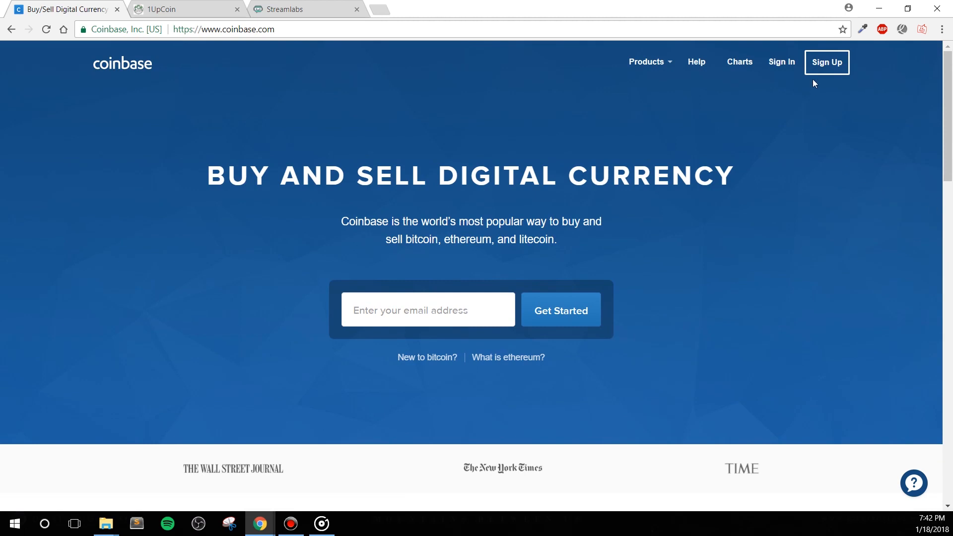
mouse_move(844, 84)
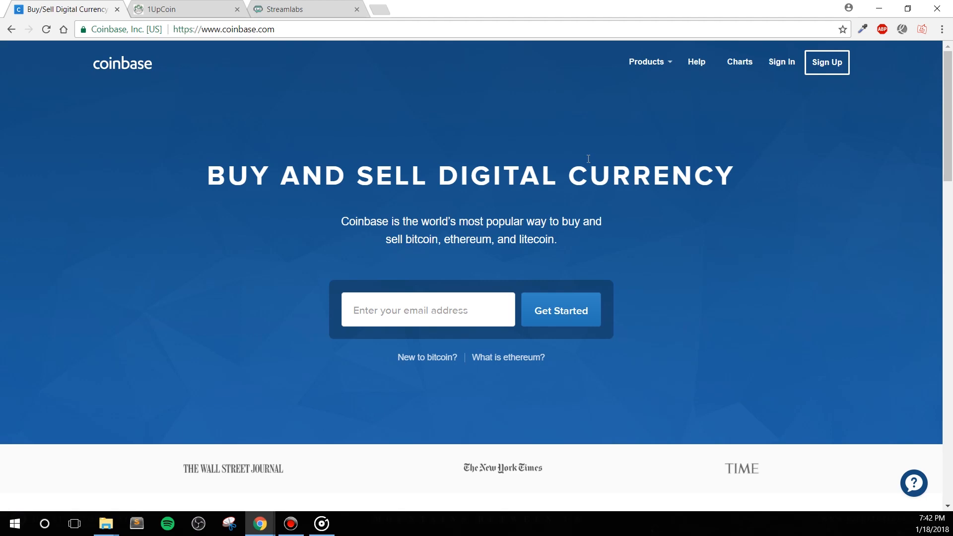
Return to the Coinbase homepage and start the Sign Up page loading
click(284, 9)
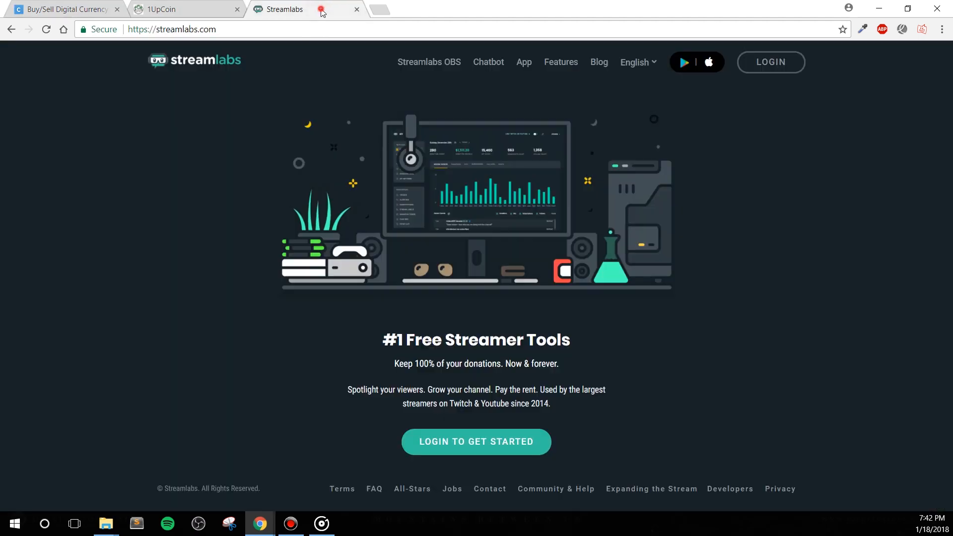
click(61, 9)
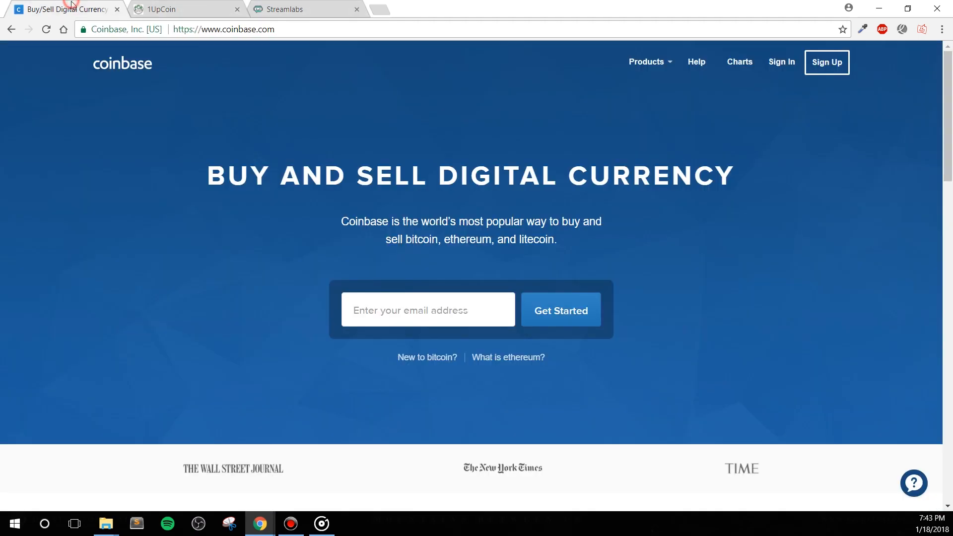
mouse_move(781, 153)
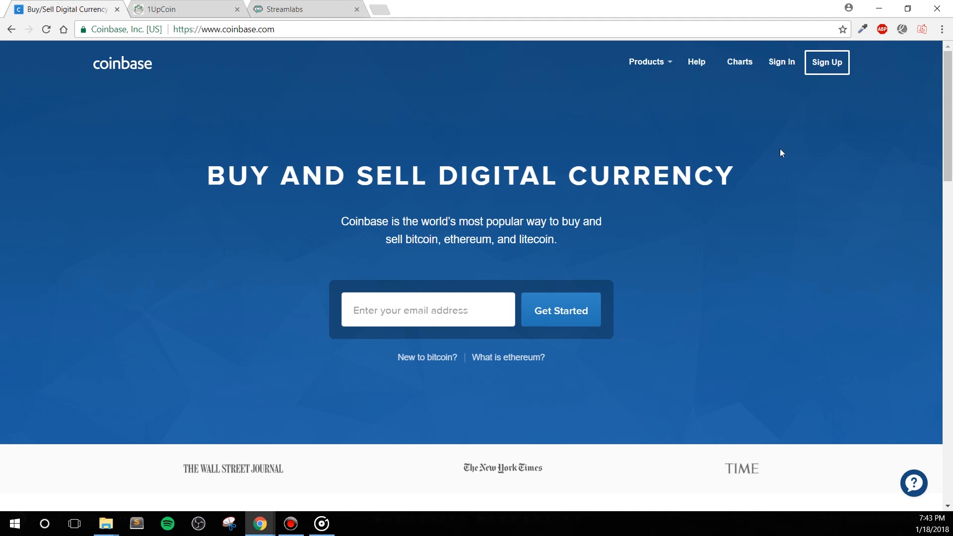
click(646, 61)
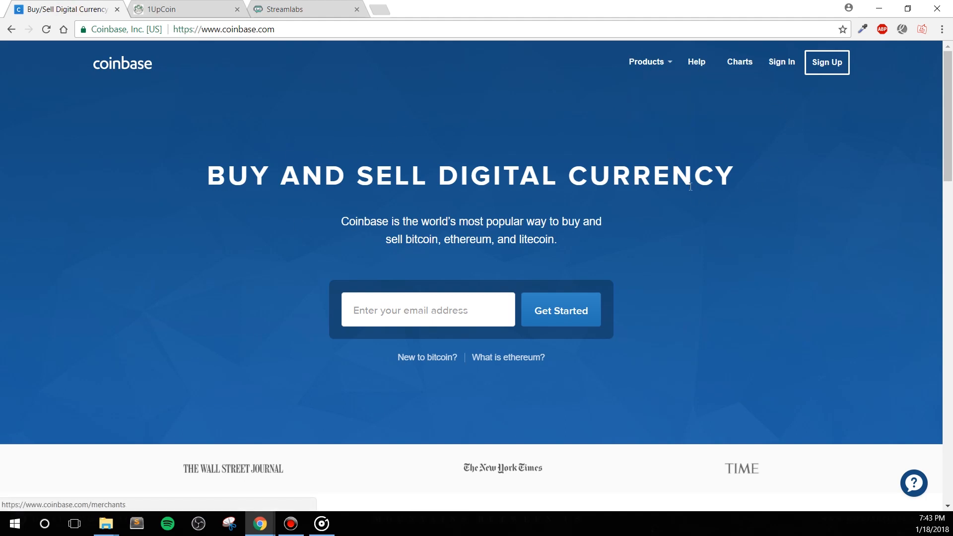
mouse_move(649, 237)
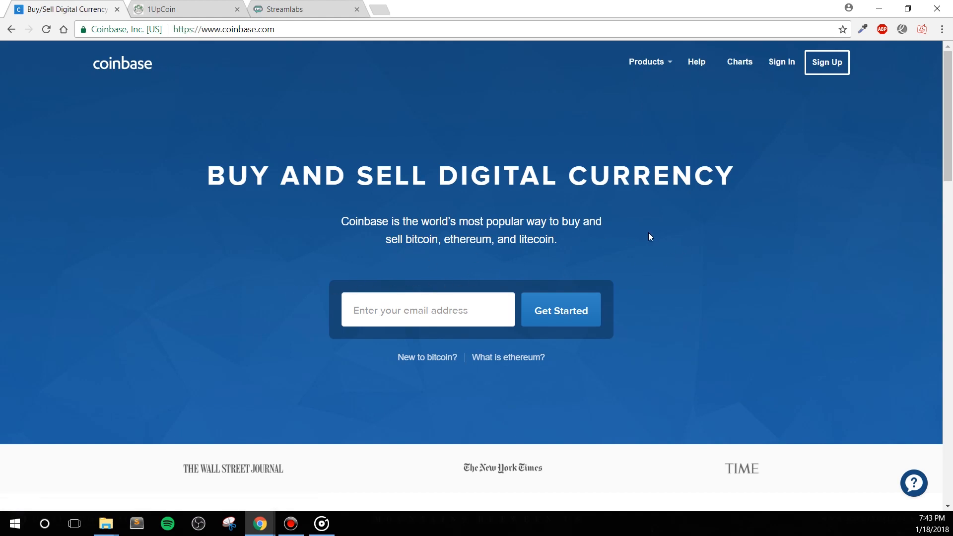
mouse_move(776, 199)
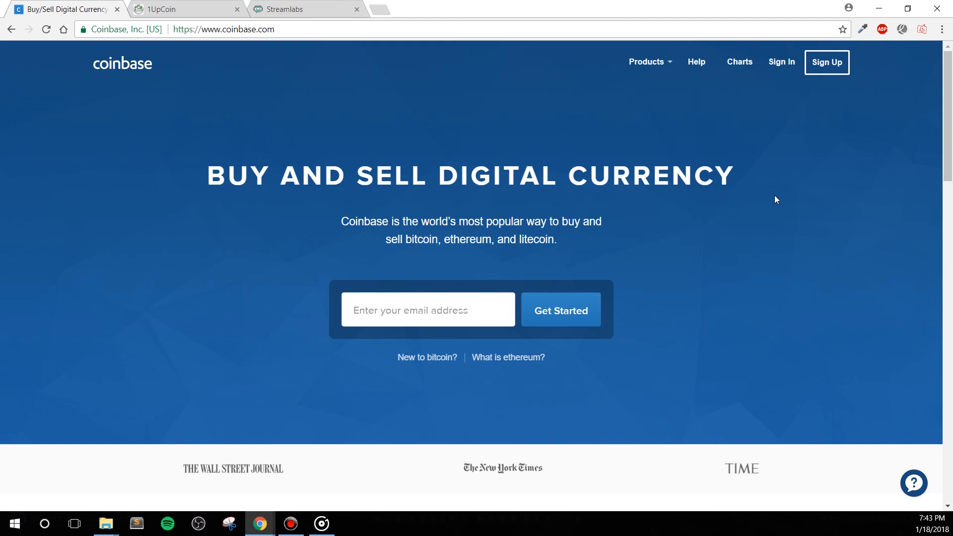
scroll(down, 3)
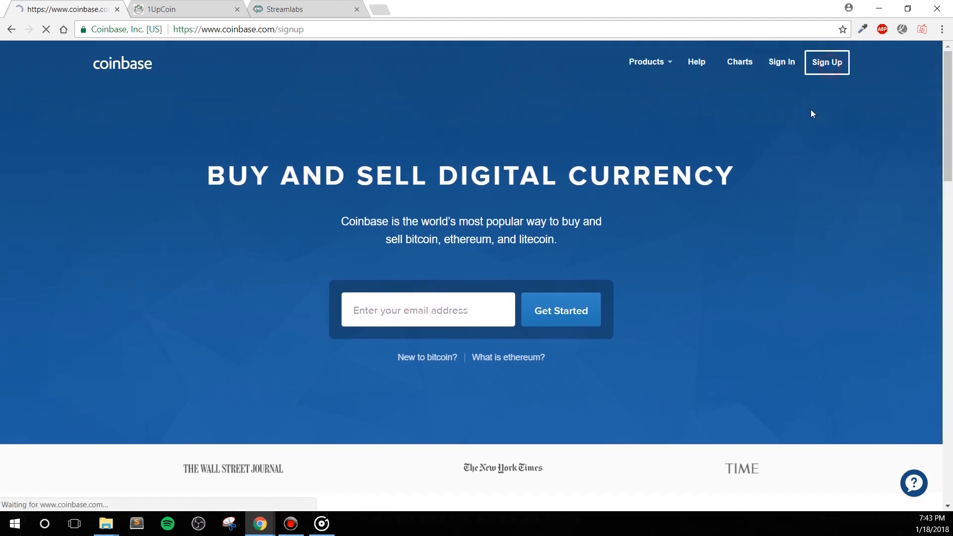
Fill in the Coinbase Create your account form and reach the verified dashboard
click(827, 62)
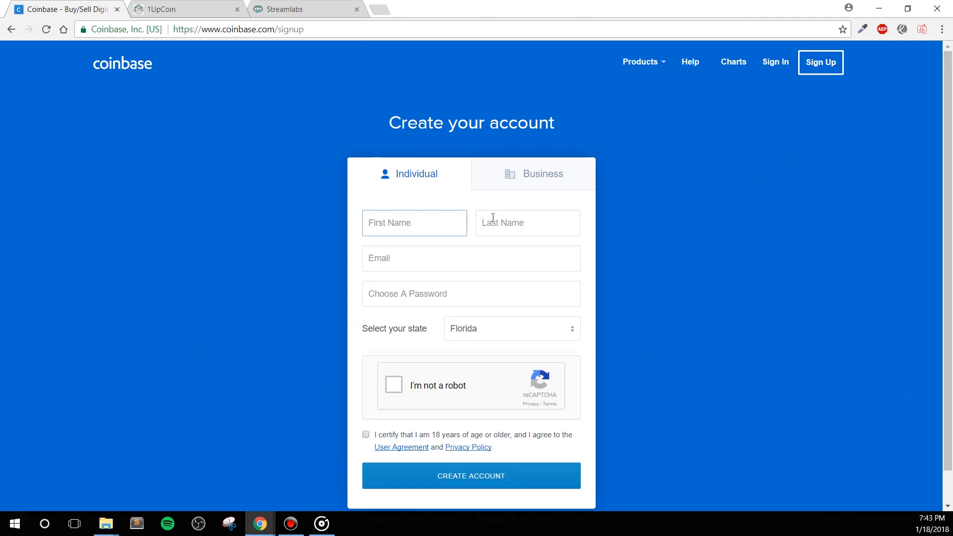
mouse_move(261, 336)
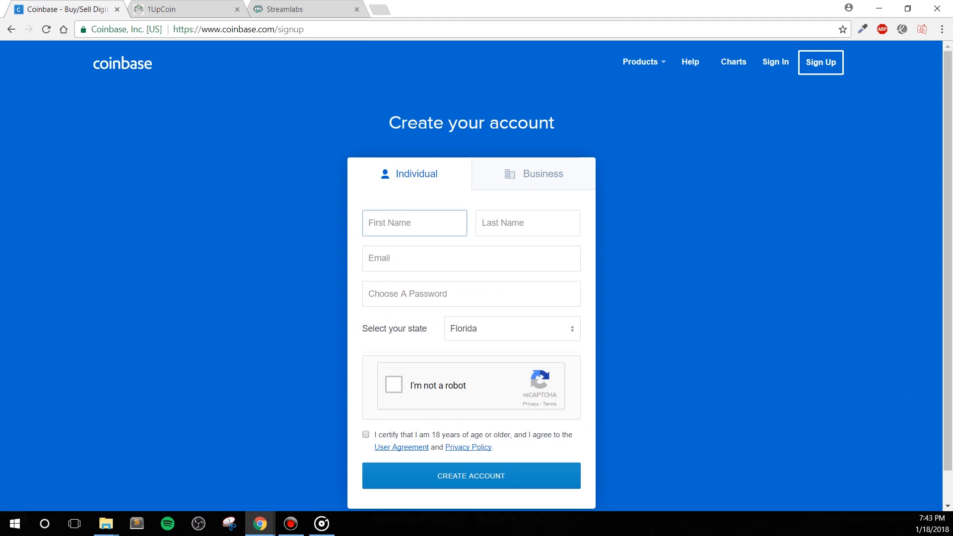
click(413, 222)
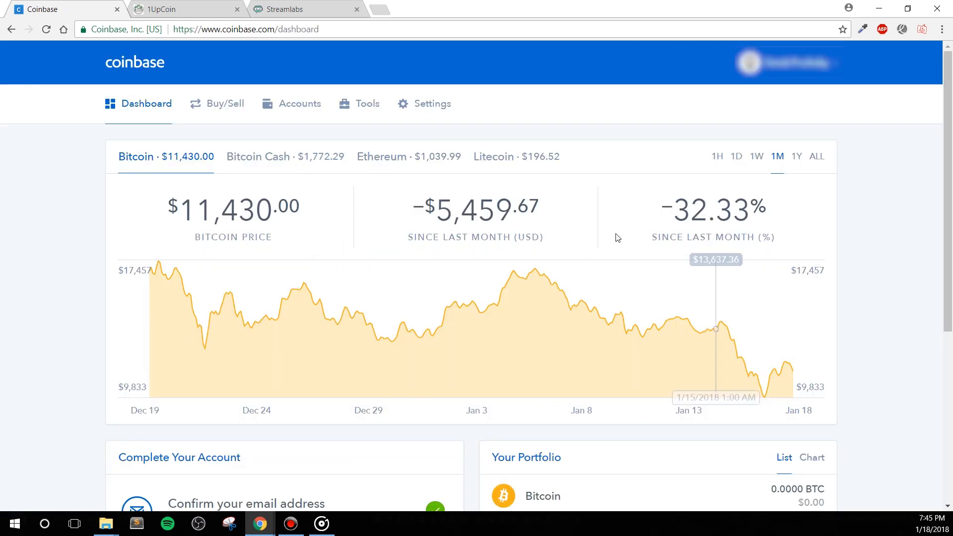
scroll(down, 3)
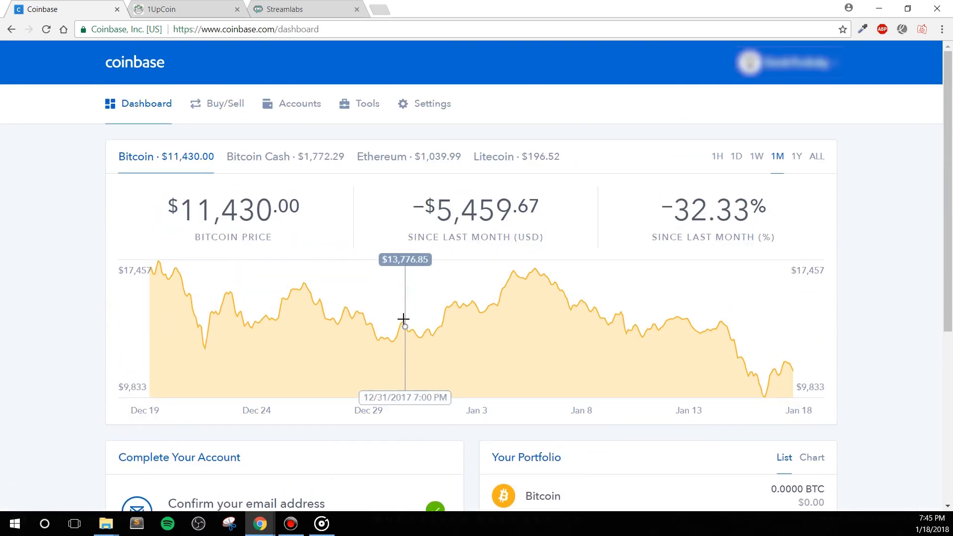
scroll(down, 3)
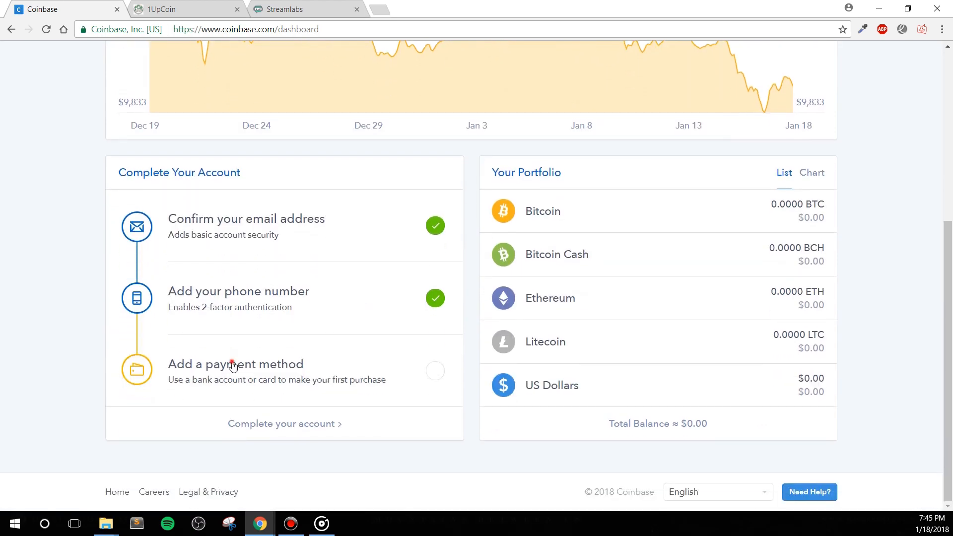
Open and dismiss the Add a payment method dialogs, leaving the payment method unset
click(236, 371)
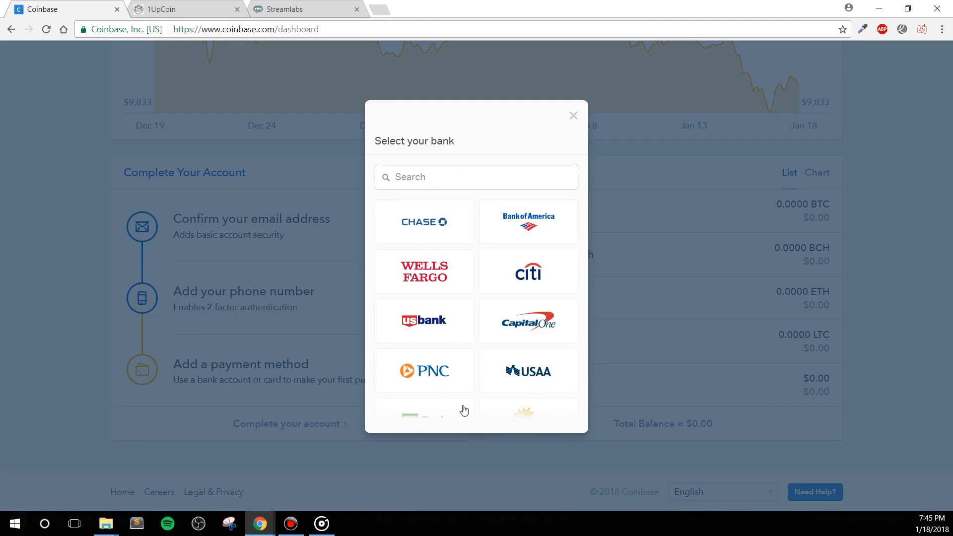
click(571, 115)
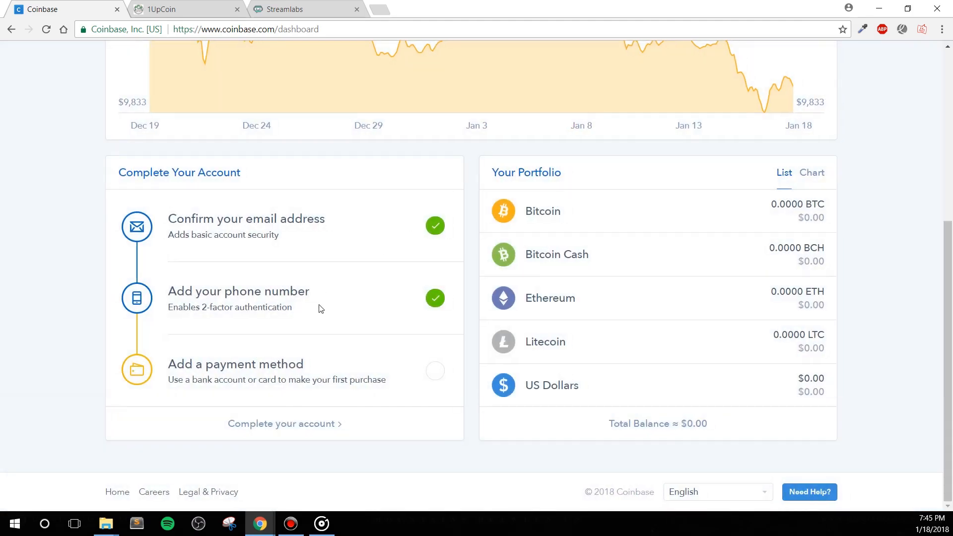
click(235, 365)
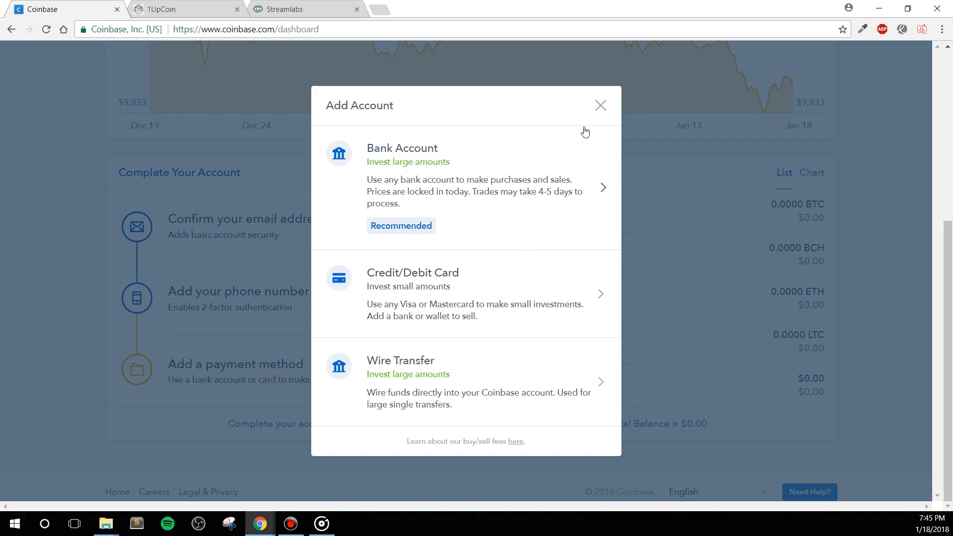
click(599, 106)
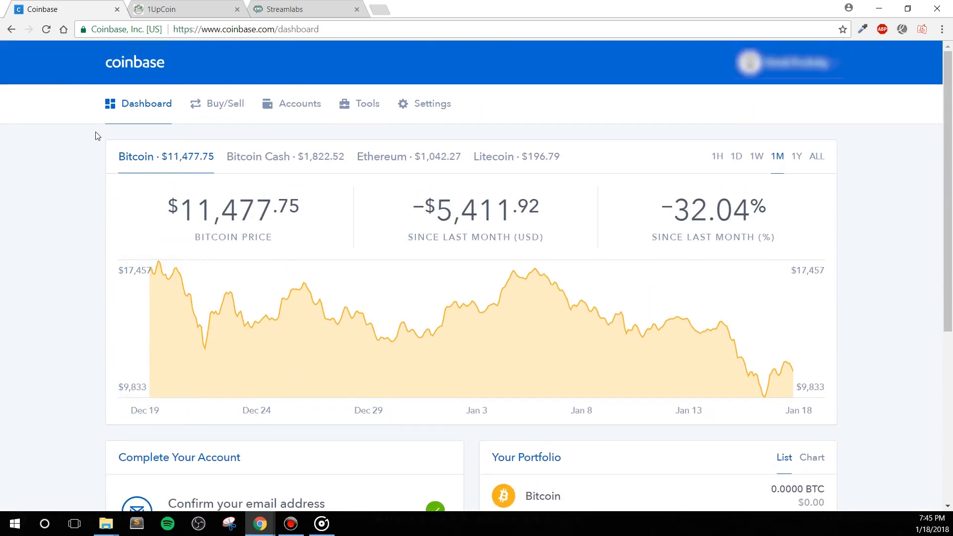
mouse_move(68, 330)
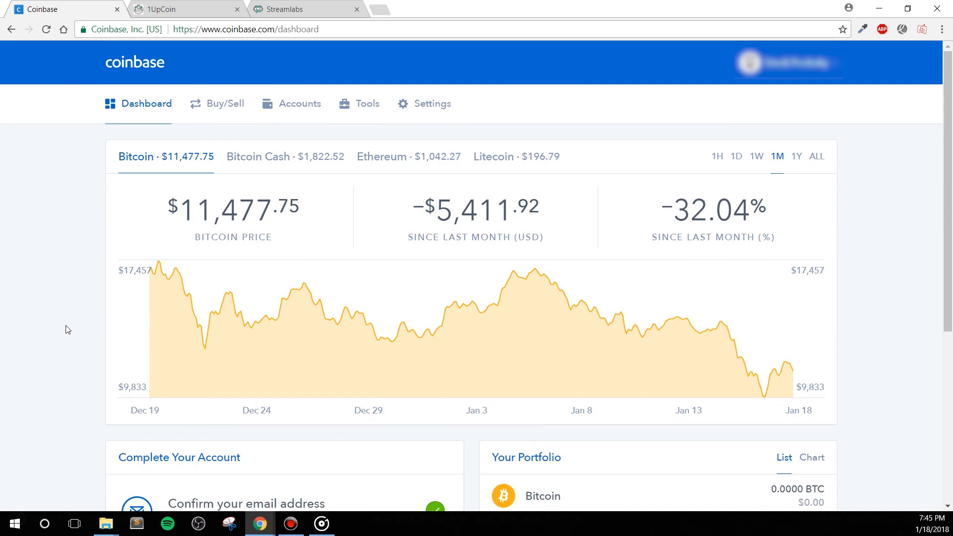
mouse_move(434, 103)
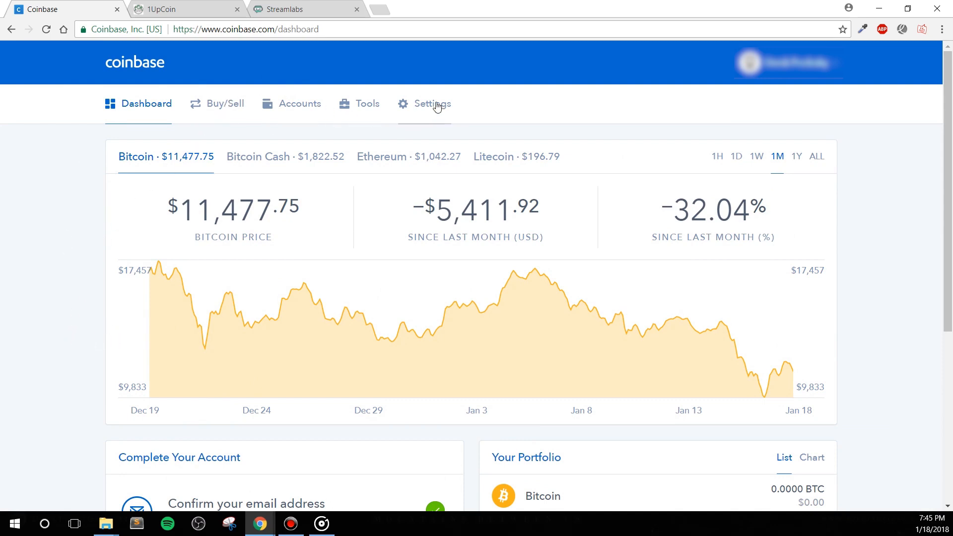
mouse_move(318, 117)
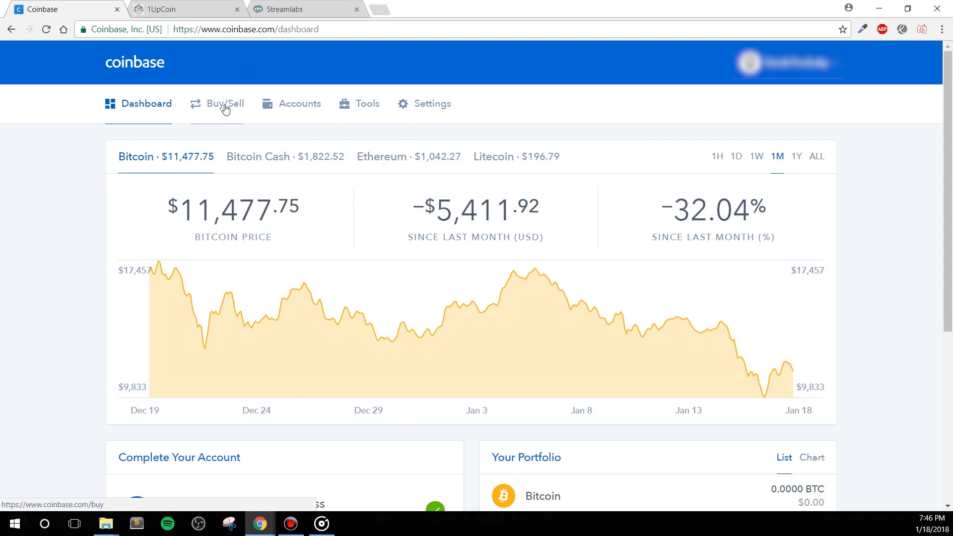
Browse the Ethereum chart and the Buy/Sell area switched to Sell
click(381, 156)
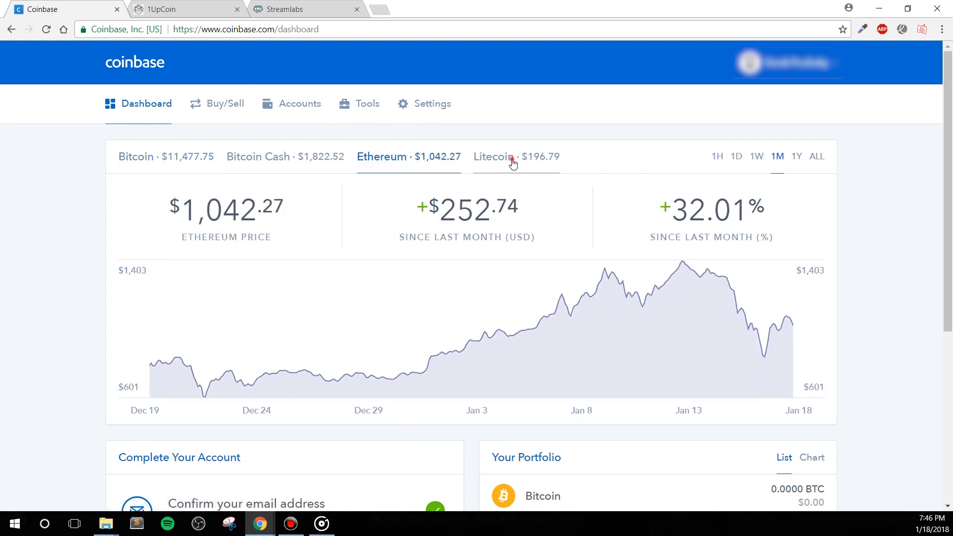
click(223, 103)
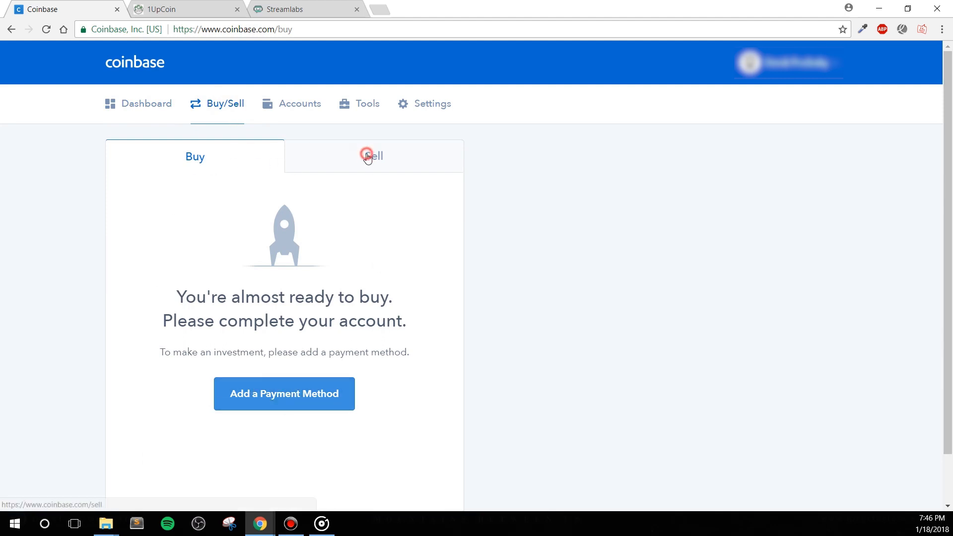
click(373, 155)
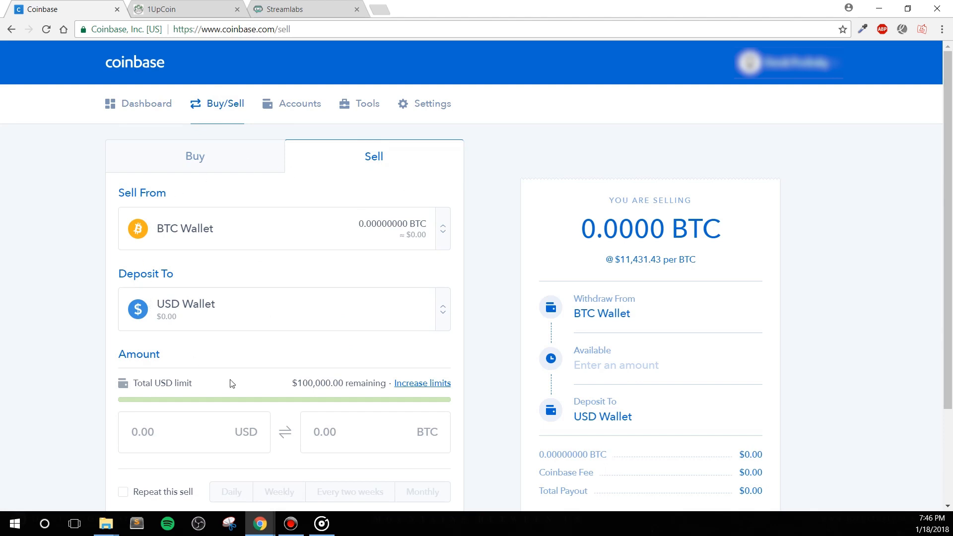
Open the Accounts list and select the empty LTC Wallet
click(299, 104)
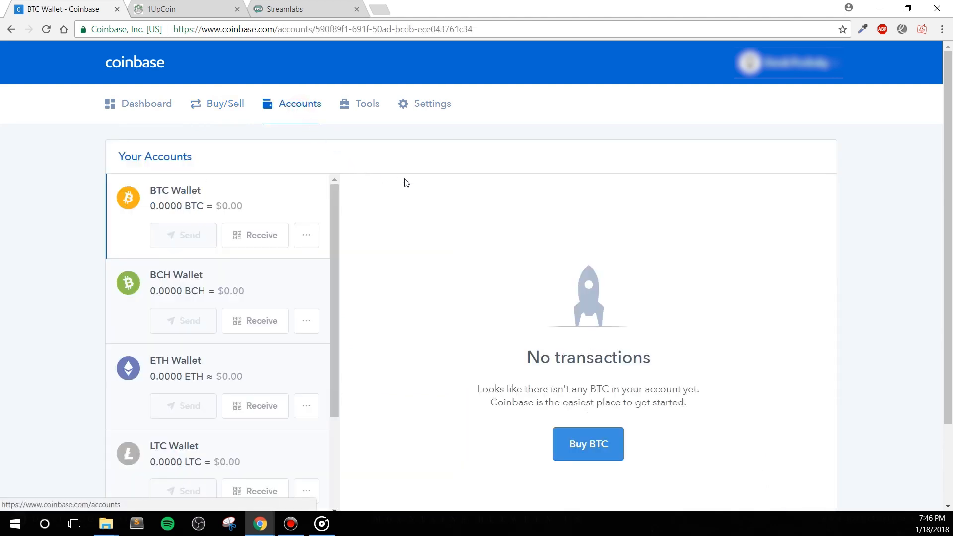
scroll(down, 3)
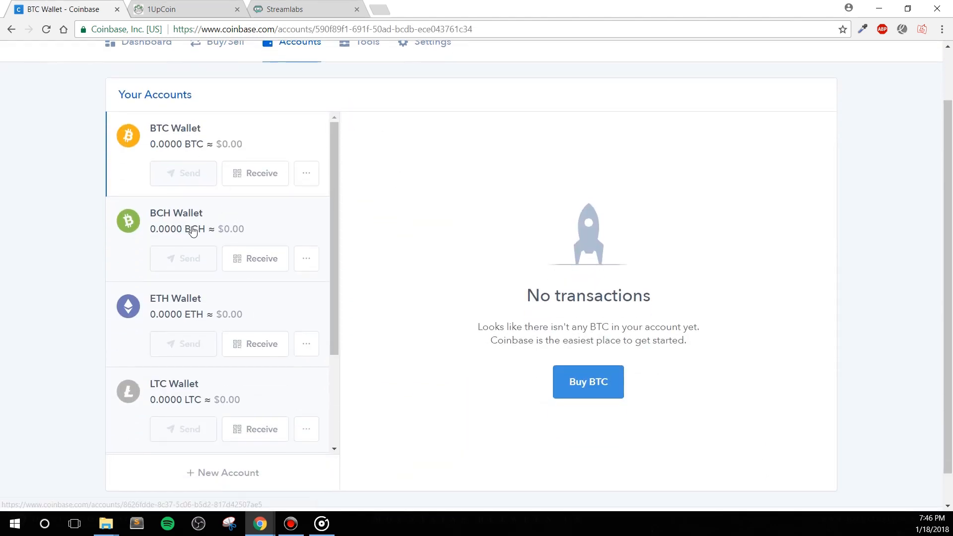
click(174, 299)
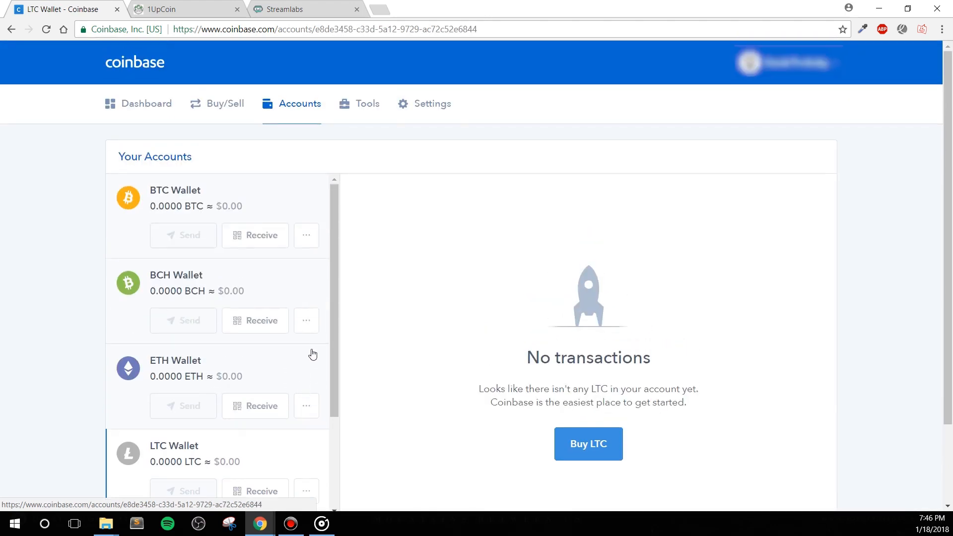
mouse_move(433, 103)
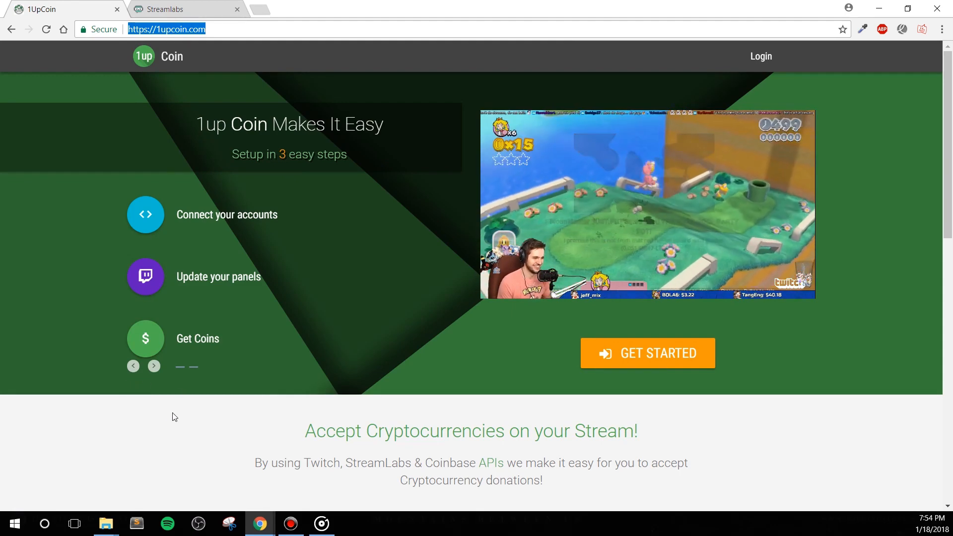
scroll(down, 3)
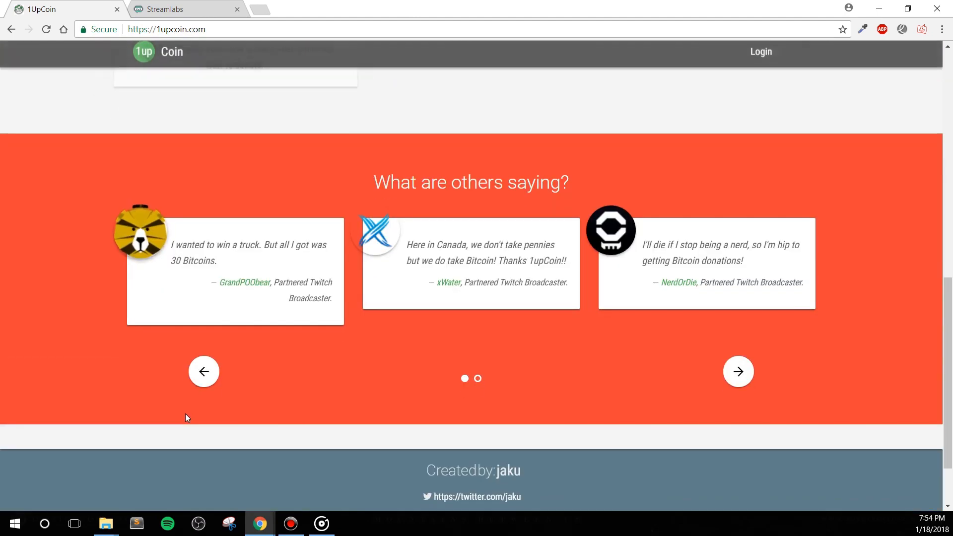
scroll(down, 3)
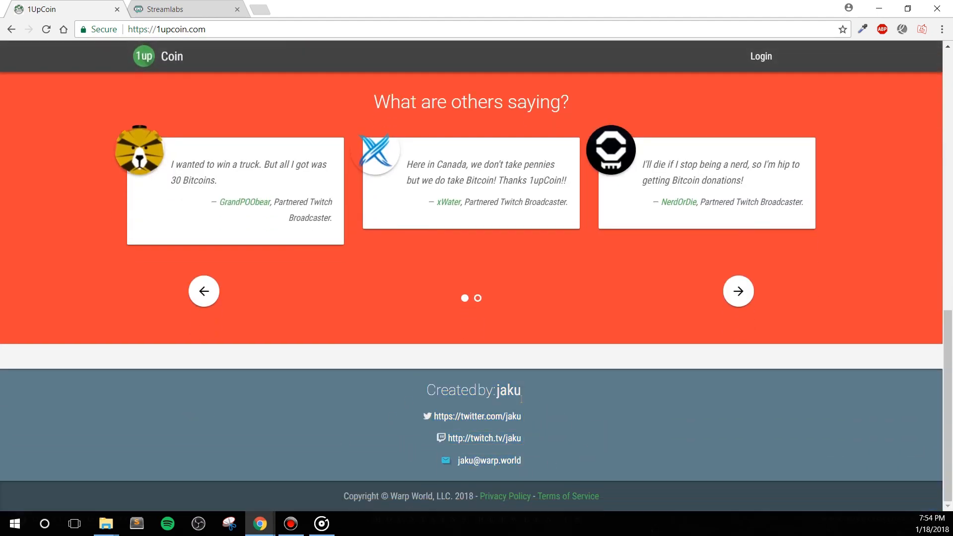
mouse_move(477, 416)
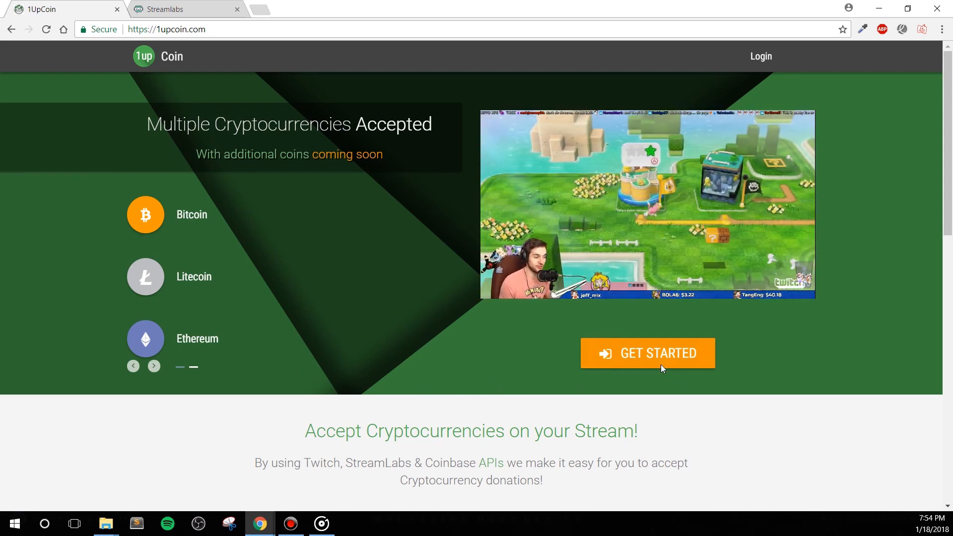
Start 1UpCoin setup and authorize it to use the Twitch account
click(646, 353)
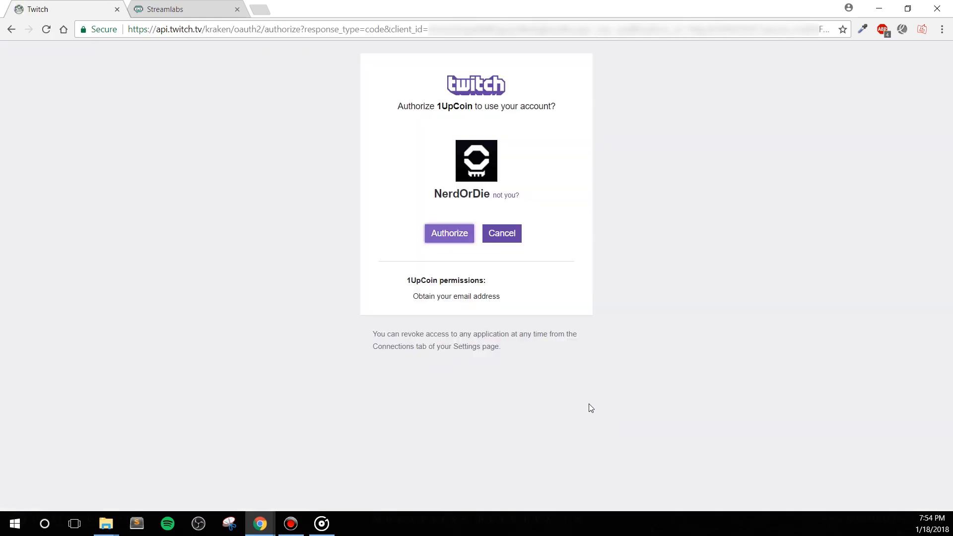
click(448, 232)
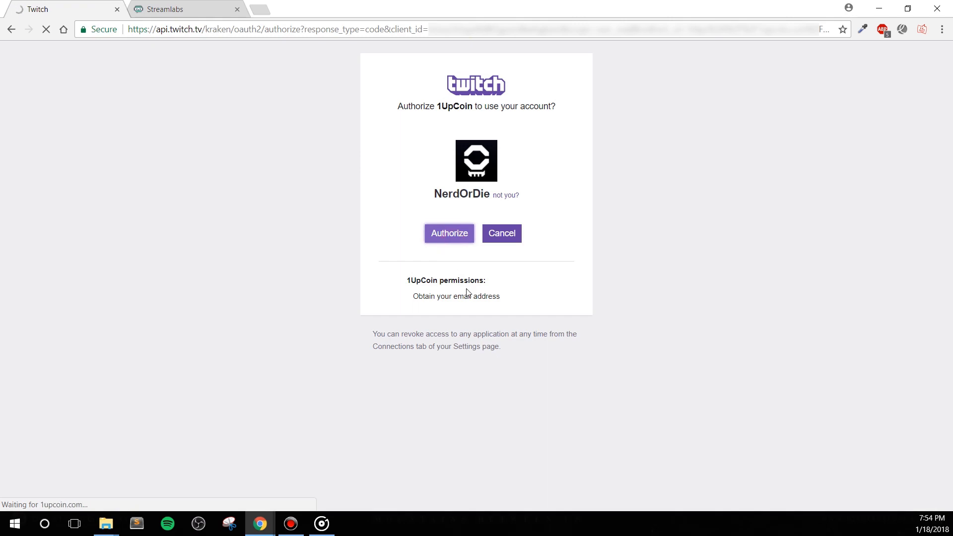
click(449, 234)
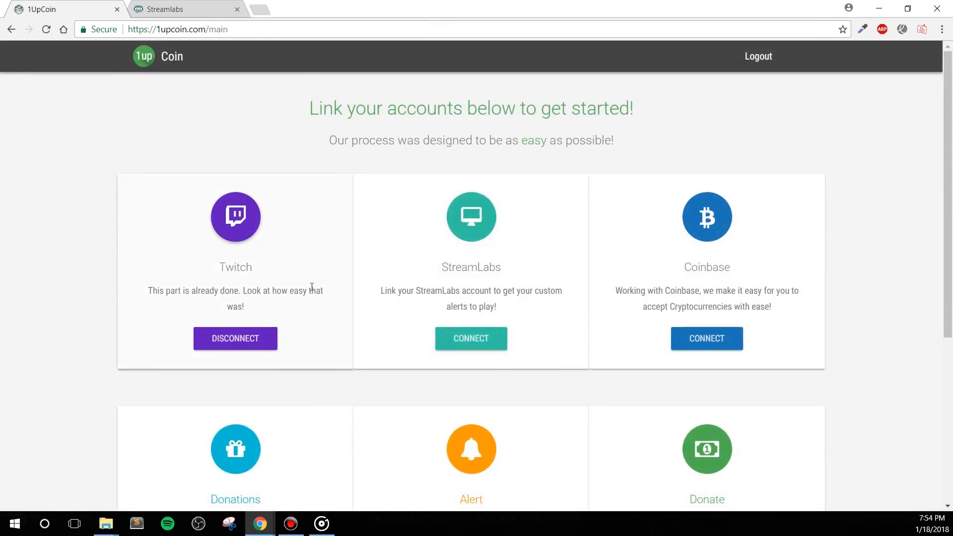
mouse_move(853, 326)
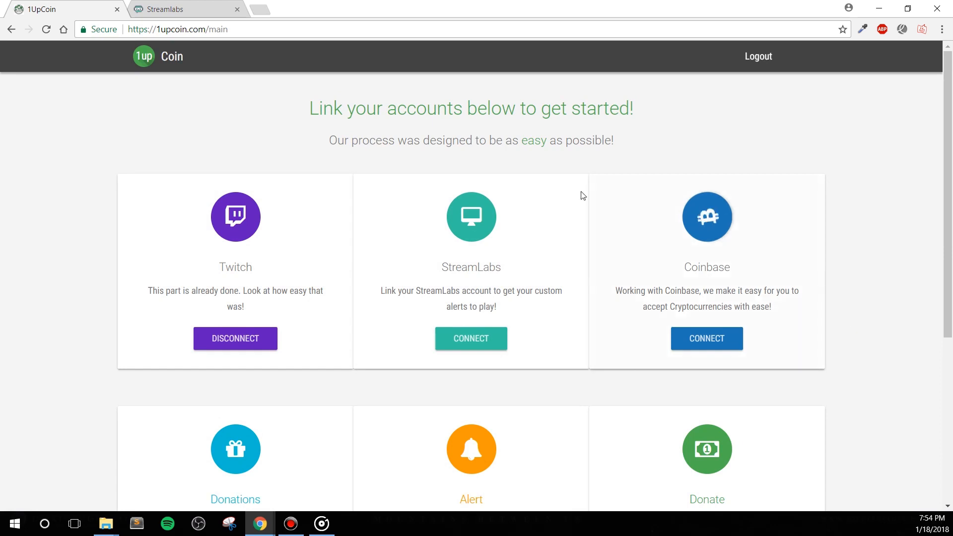
Begin connecting the StreamLabs account and proceed to its authorization
click(470, 339)
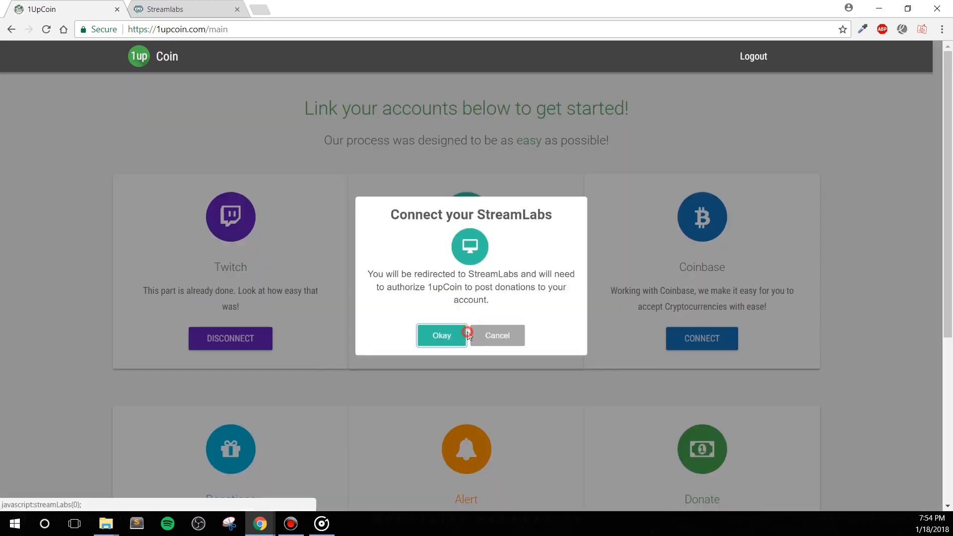
click(440, 335)
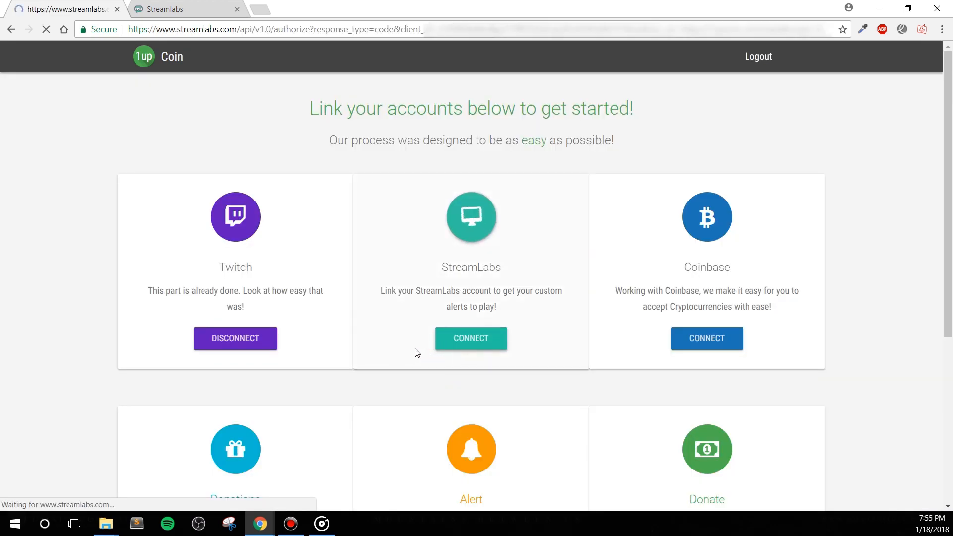
Approve 1UpCoin adding donations on StreamLabs
click(470, 338)
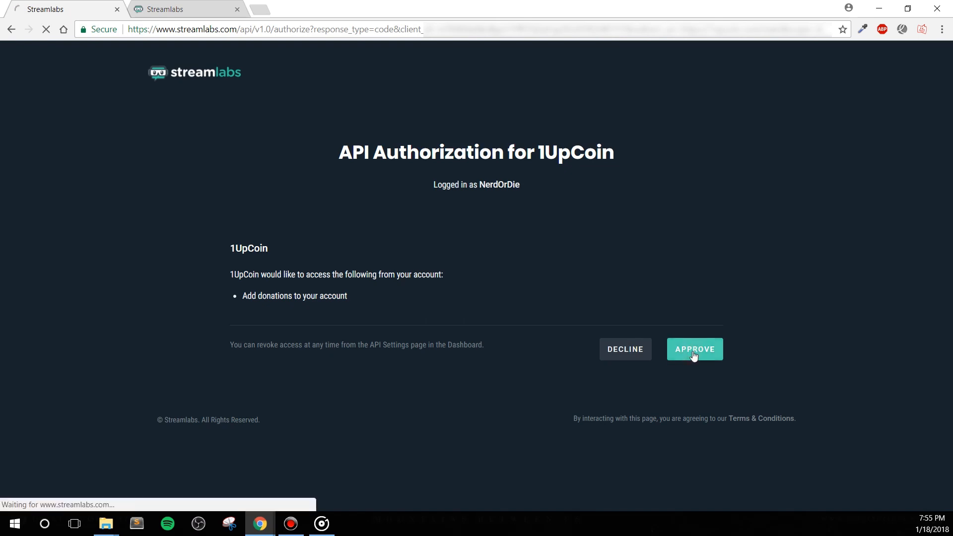
click(694, 348)
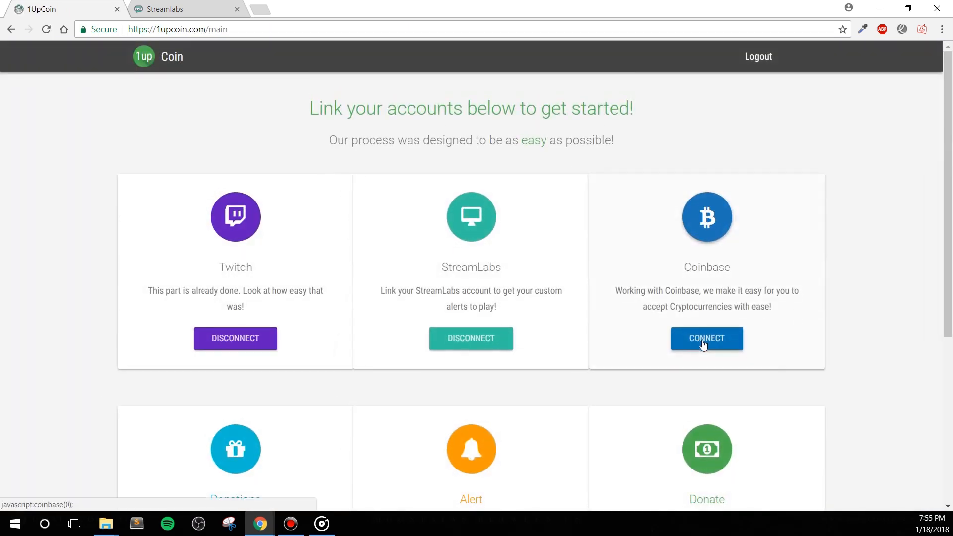
Connect the Coinbase account and authorize 1UpCoin to access it
click(705, 338)
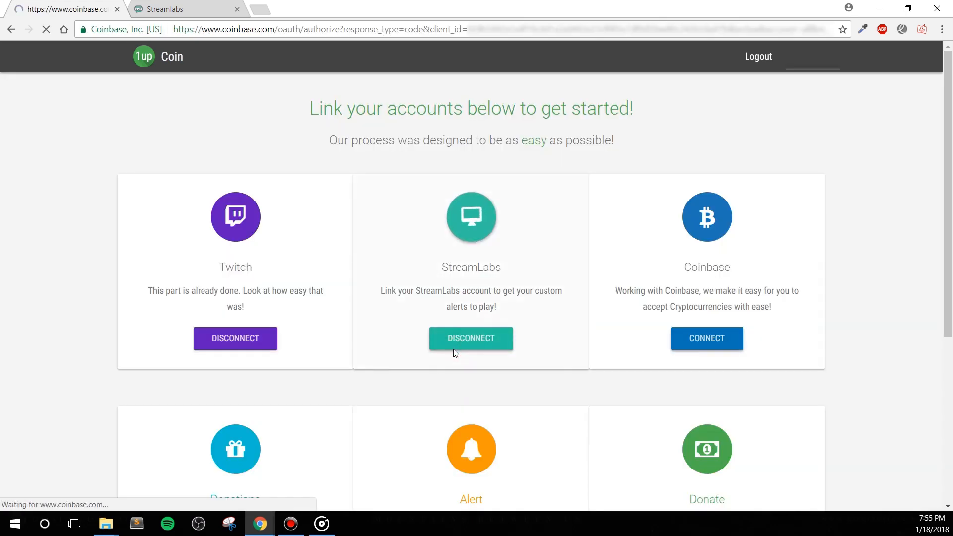
click(706, 339)
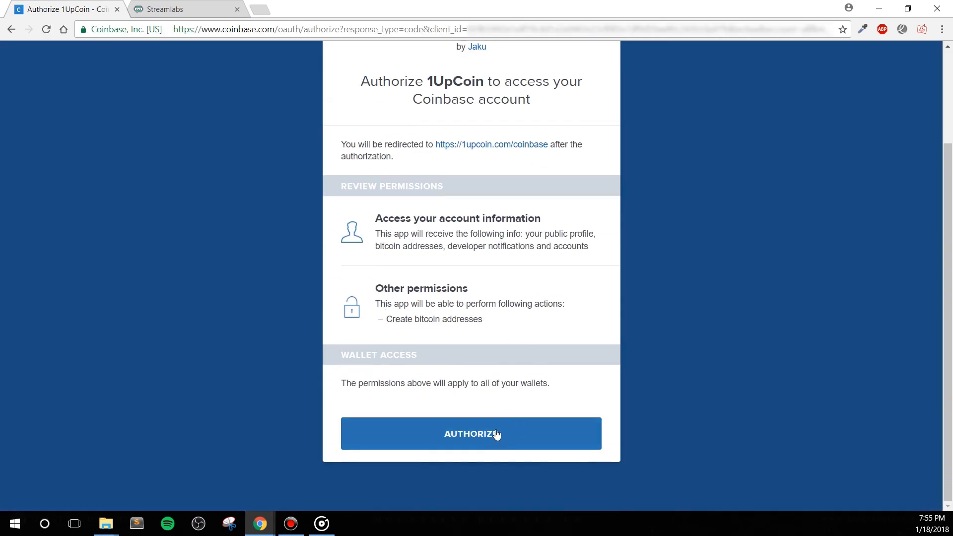
click(470, 434)
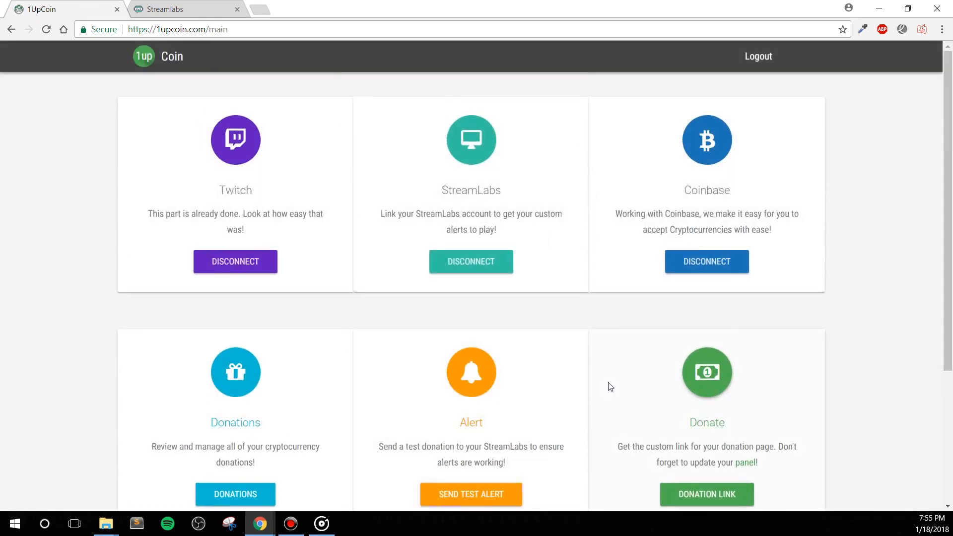
Open Nerdordie's custom donation page and select its link
scroll(down, 3)
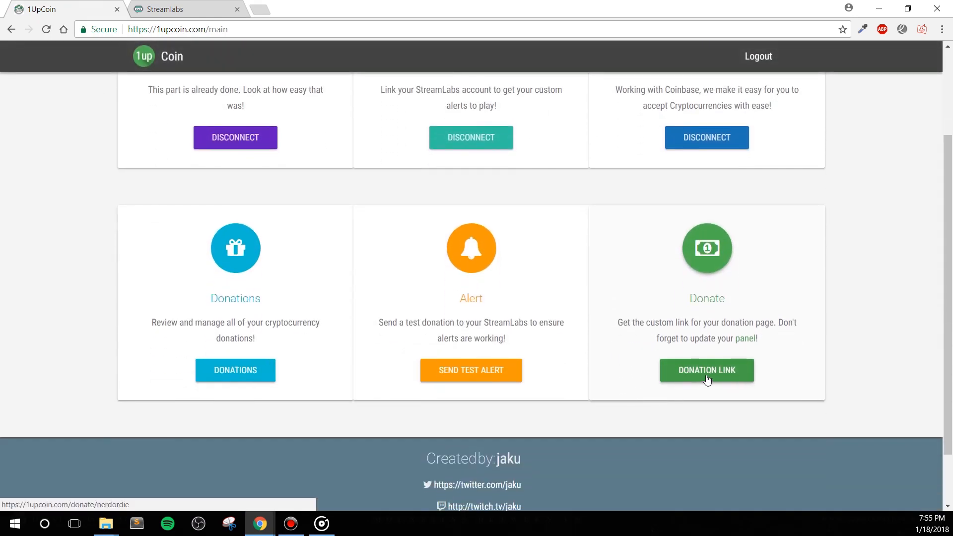
click(706, 370)
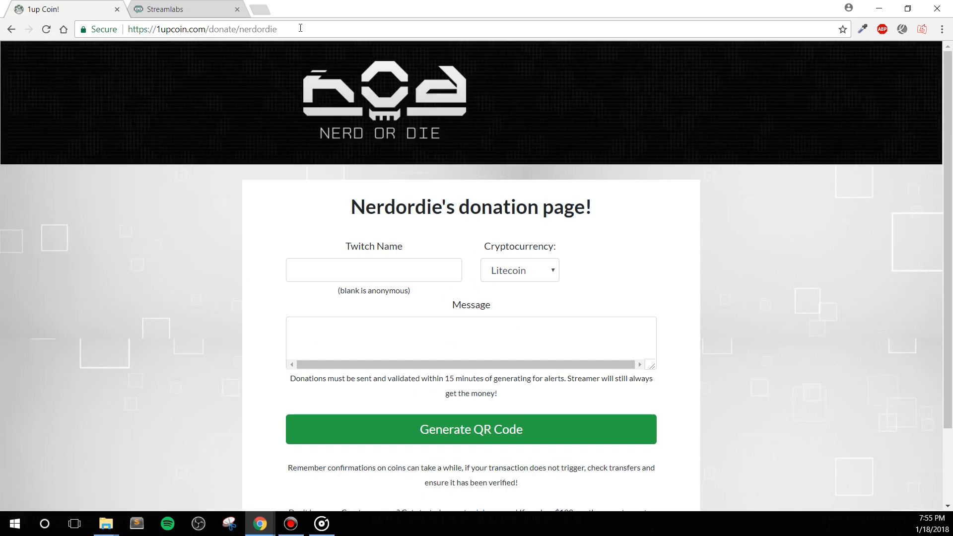
click(200, 29)
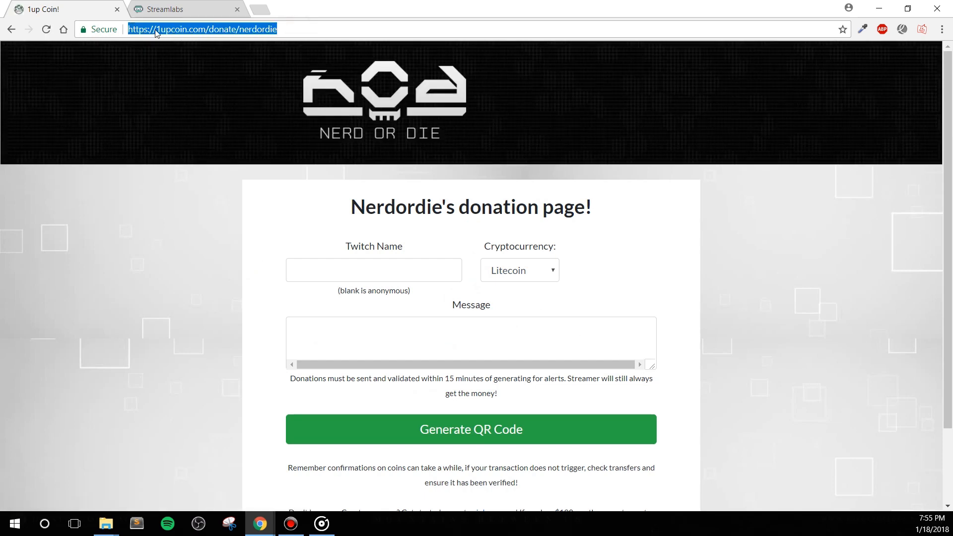
mouse_move(235, 228)
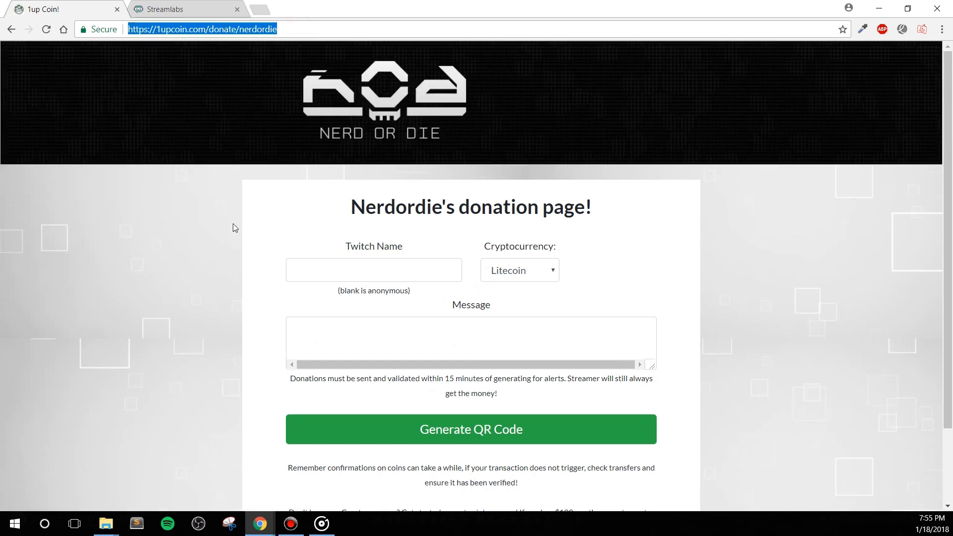
text(YourNameHere)
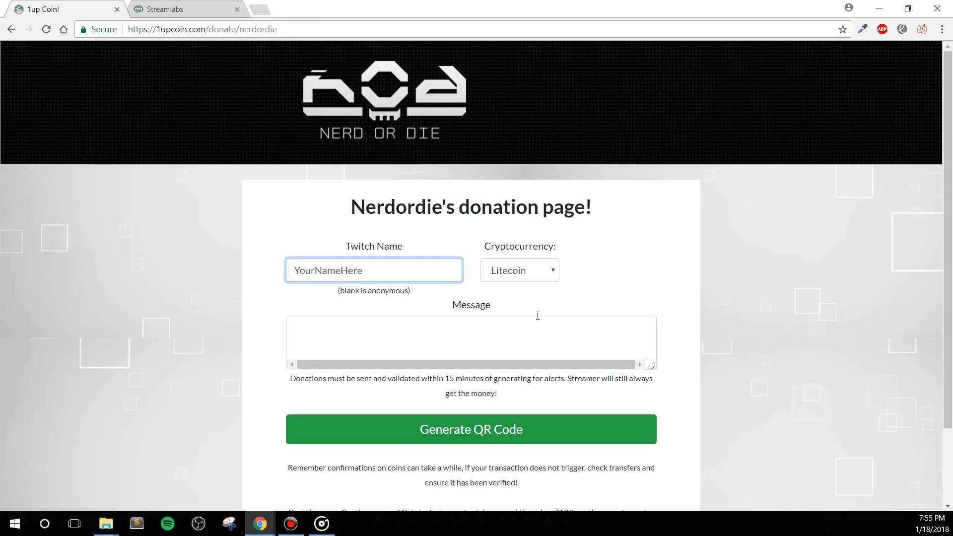
Choose Bitcoin as the donation cryptocurrency instead of Litecoin
click(518, 270)
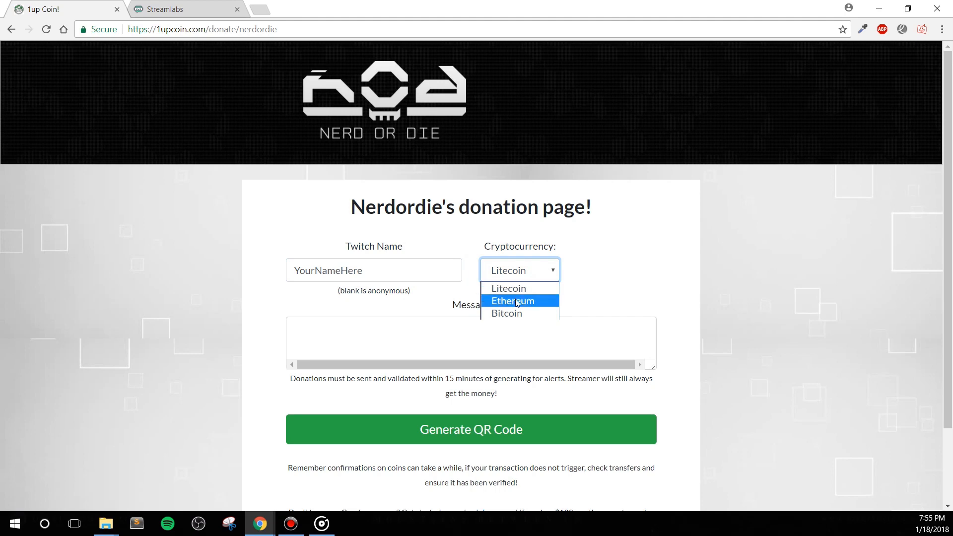
click(506, 313)
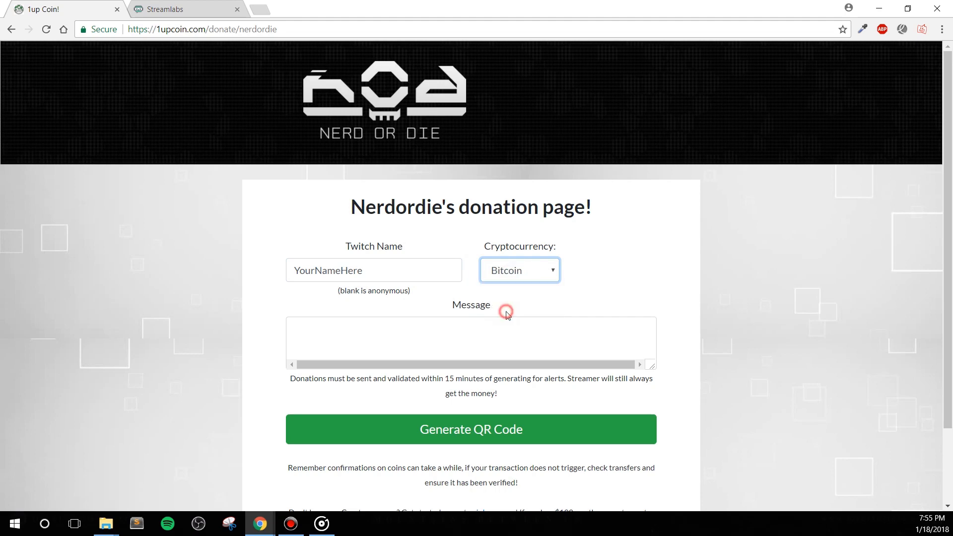
click(202, 29)
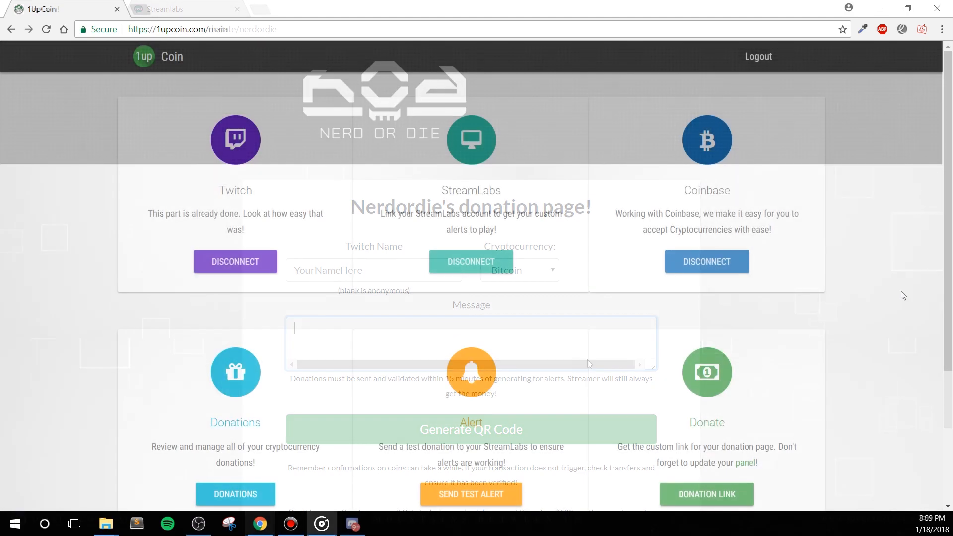
Send a test donation alert to StreamLabs from the 1UpCoin main page
click(237, 9)
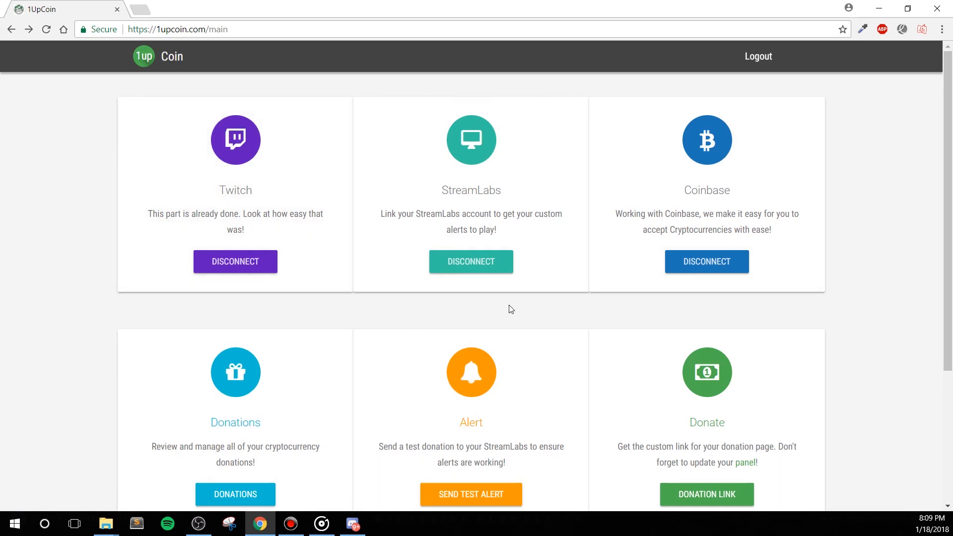
scroll(down, 3)
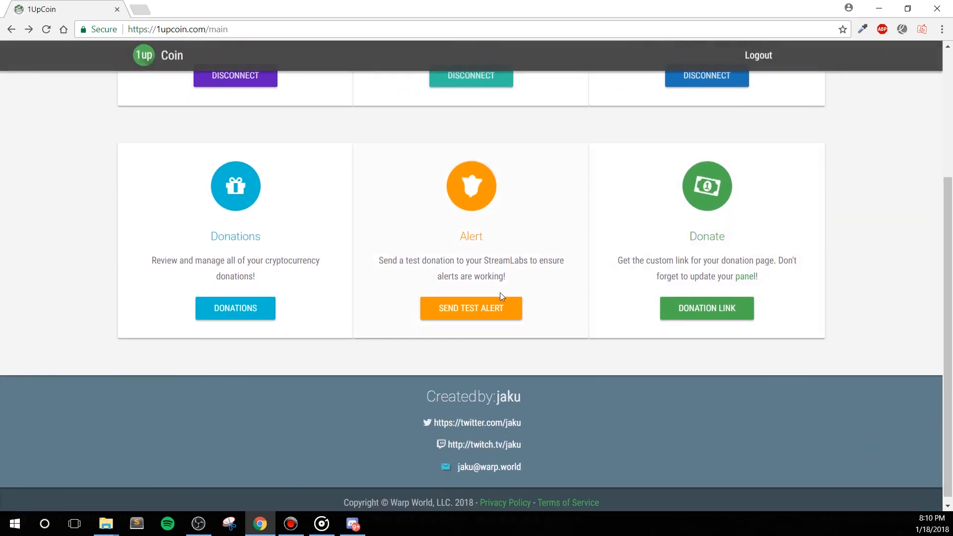
click(471, 307)
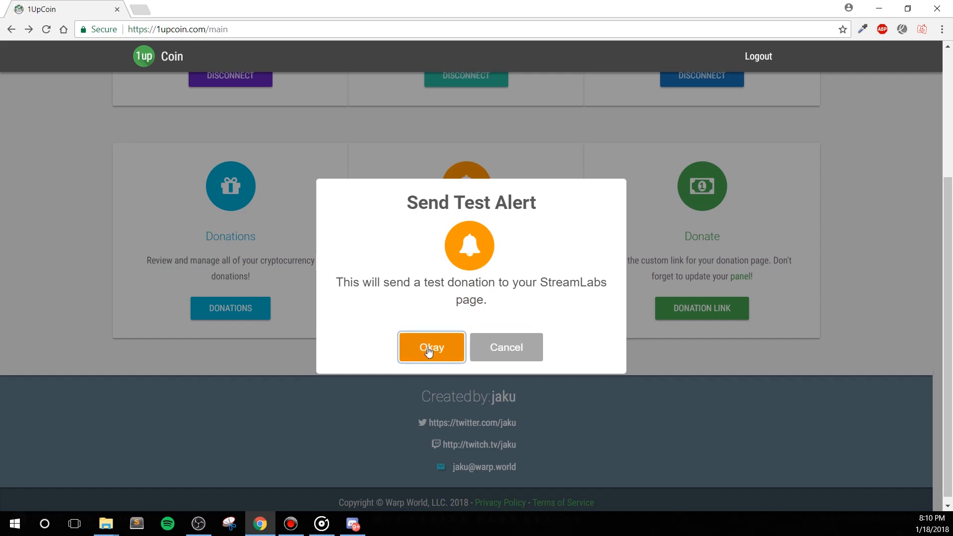
click(430, 348)
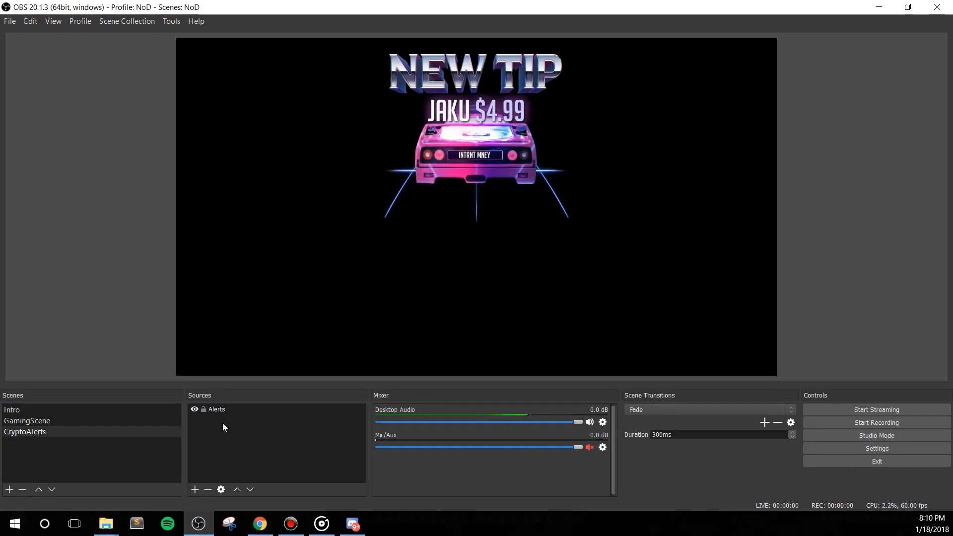
Return to the 1UpCoin dashboard after the New Tip alert plays in OBS
click(217, 409)
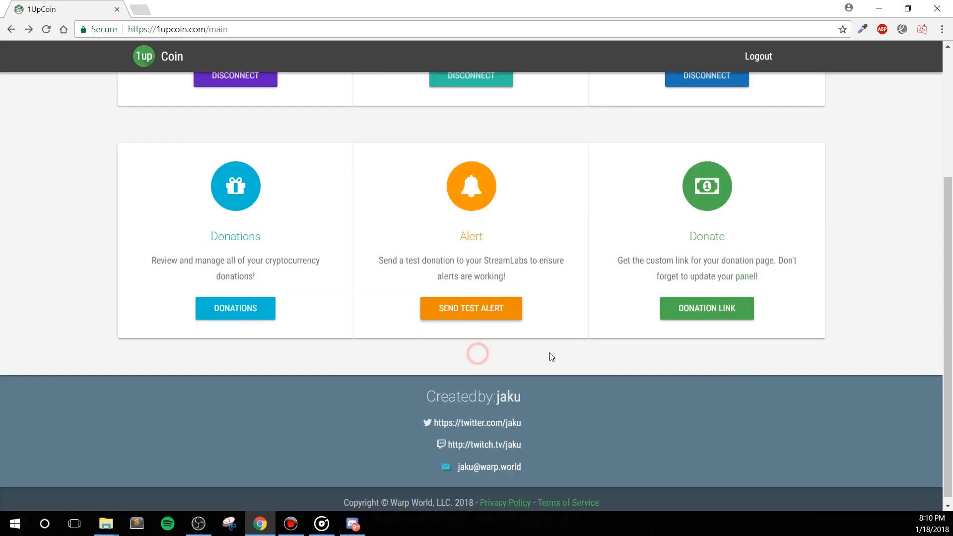
scroll(up, 3)
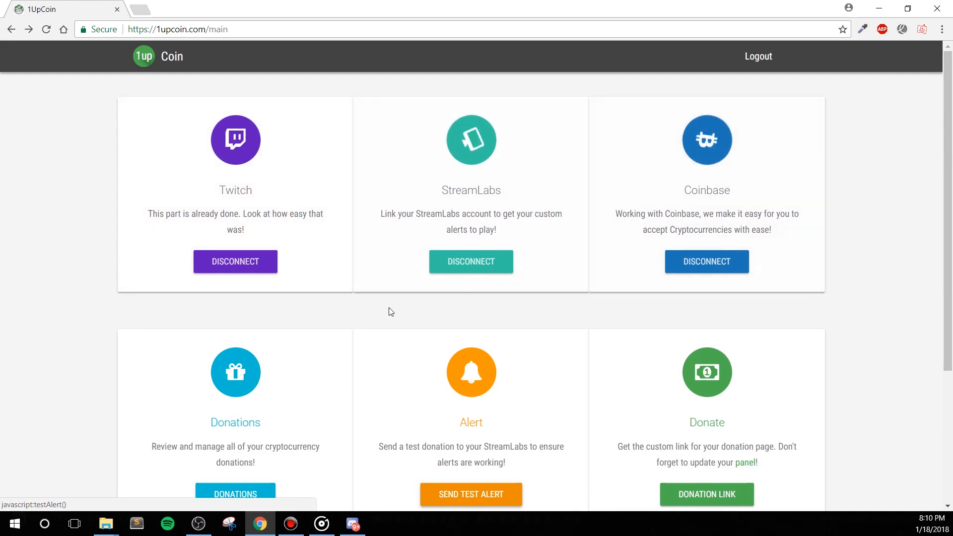
View the Litecoin and BCash donation tables listing the 0.02005165 LTC donation
click(234, 494)
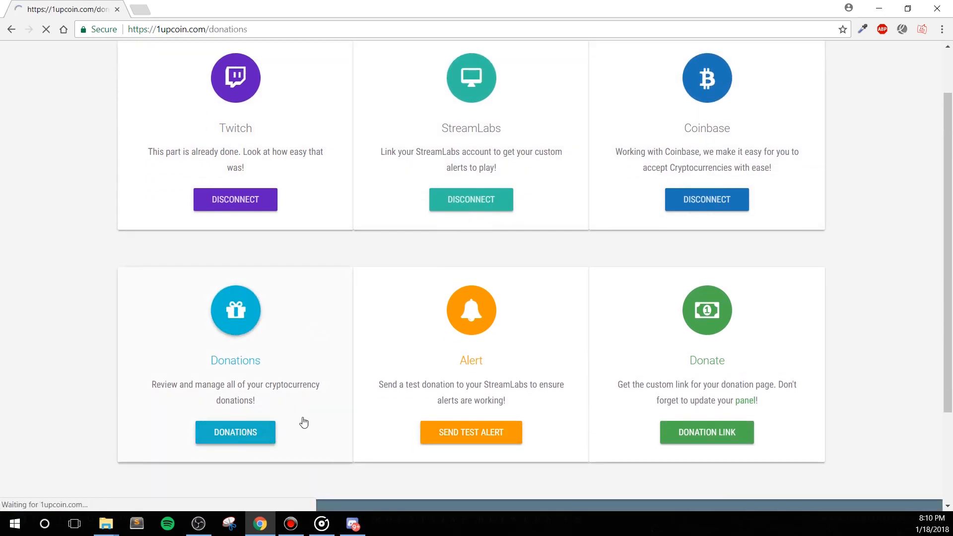
click(234, 432)
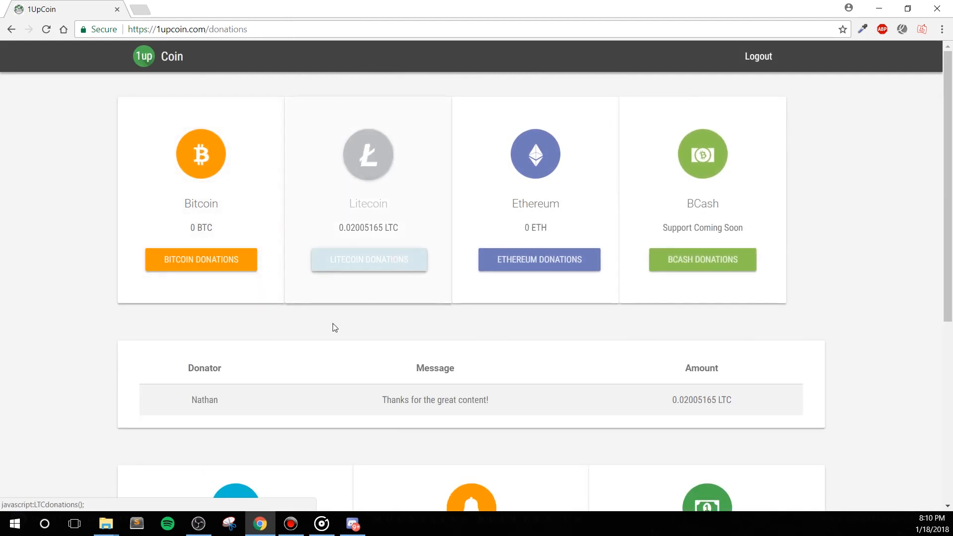
mouse_move(431, 395)
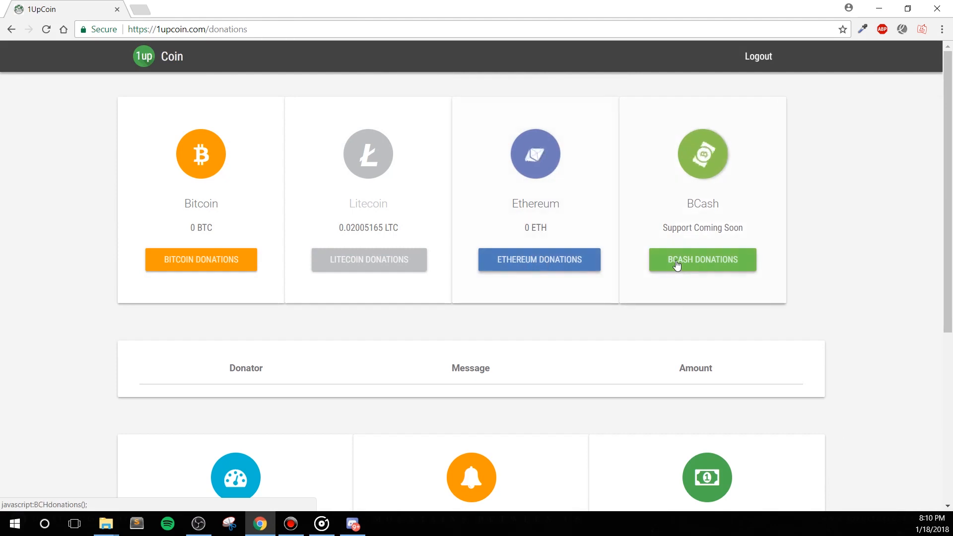
click(702, 259)
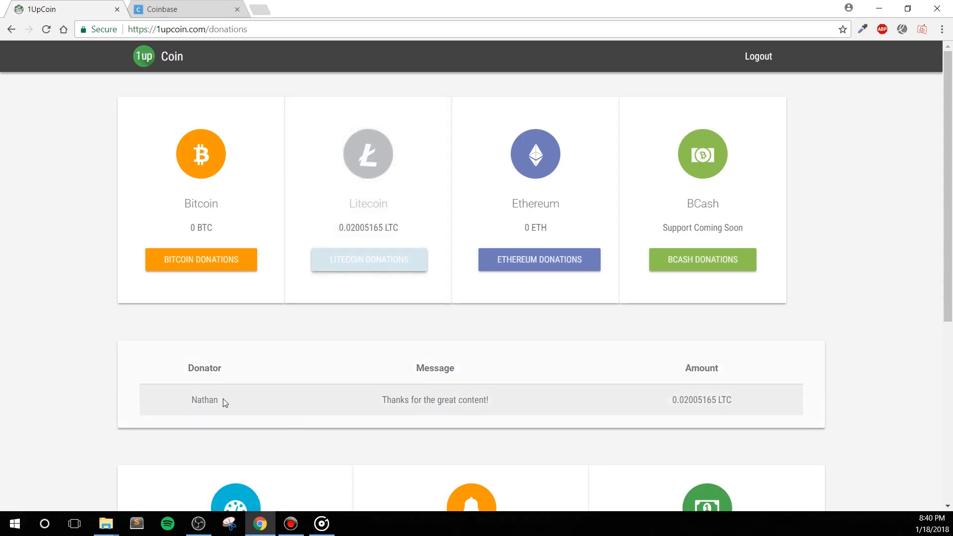
mouse_move(813, 398)
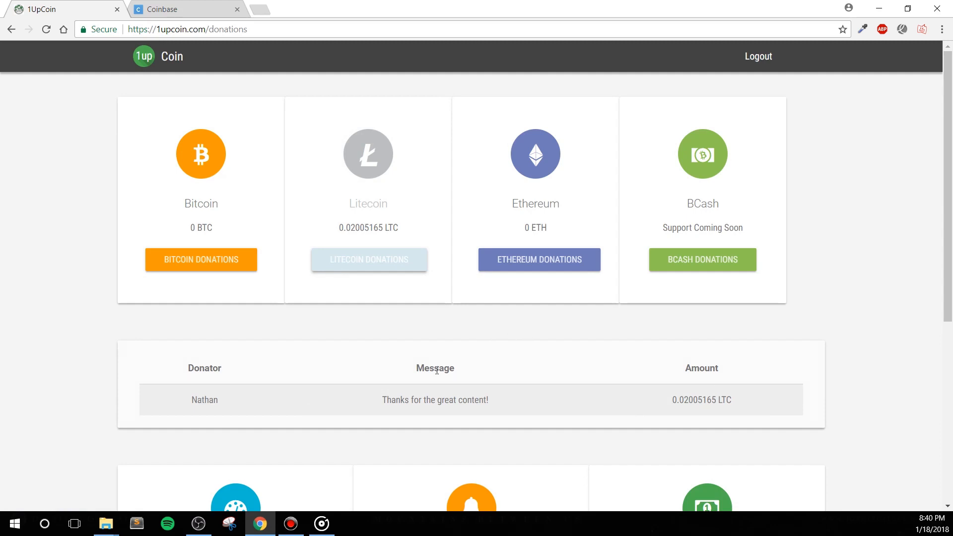
mouse_move(681, 393)
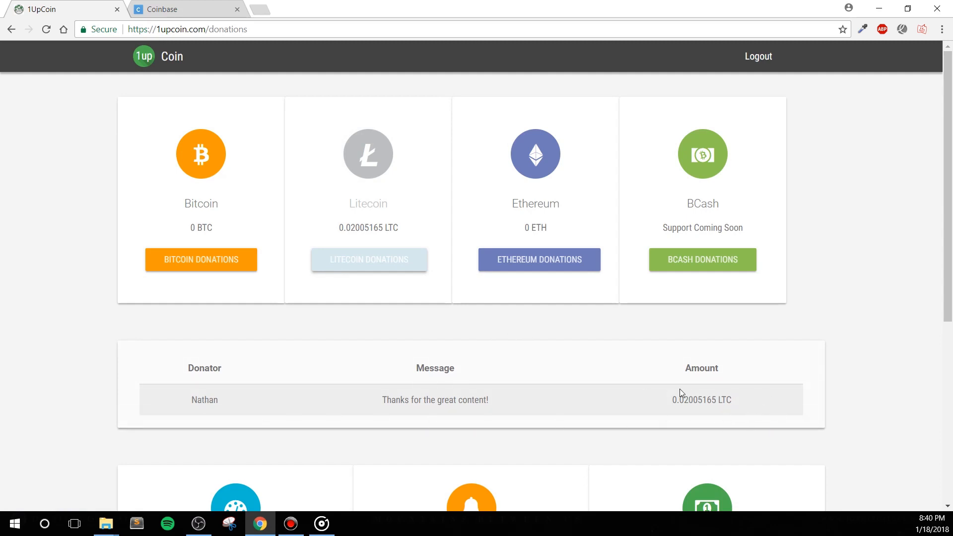
mouse_move(167, 49)
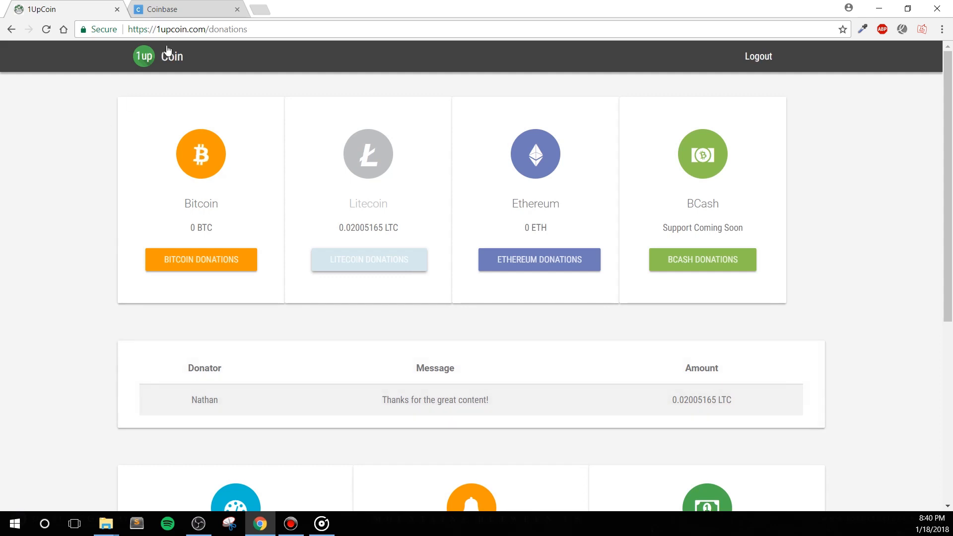
Open the Coinbase LTC Wallet showing the received 0.02005165 LTC, then go to Sell
click(161, 9)
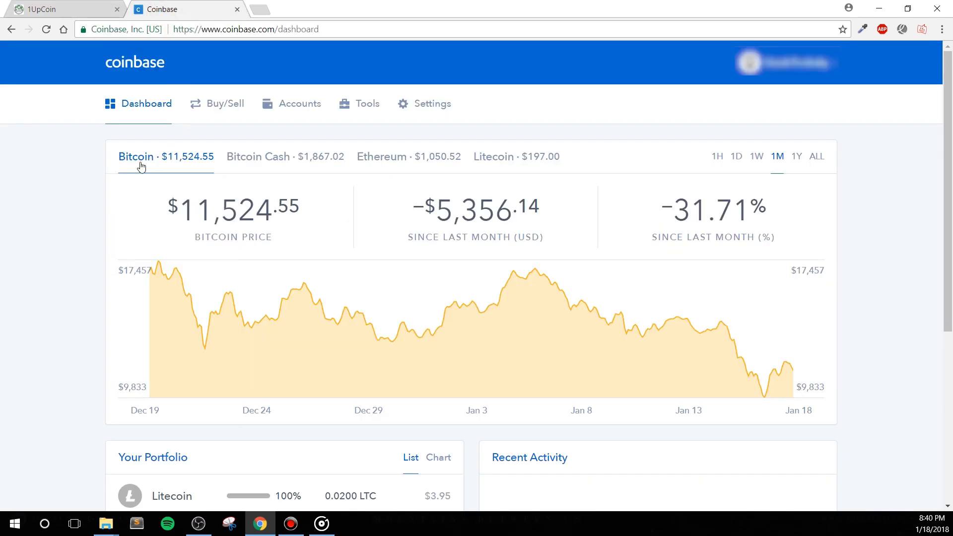
mouse_move(311, 129)
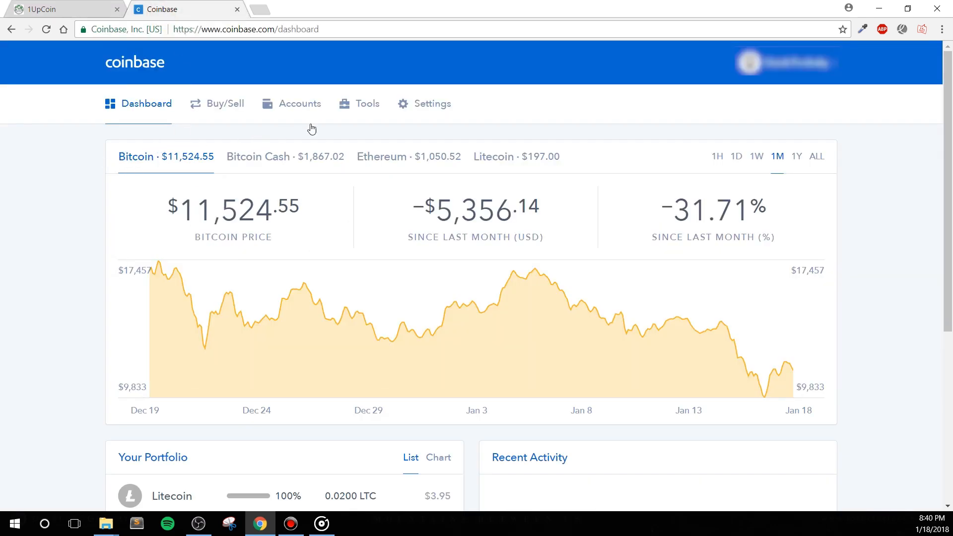
click(299, 103)
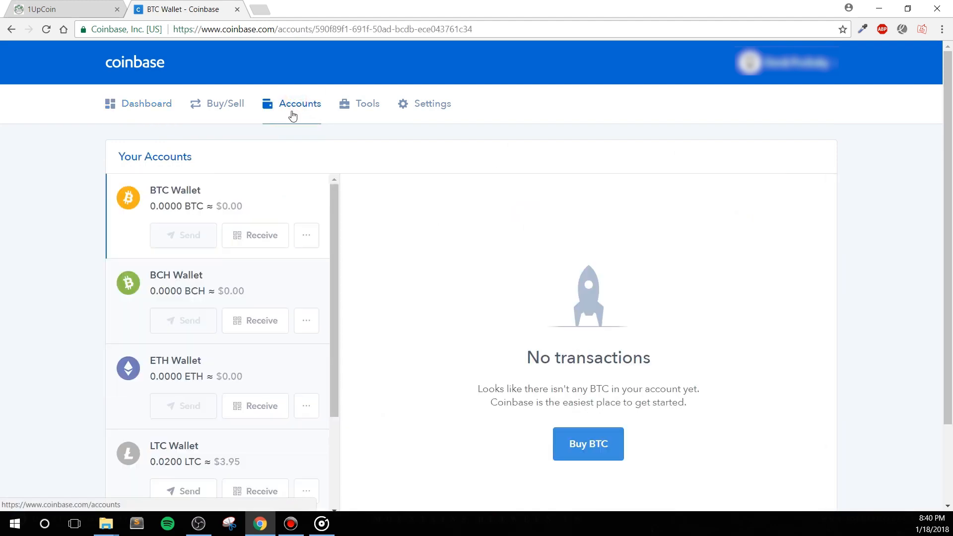
scroll(down, 3)
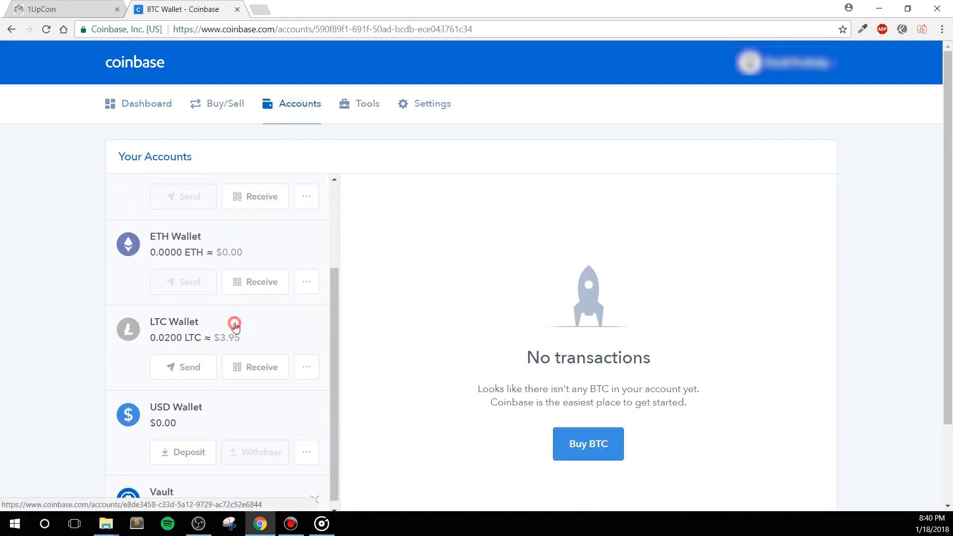
click(174, 322)
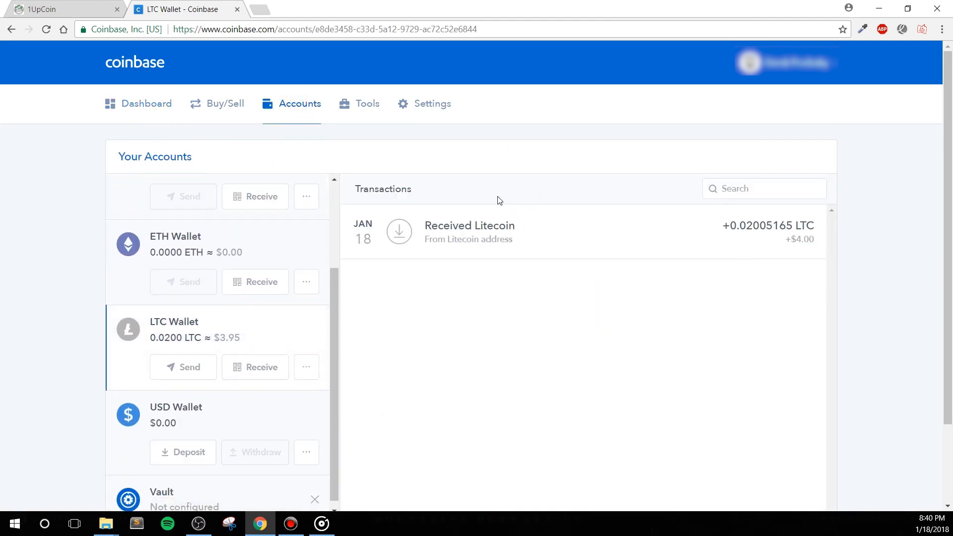
click(225, 103)
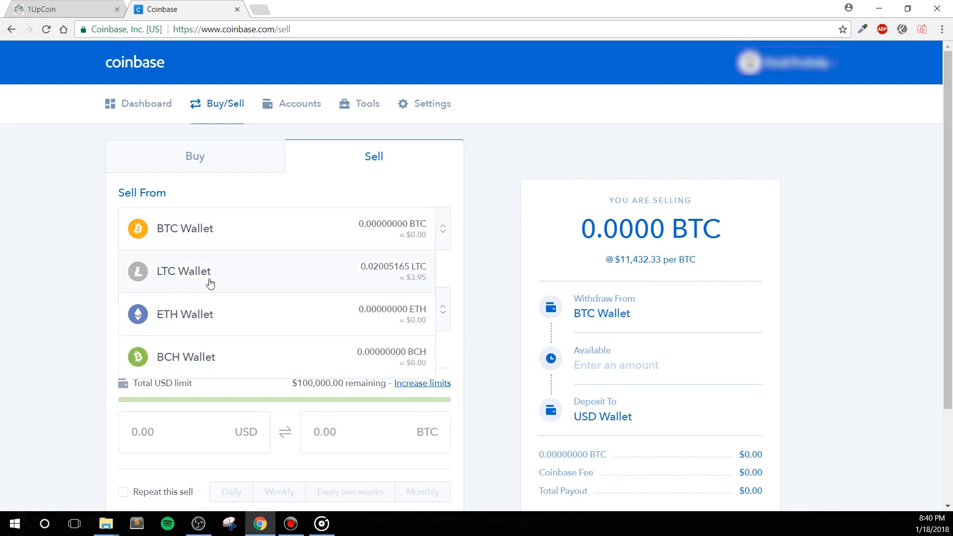
Choose the Litecoin wallet to sell from with proceeds deposited to Bank of America
click(209, 271)
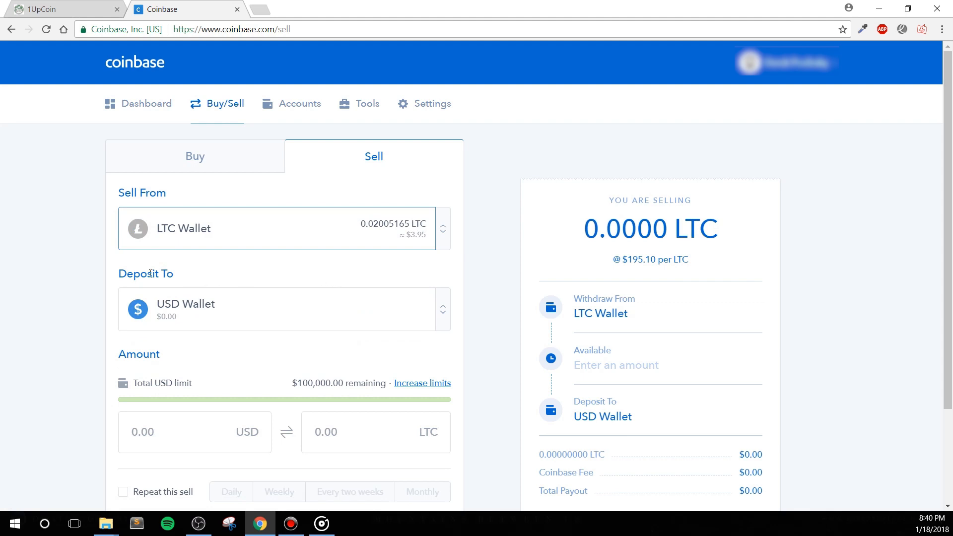
click(283, 309)
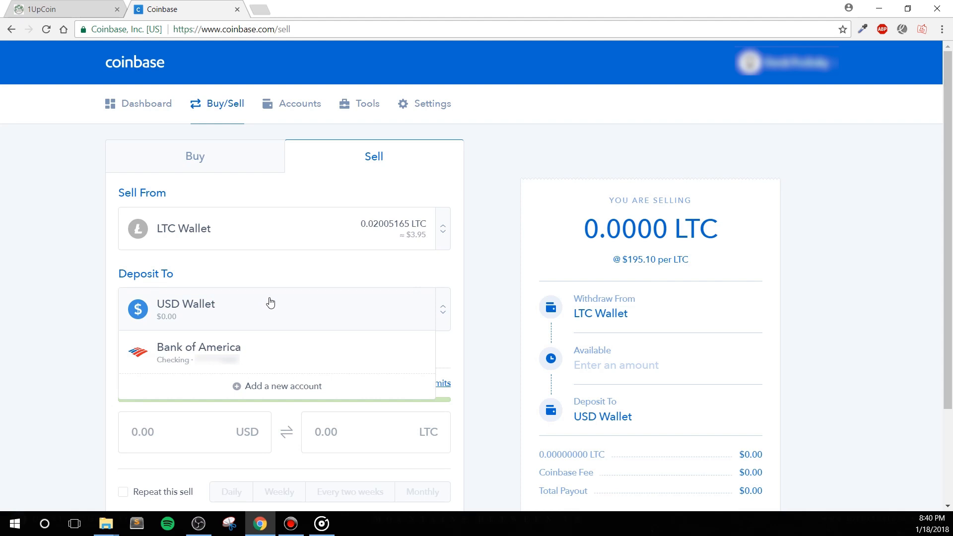
mouse_move(203, 318)
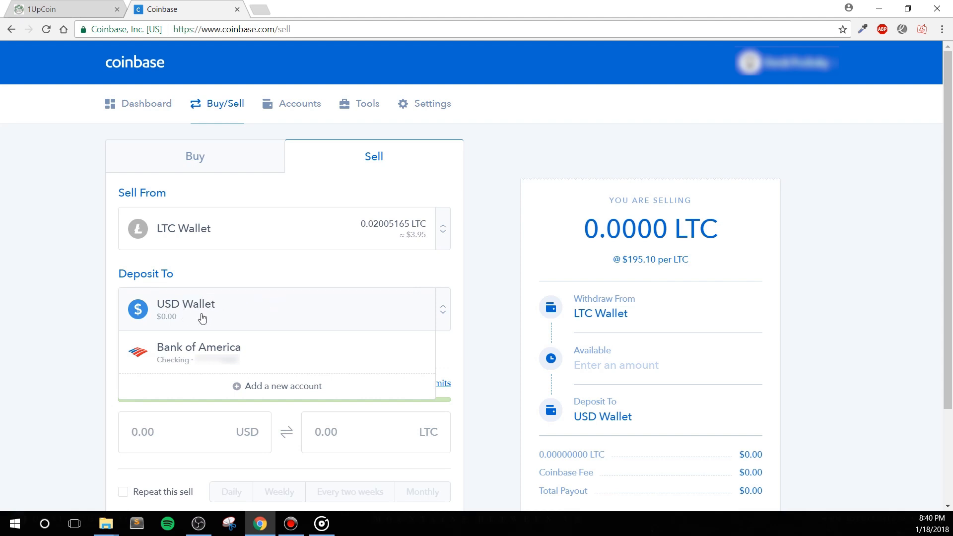
mouse_move(201, 310)
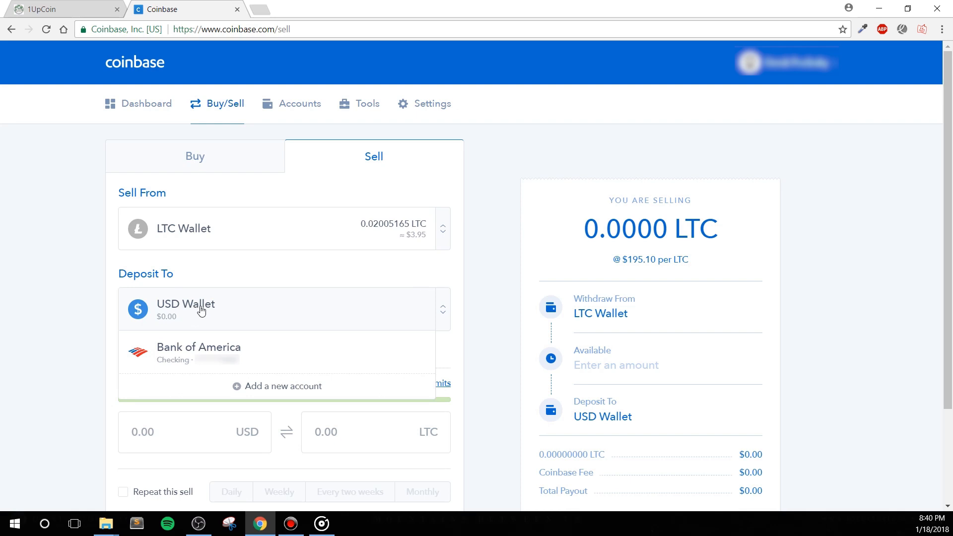
mouse_move(194, 310)
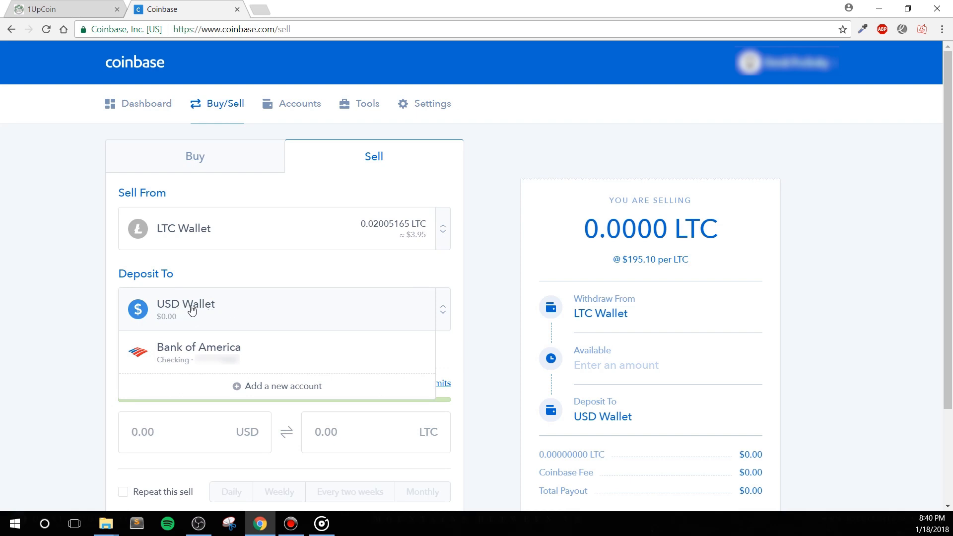
mouse_move(242, 304)
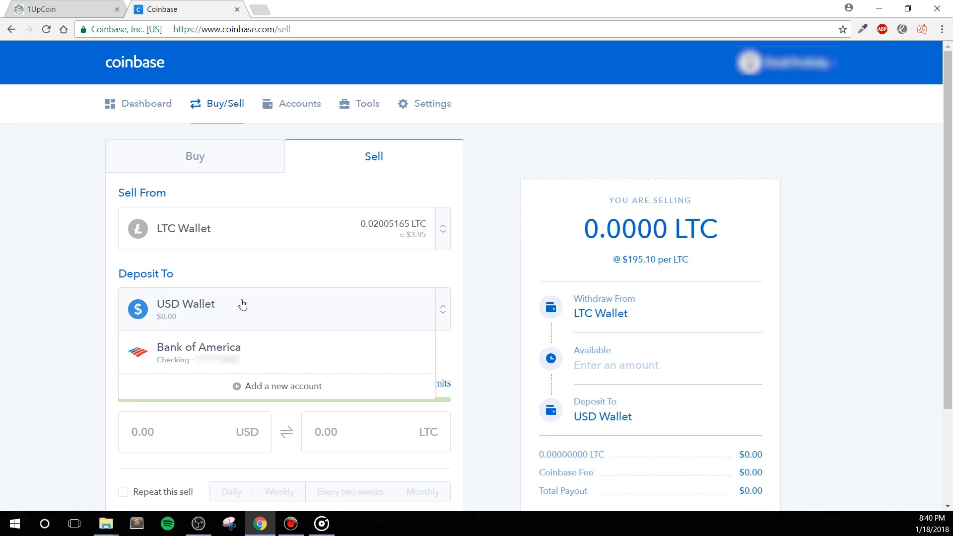
mouse_move(245, 314)
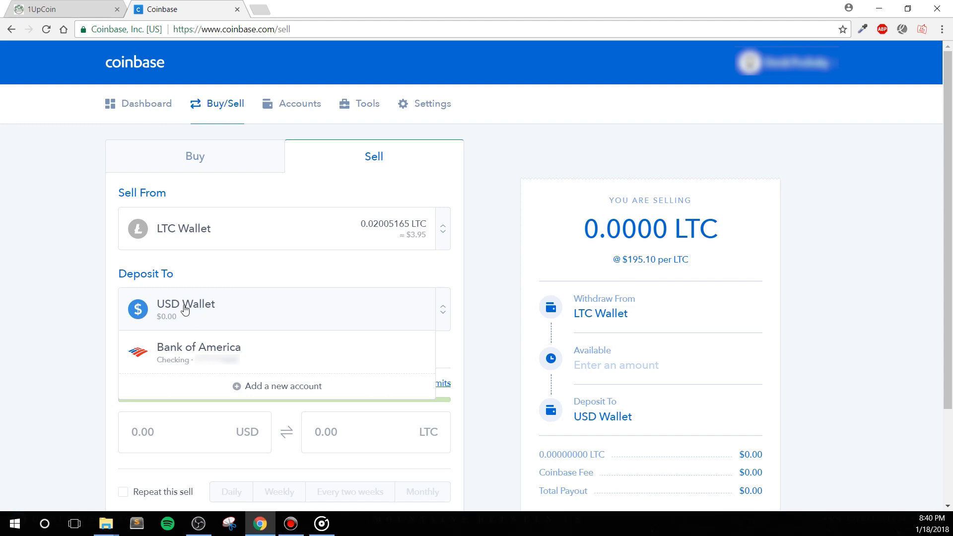
mouse_move(281, 312)
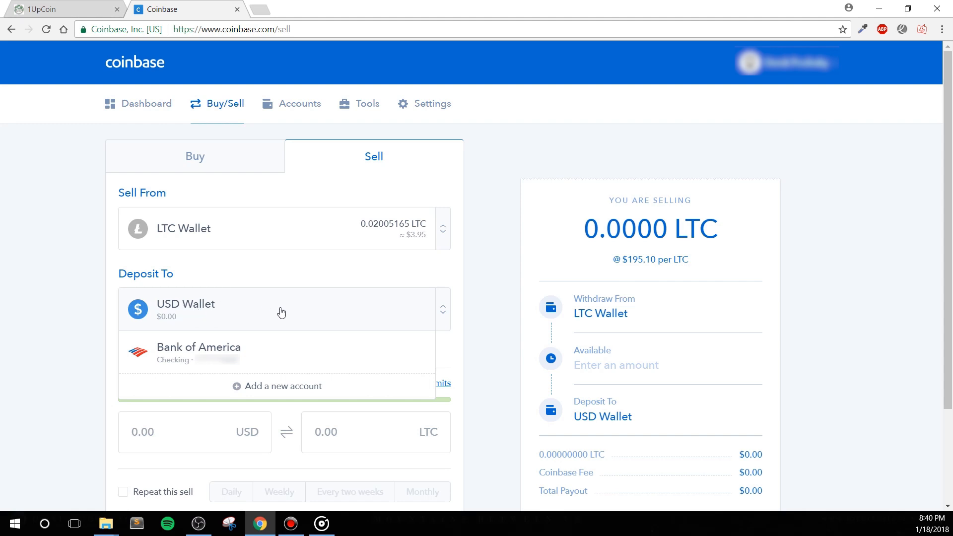
mouse_move(301, 335)
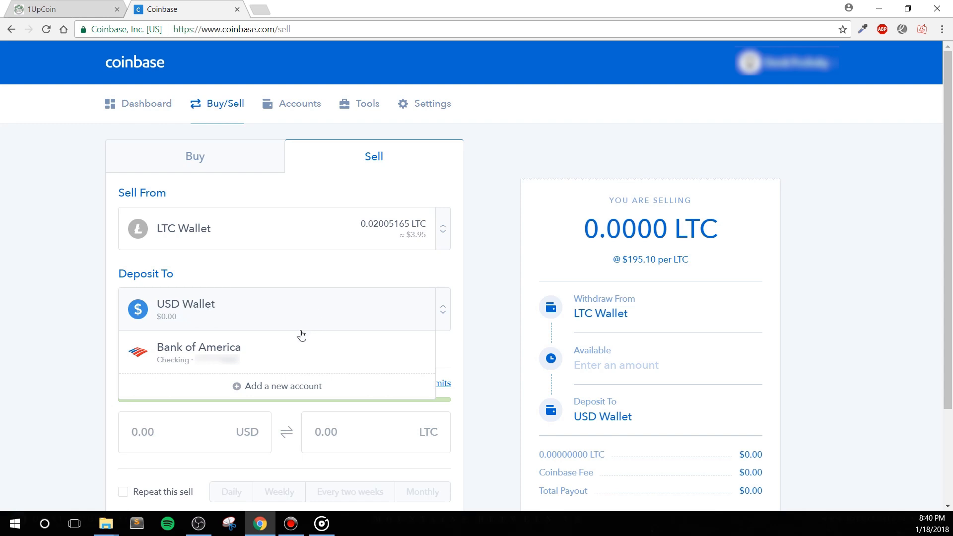
click(199, 351)
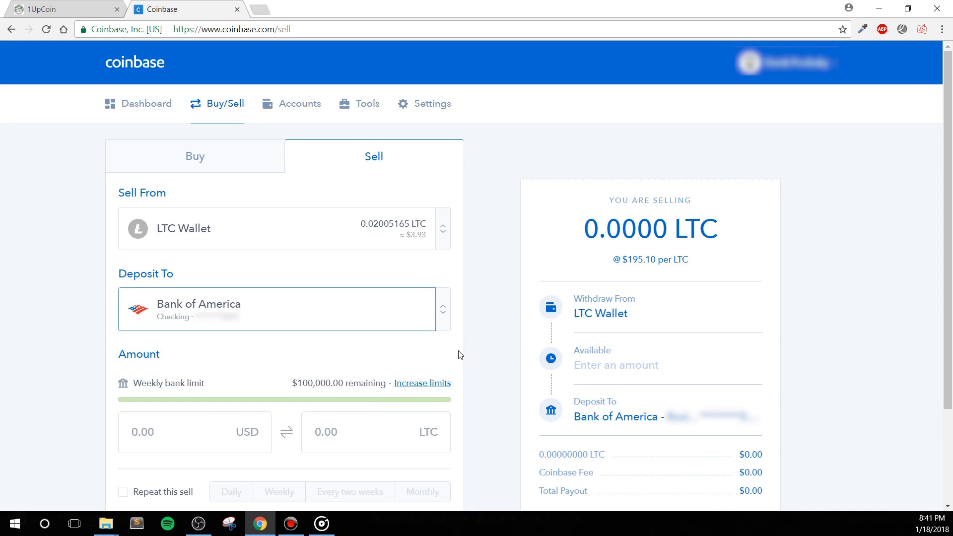
mouse_move(268, 383)
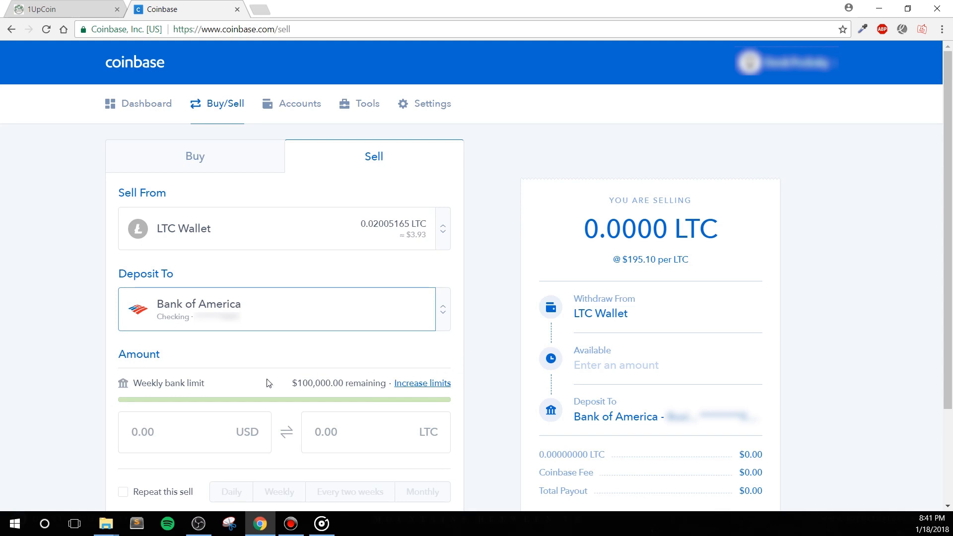
Sell Max of Litecoin, adjust the USD amount to 2, and submit the $2 Litecoin sale
click(375, 432)
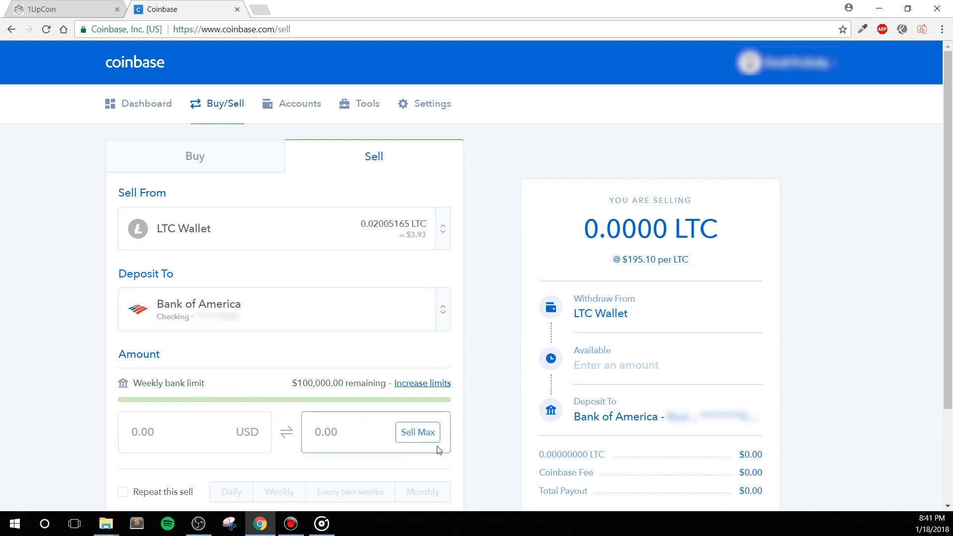
click(418, 431)
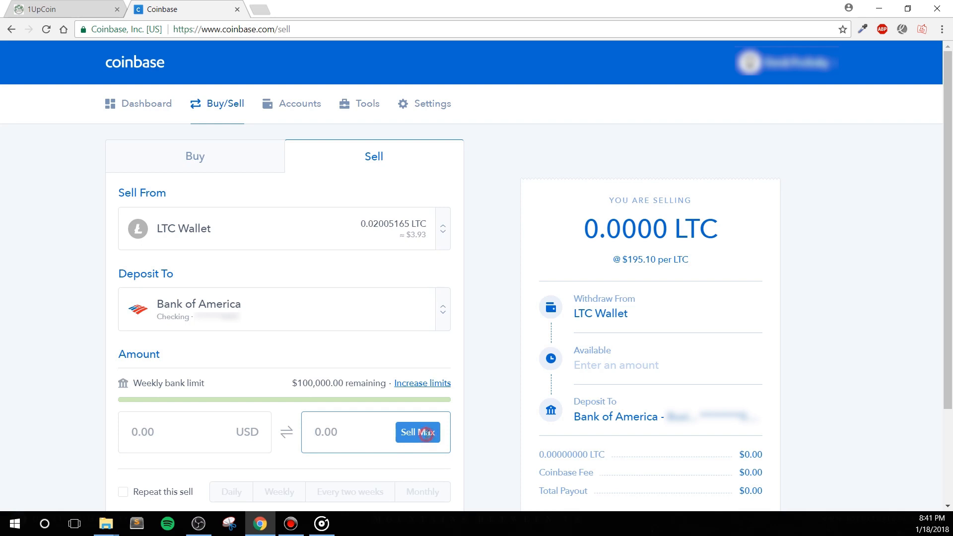
click(417, 432)
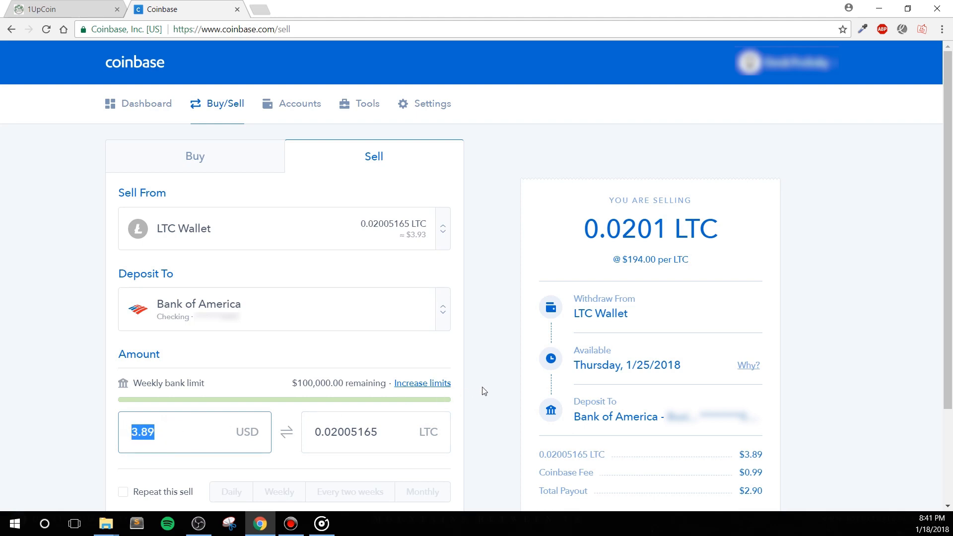
mouse_move(758, 328)
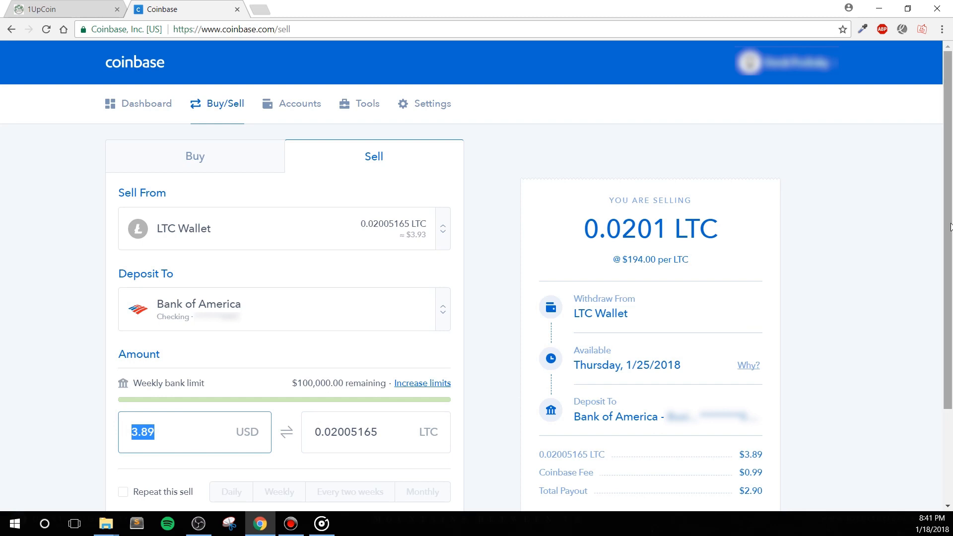
scroll(down, 3)
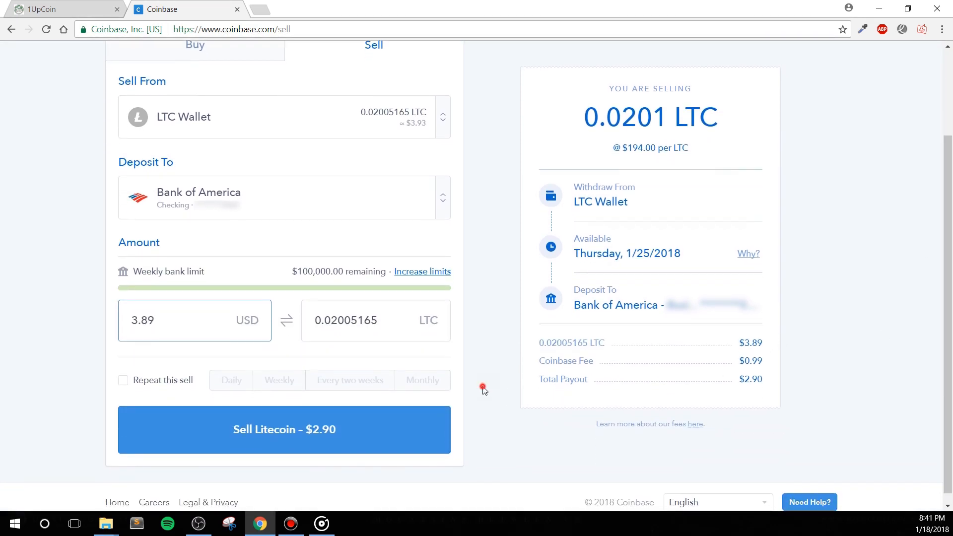
click(195, 321)
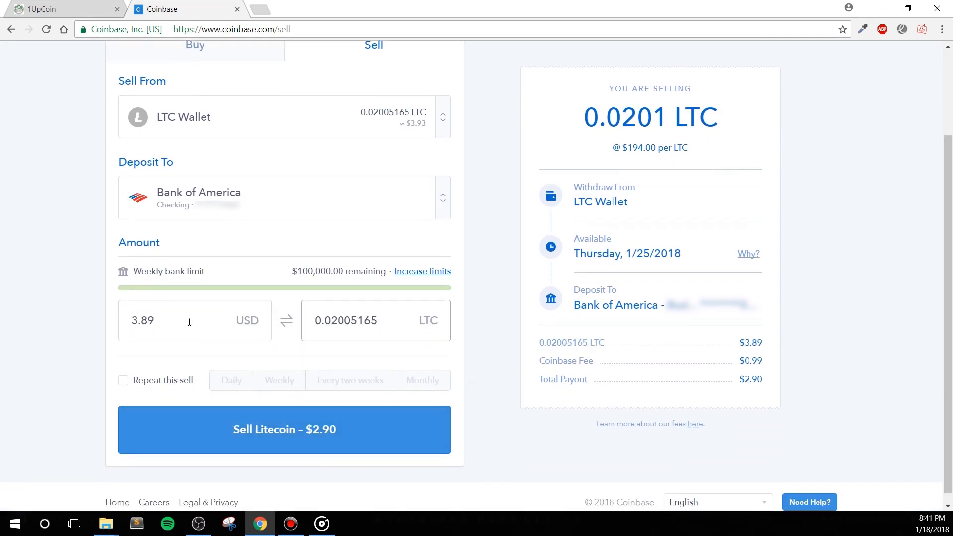
text(2)
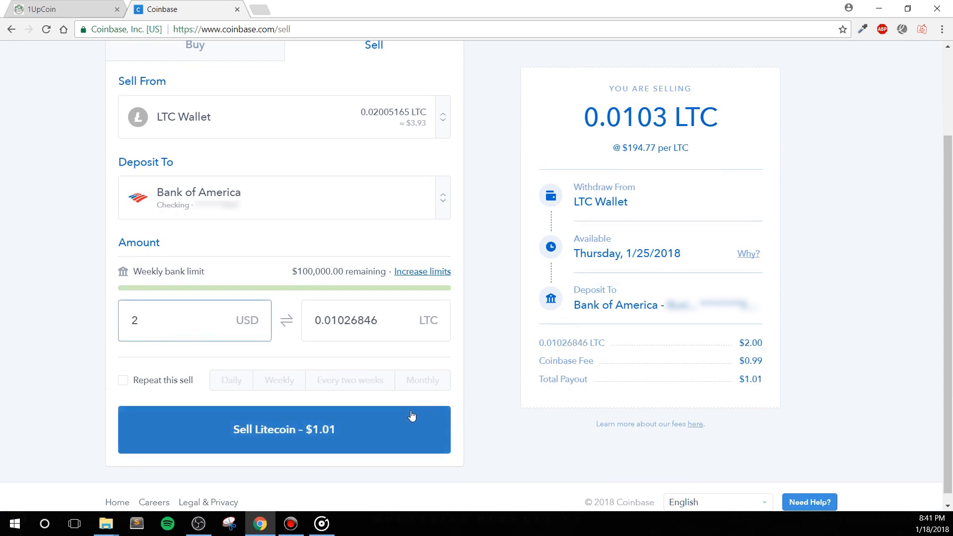
click(284, 428)
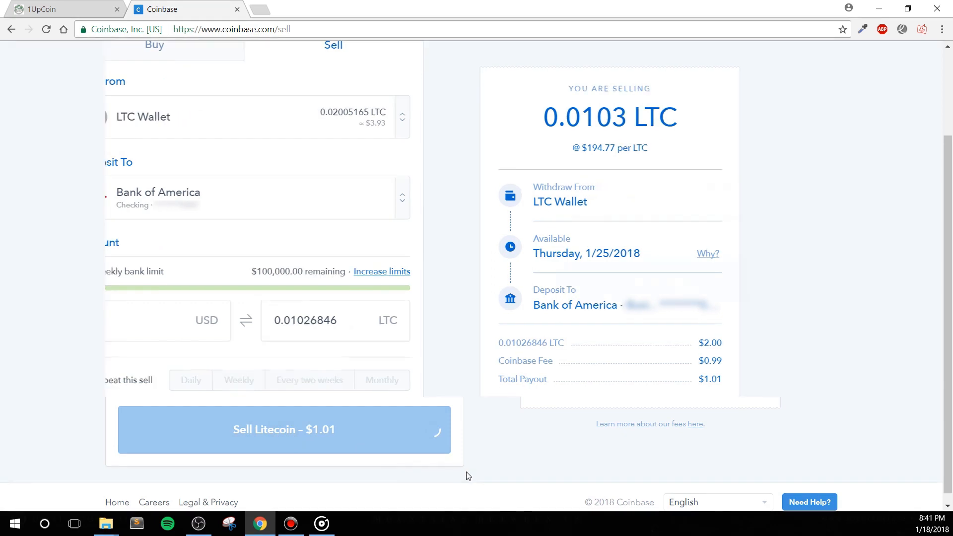
click(283, 428)
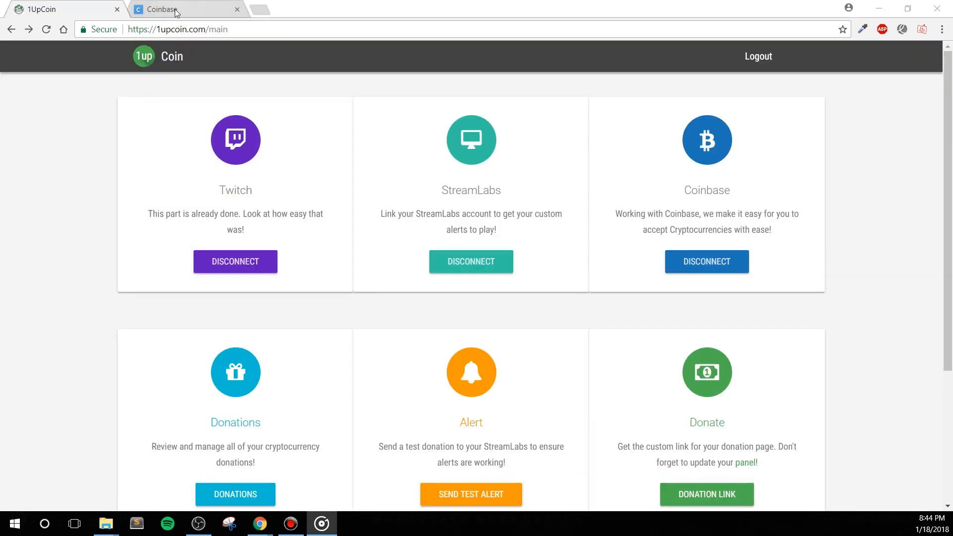
Return to Coinbase Accounts and view the LTC Wallet's transaction history
click(182, 9)
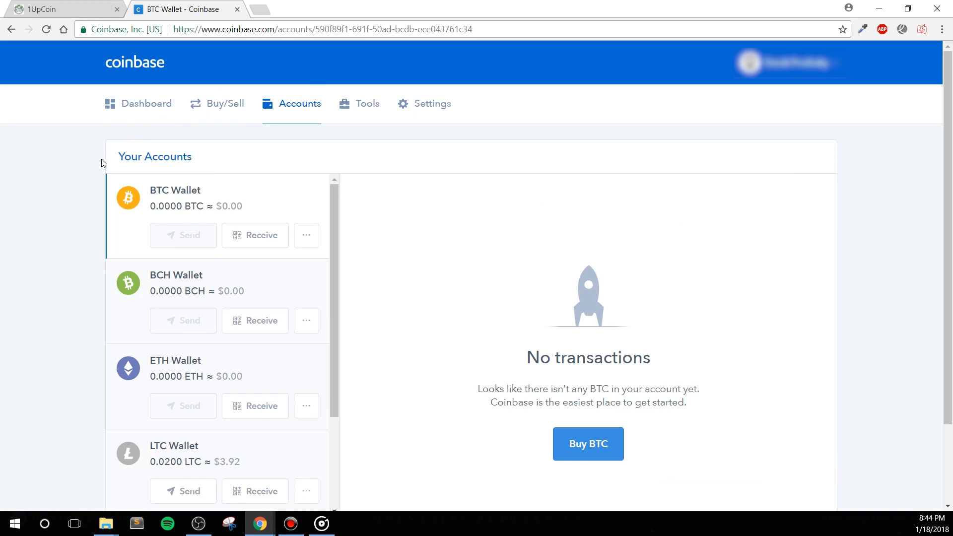
scroll(down, 3)
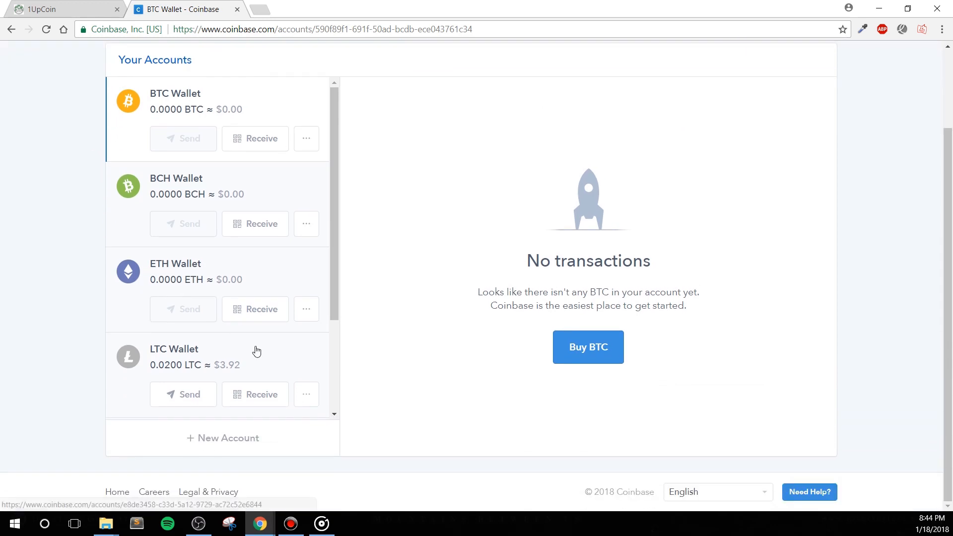
click(173, 349)
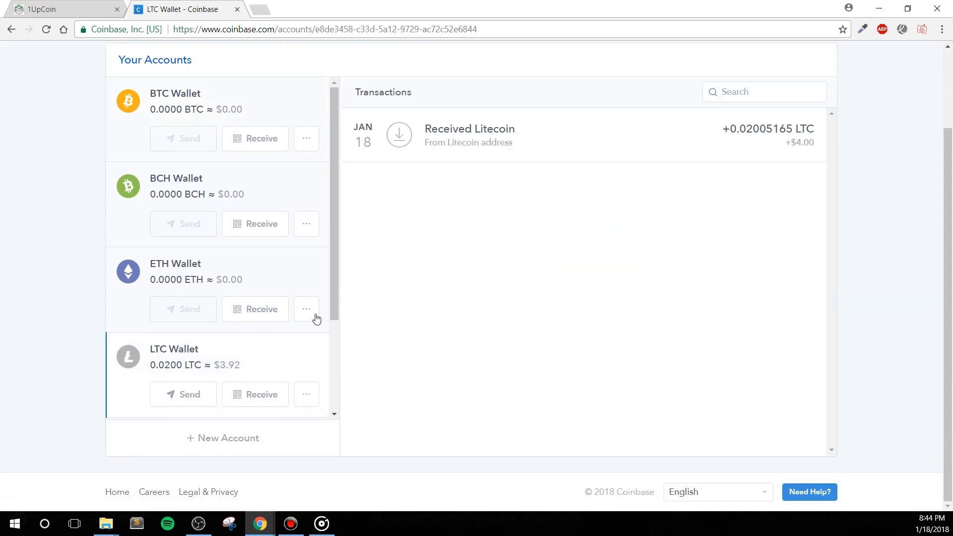
mouse_move(264, 363)
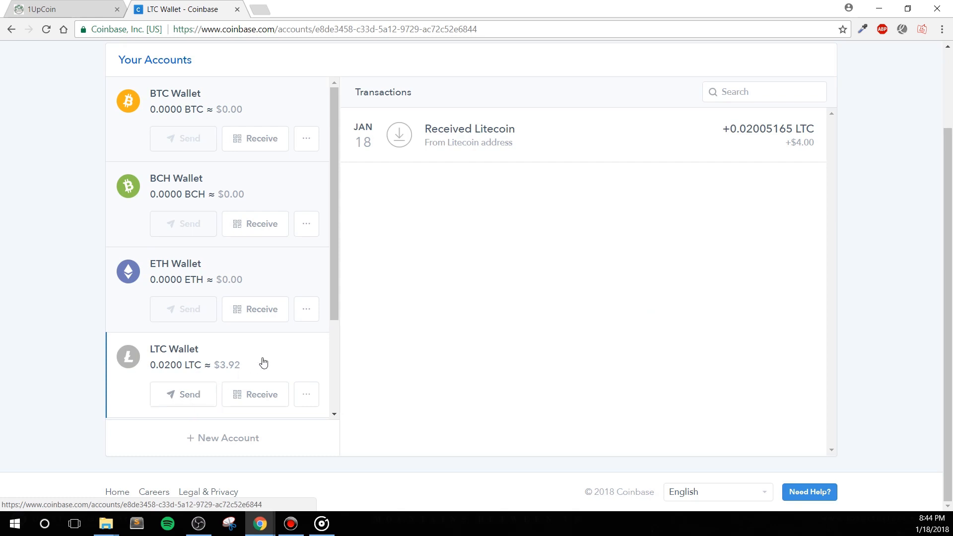
mouse_move(446, 153)
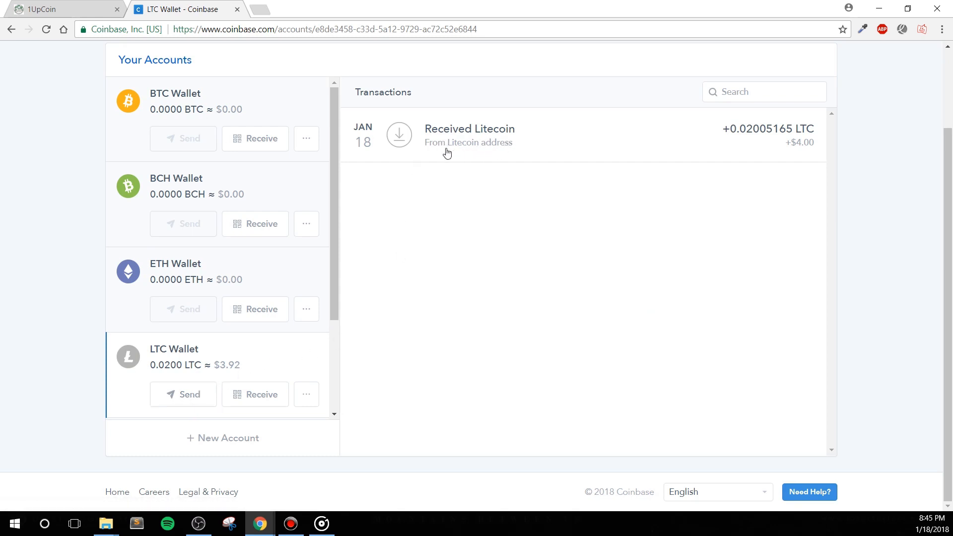
mouse_move(336, 191)
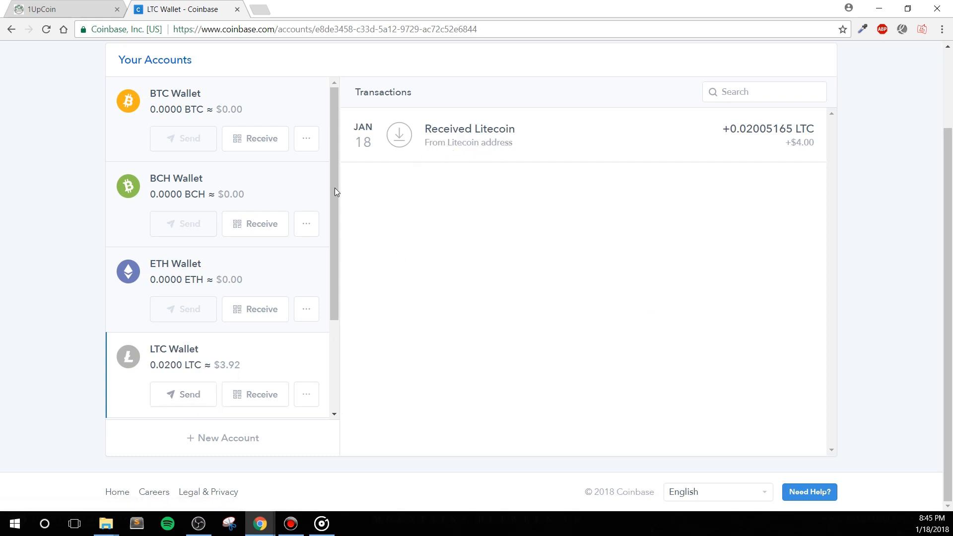
mouse_move(424, 356)
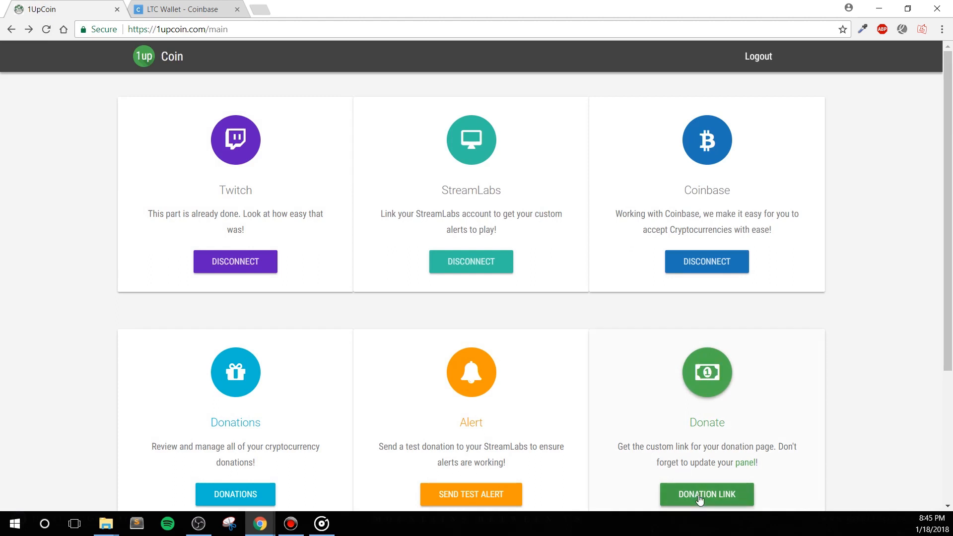
Go to Nerdordie's 1UpCoin donation page and enter 'YourNameHere' as the donor name
click(706, 494)
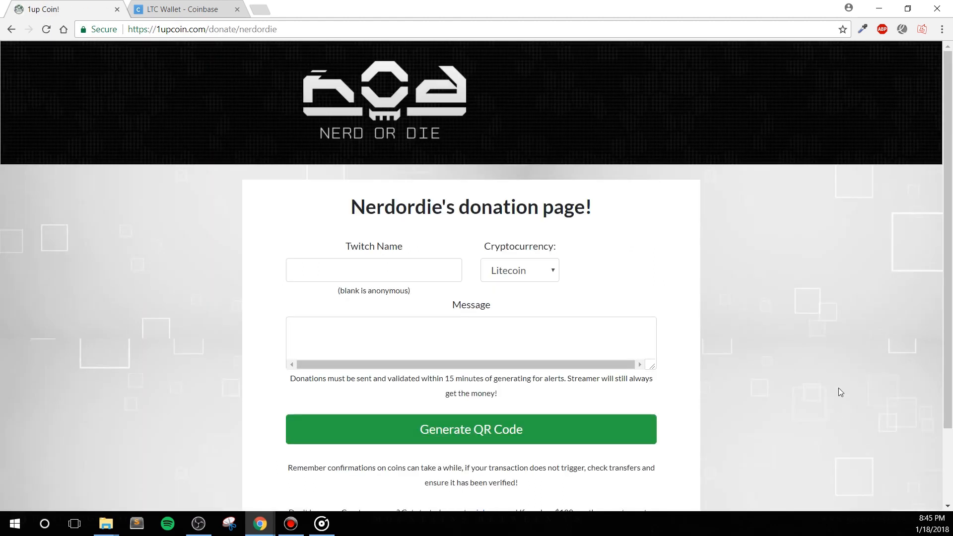
mouse_move(231, 223)
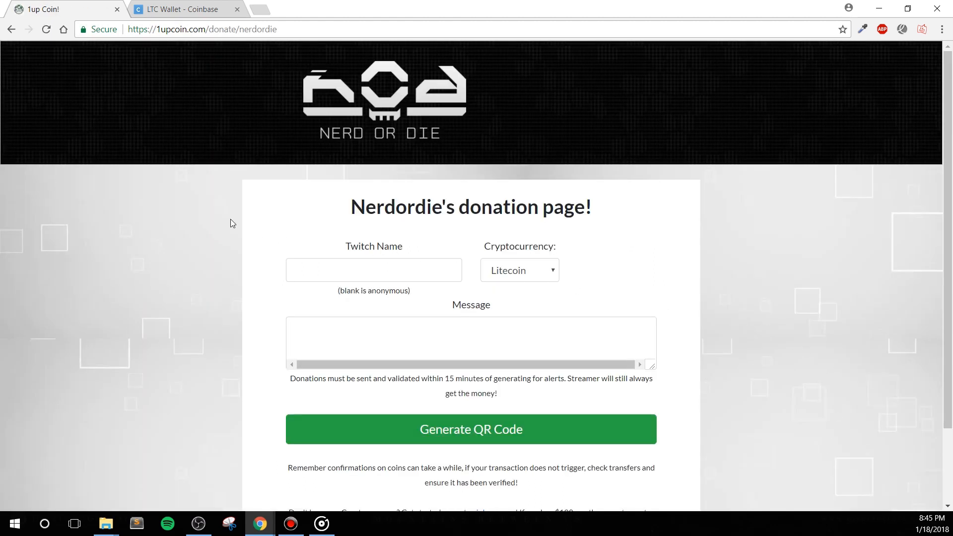
click(203, 29)
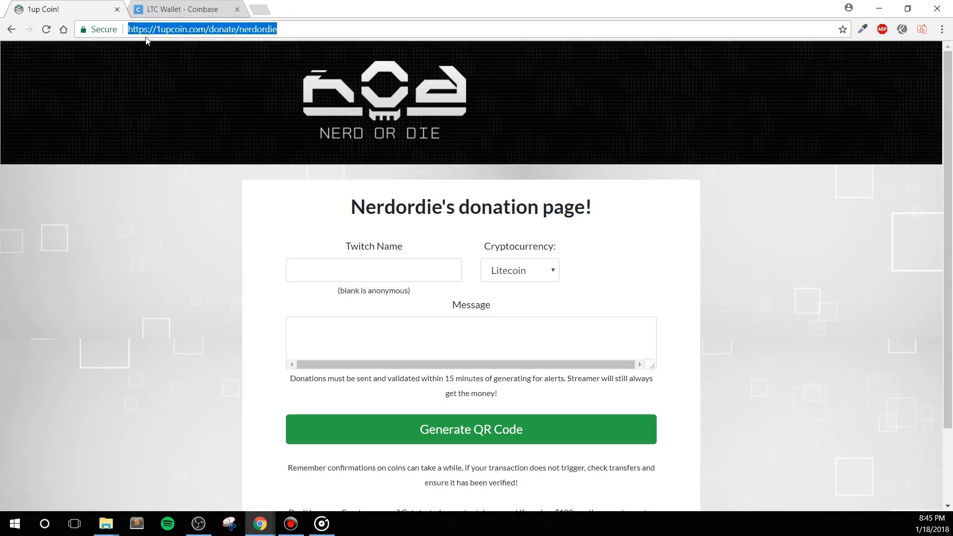
mouse_move(269, 34)
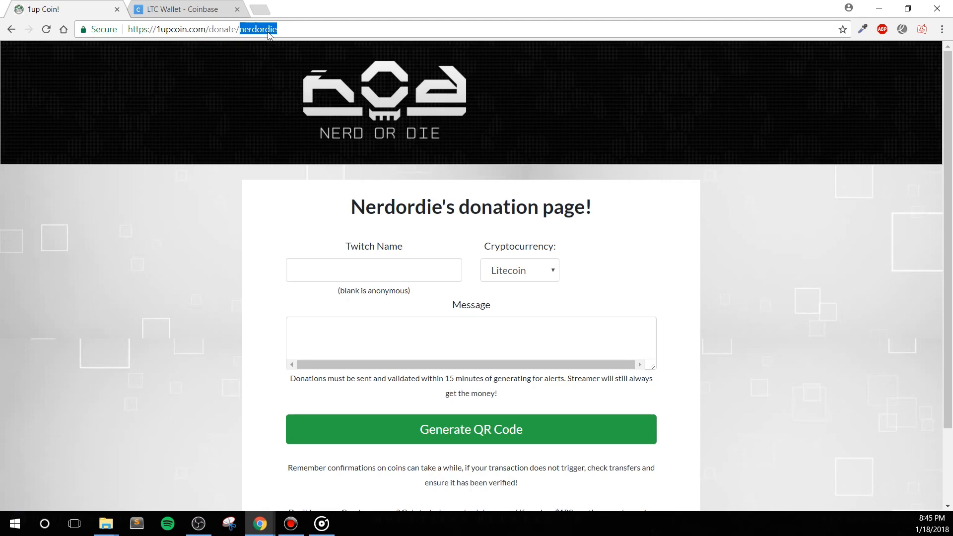
click(374, 270)
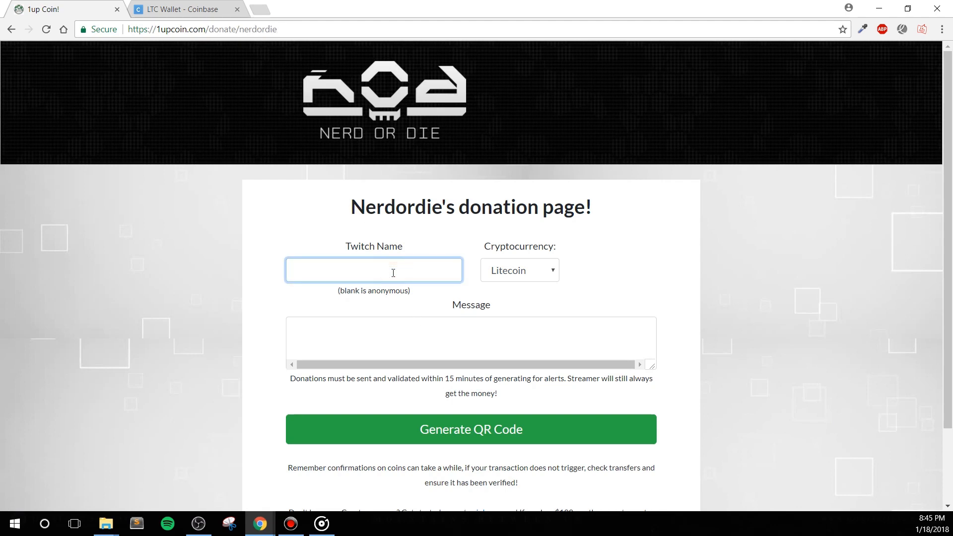
text(YourNameHere)
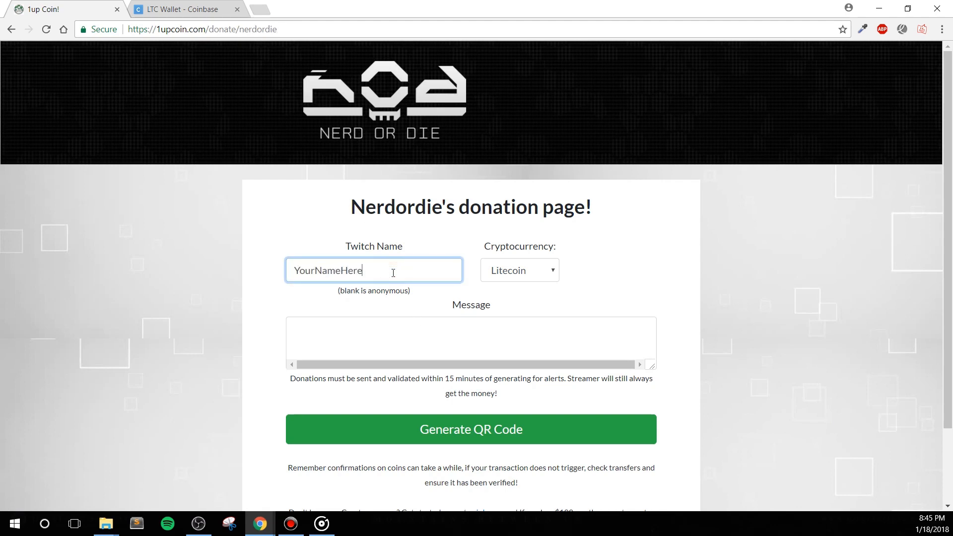
Keep Litecoin selected, write the message 'You rock!' and generate the donation QR code
click(518, 270)
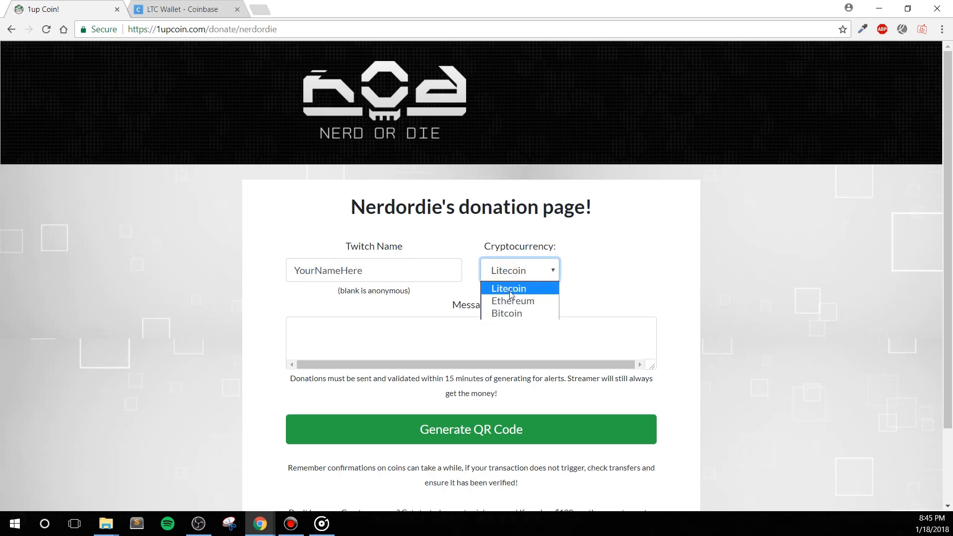
text(You)
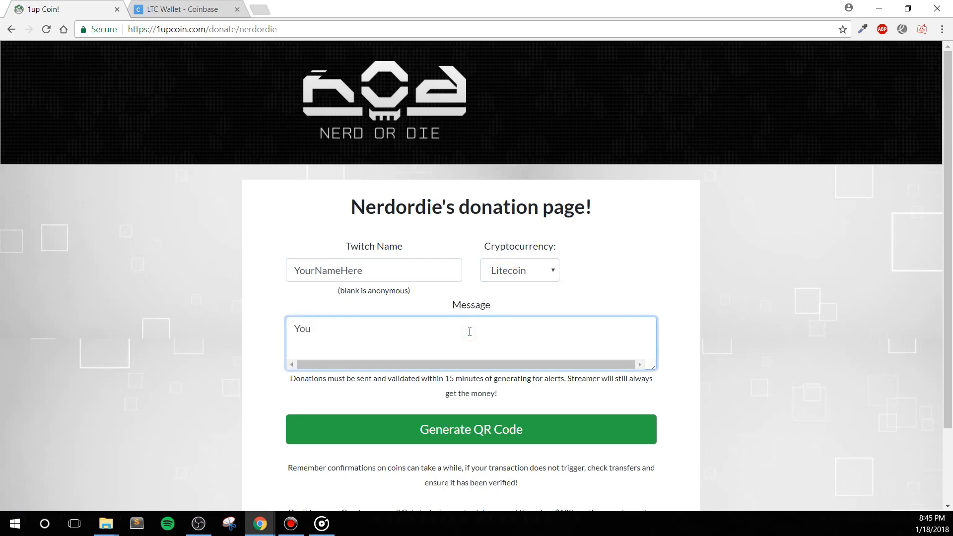
text(rock!)
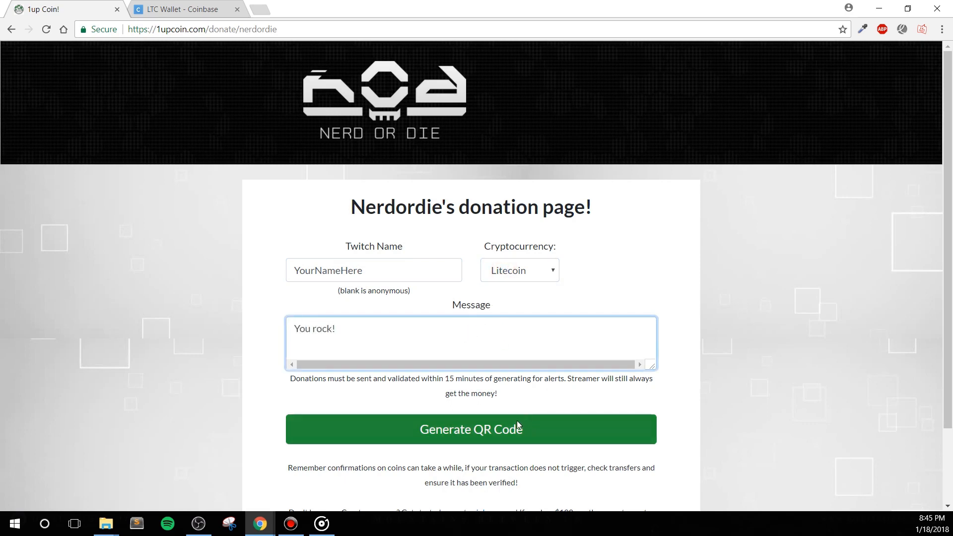
click(470, 428)
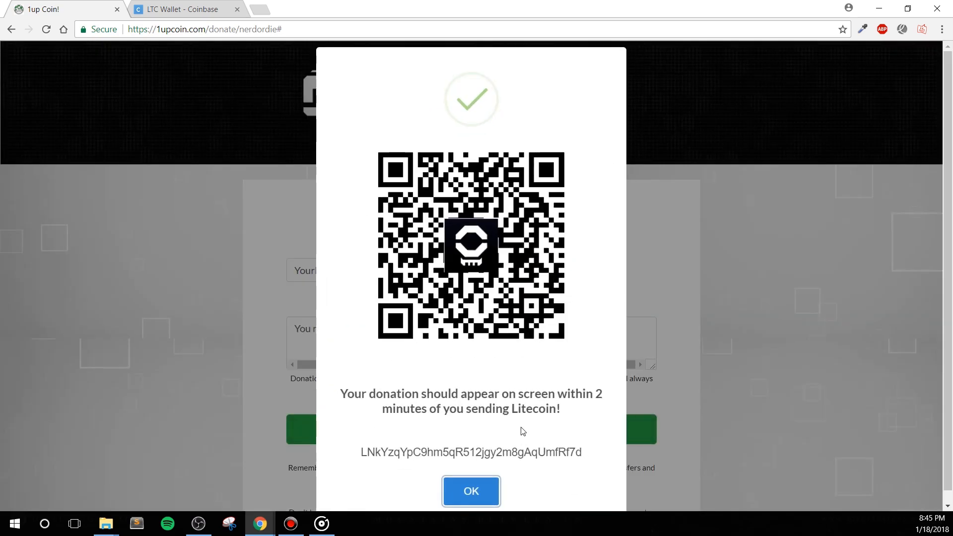
mouse_move(506, 175)
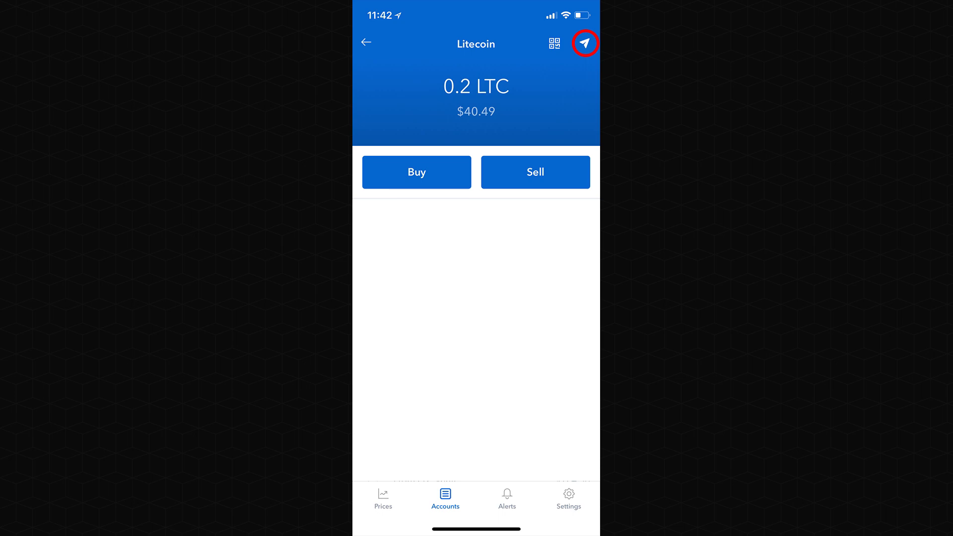
Send 0.20 LTC from the mobile Litecoin account and choose to scan the recipient QR code
click(583, 42)
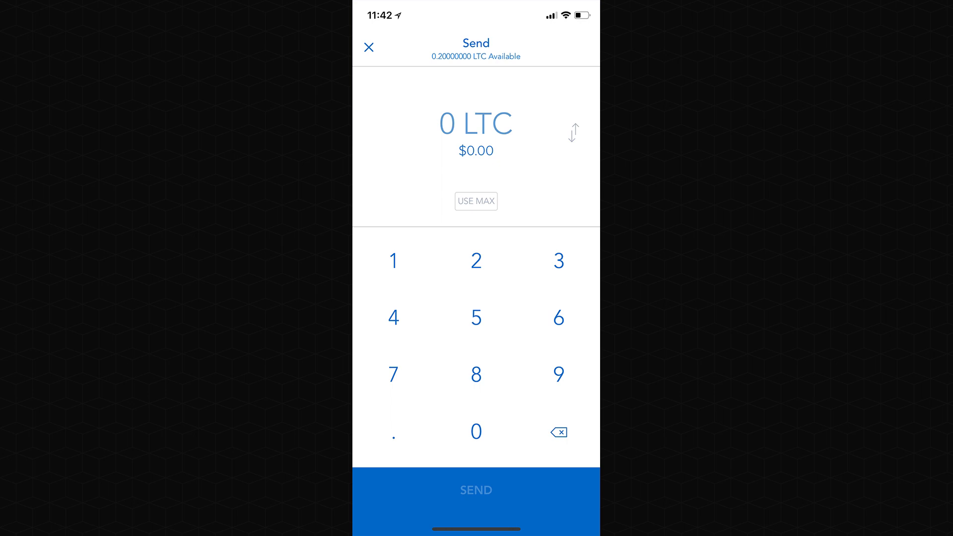
click(475, 489)
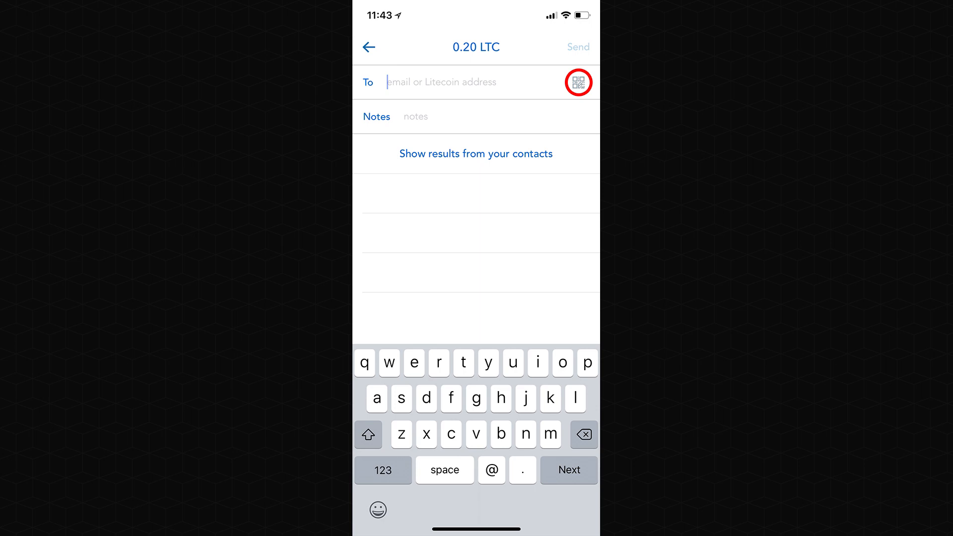
click(578, 82)
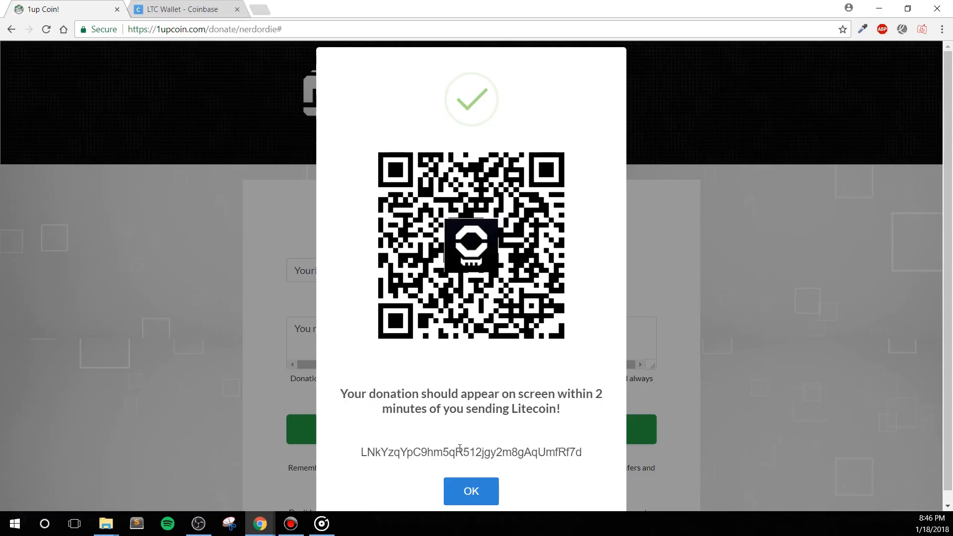
Copy the donation Litecoin address and paste it as recipient in an LTC Wallet send
triple_click(470, 453)
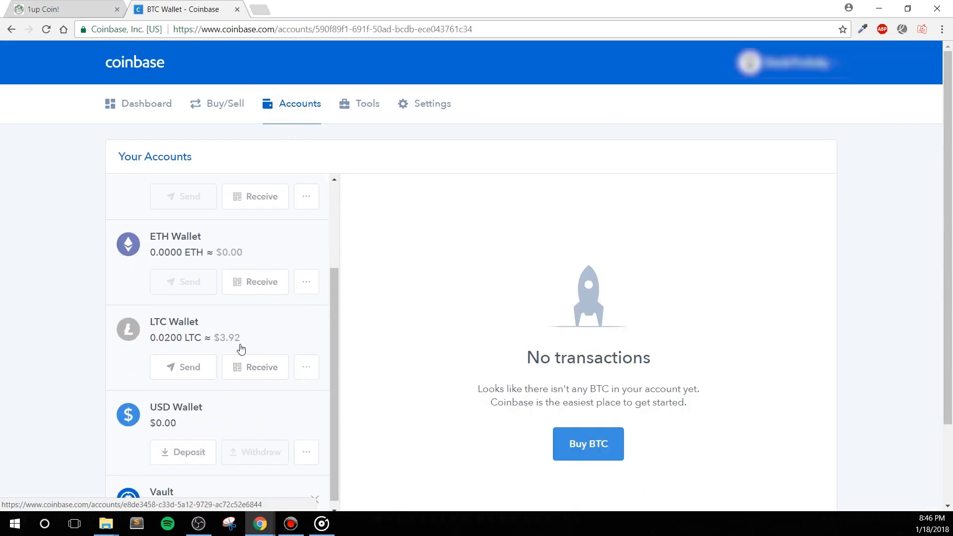
click(174, 329)
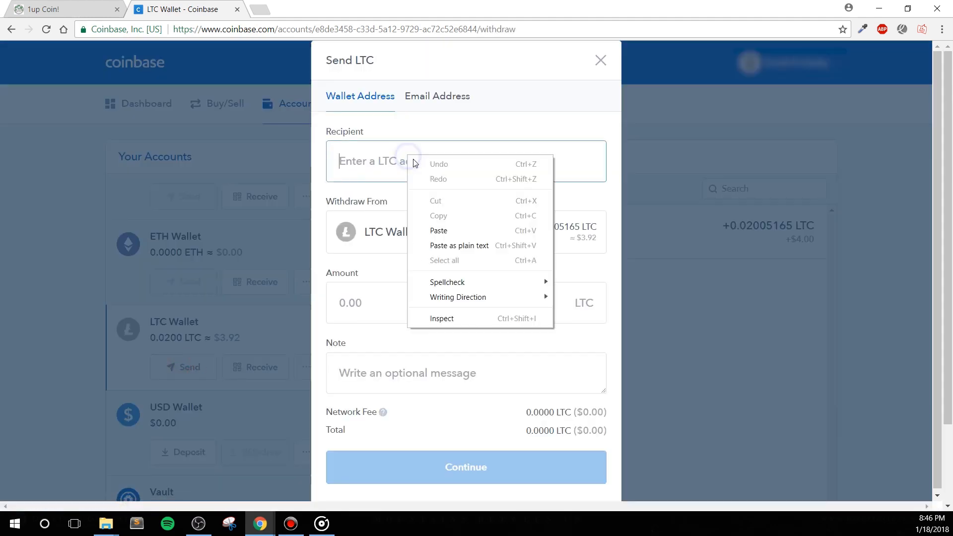
click(437, 230)
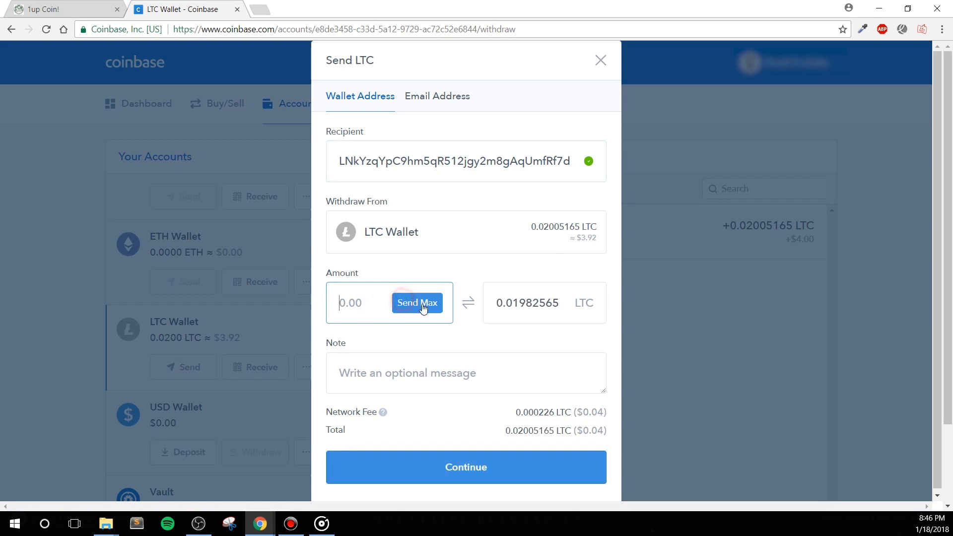
Send Max of the LTC balance with an optional note and continue to confirmation
click(417, 303)
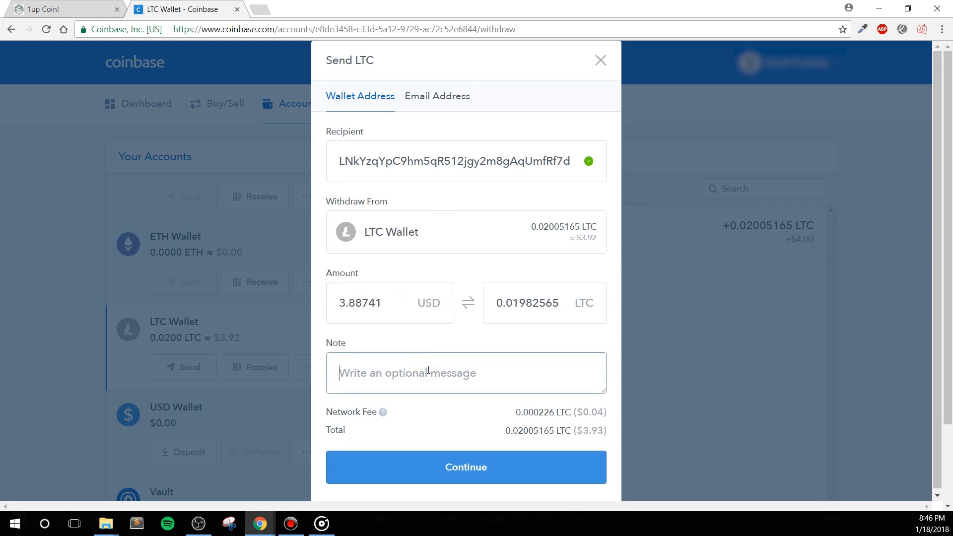
text(Optional N)
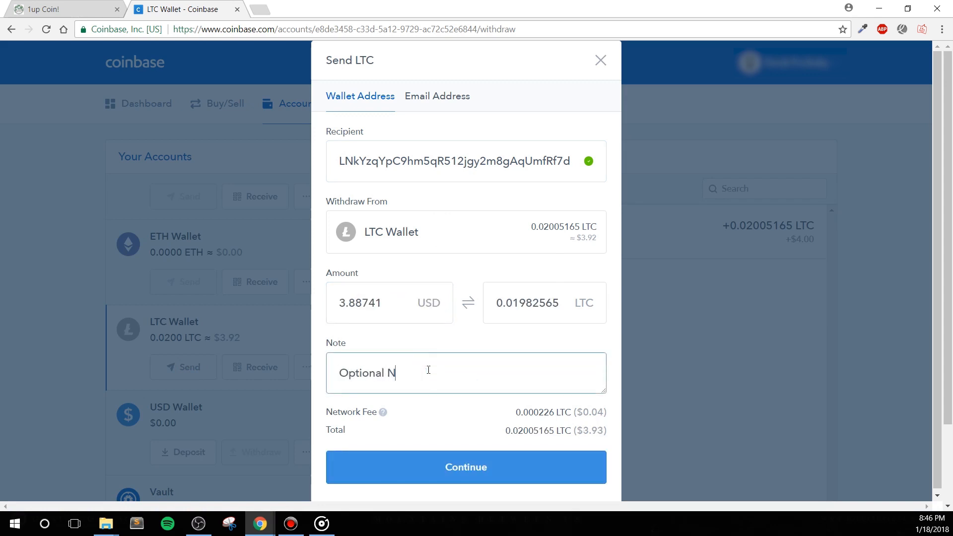
click(65, 8)
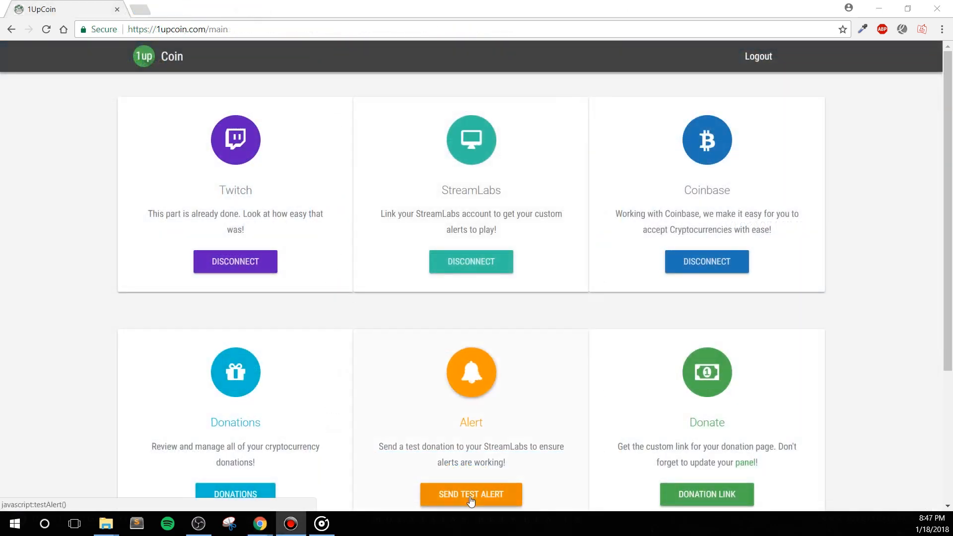
Send a test donation alert and check the New Tip preview in OBS before returning
click(471, 494)
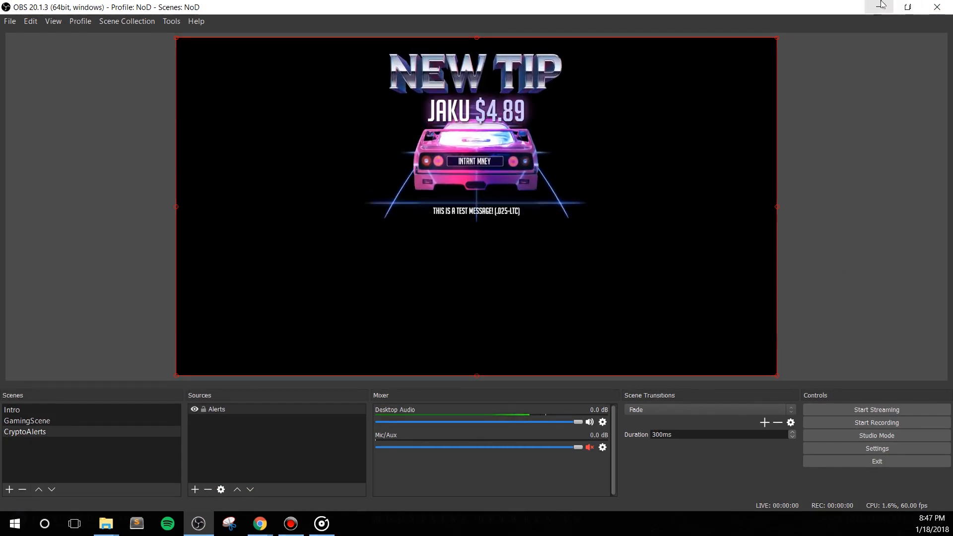
click(259, 523)
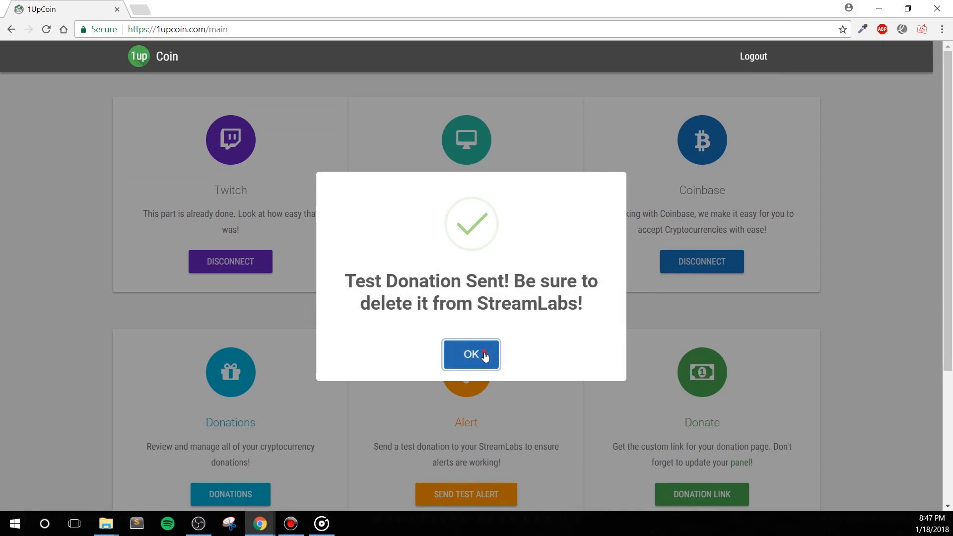
Dismiss the confirmation and scroll the 1UpCoin homepage through testimonials to the footer
click(471, 354)
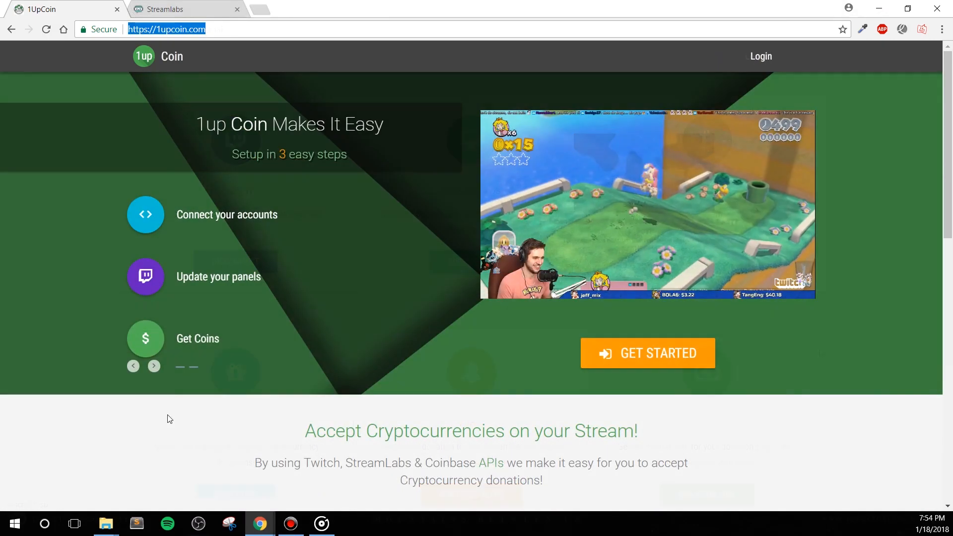
scroll(down, 3)
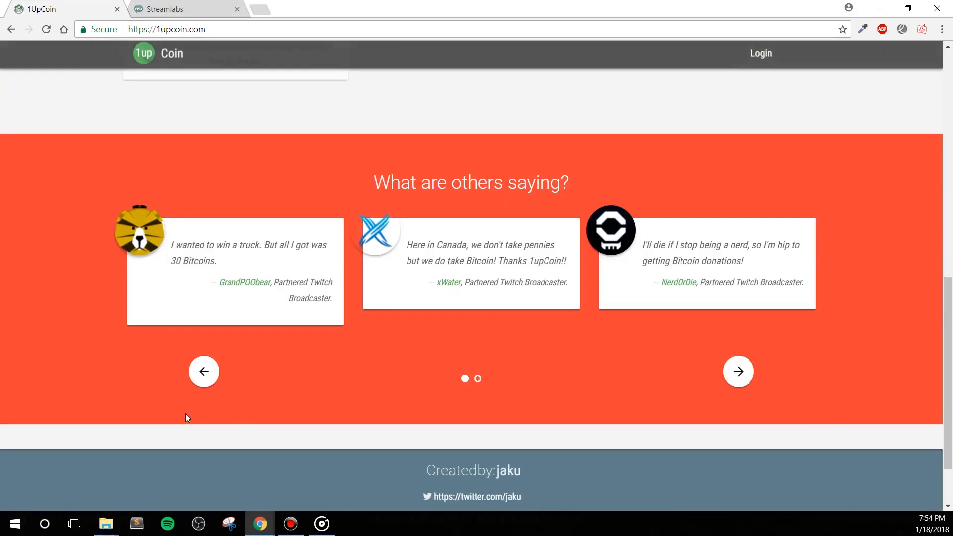
scroll(down, 3)
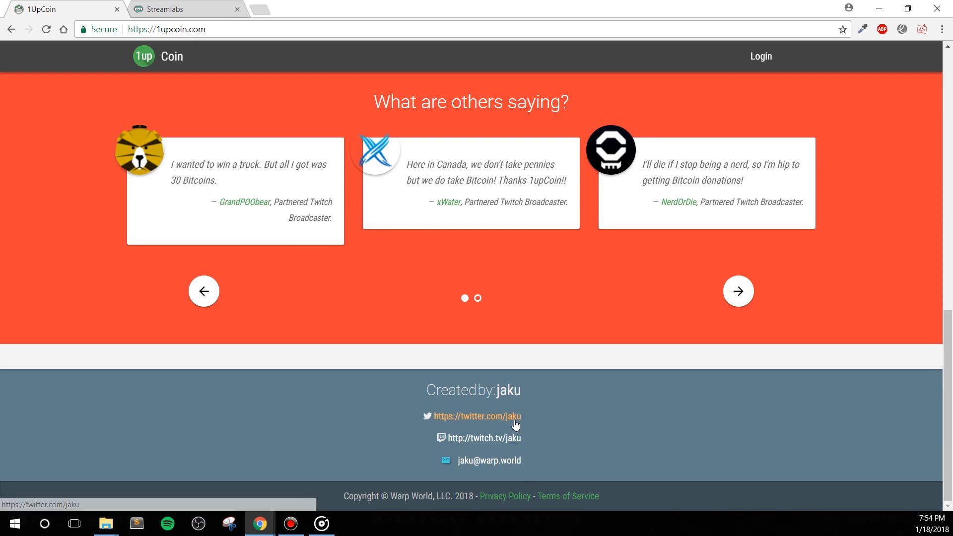
scroll(up, 3)
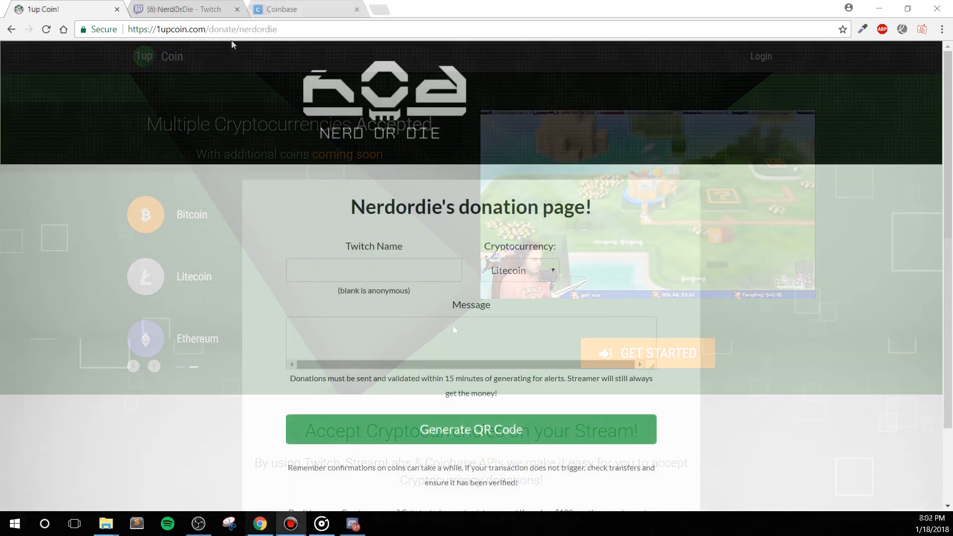
click(185, 9)
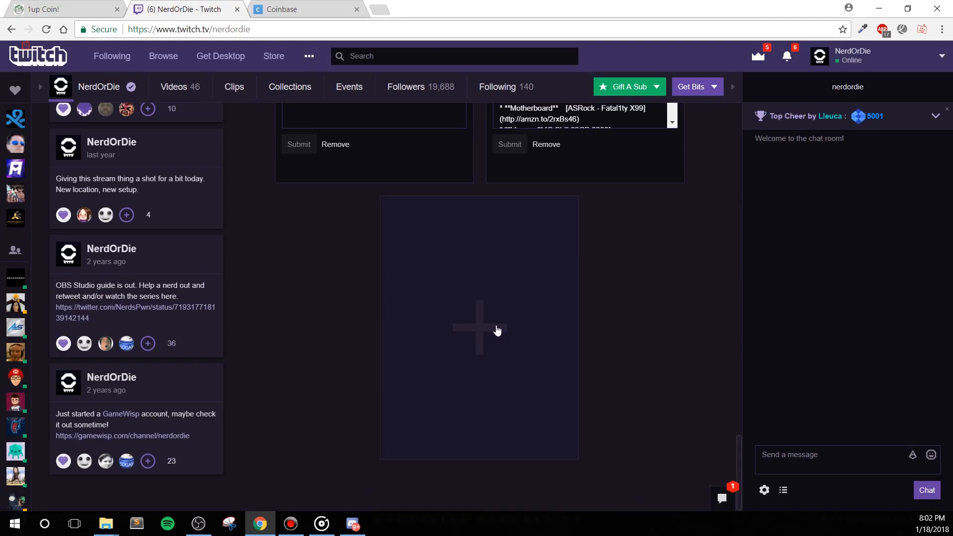
click(478, 327)
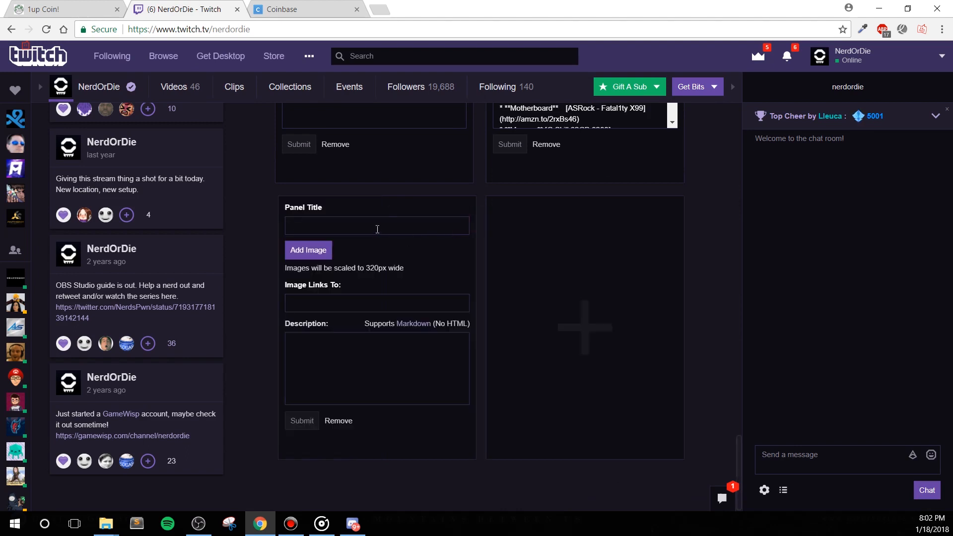
text(Crypto)
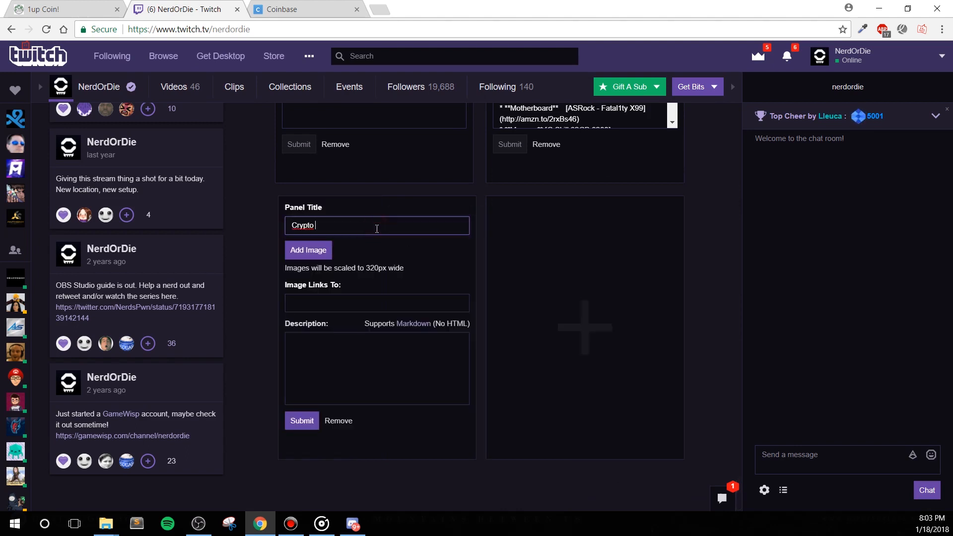
text(Donations)
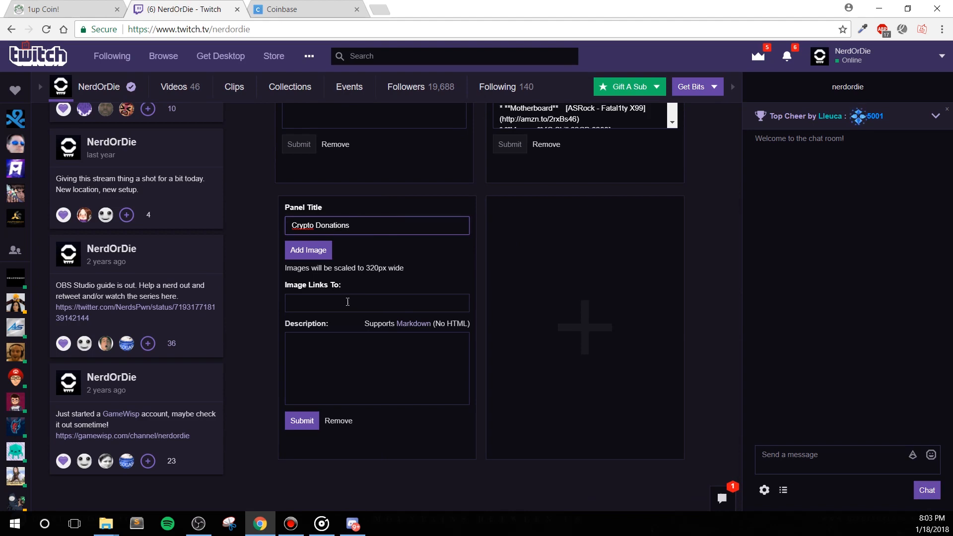
text(https://1upcoin.com/donate/nerdordie)
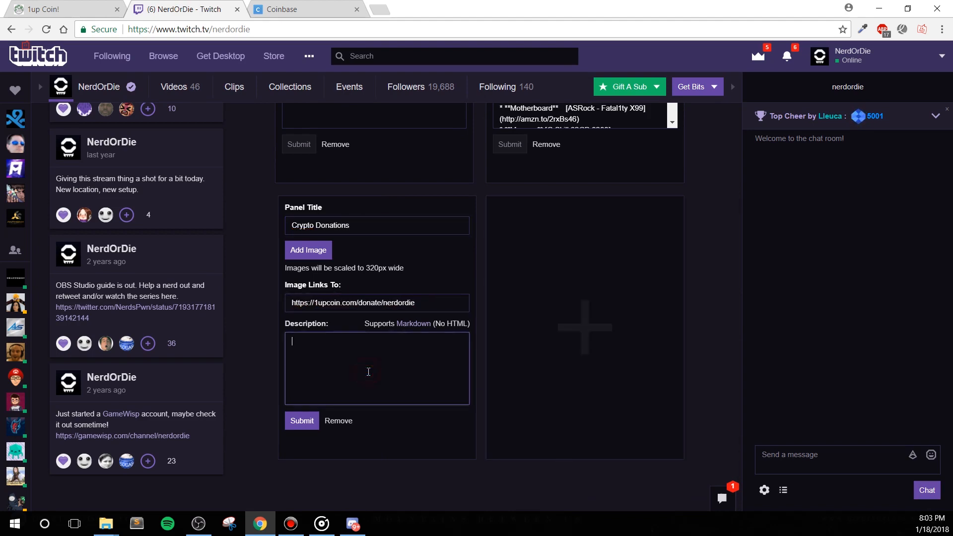
Begin the panel description 'Please consider supporting me wi...'
text(Please conside)
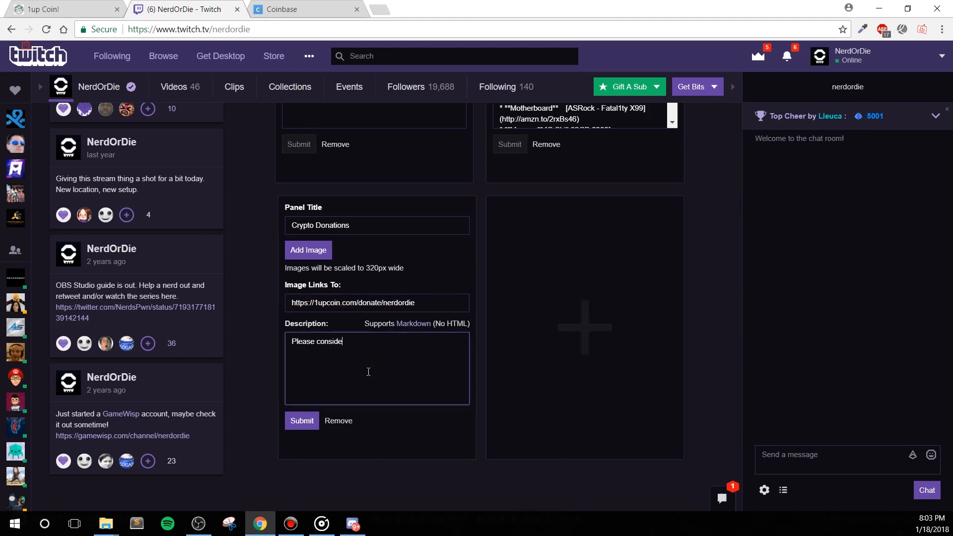
text(r supporting me wi)
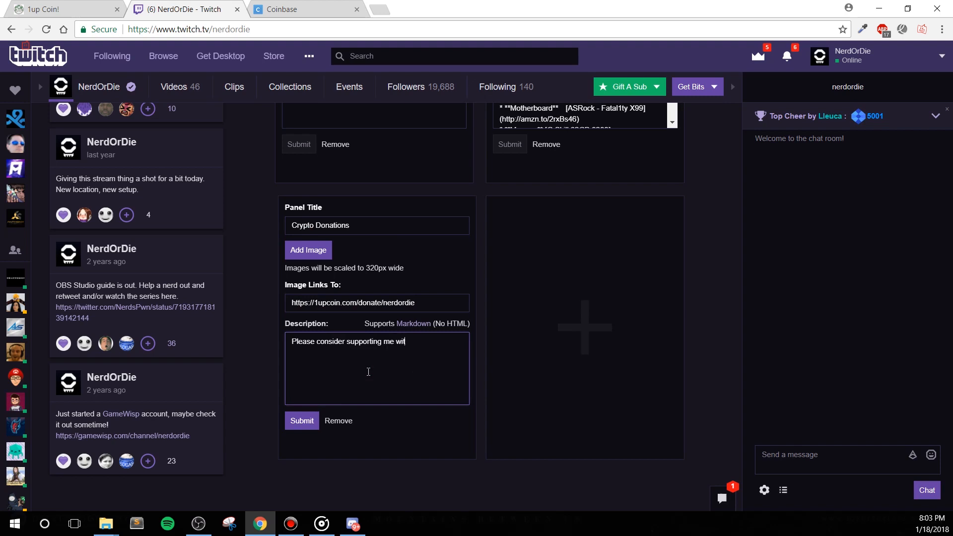